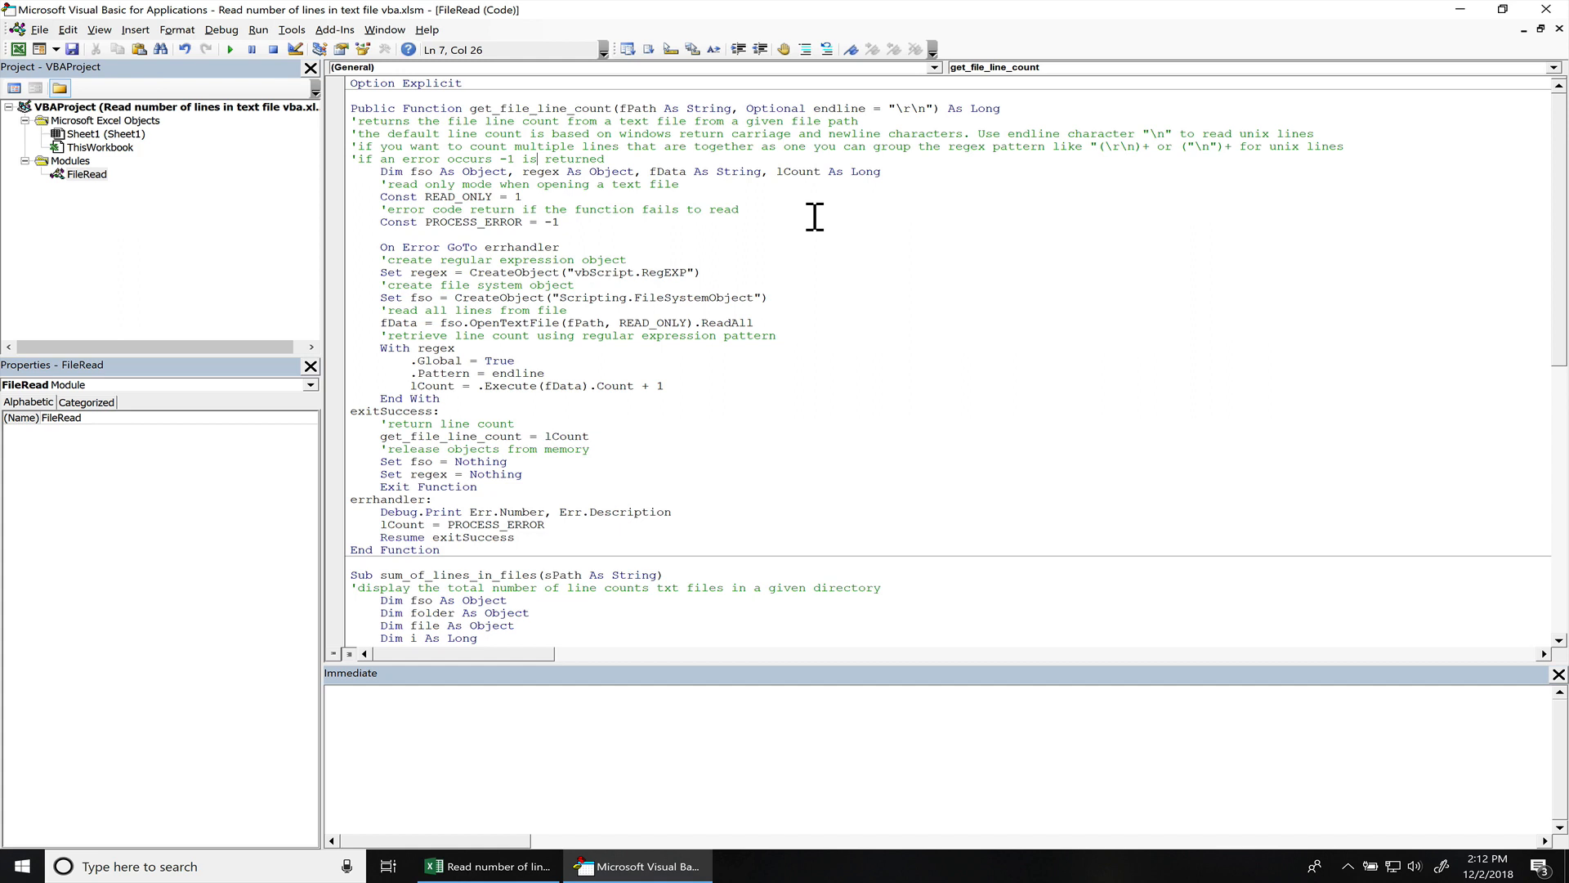
mouse_move(598, 148)
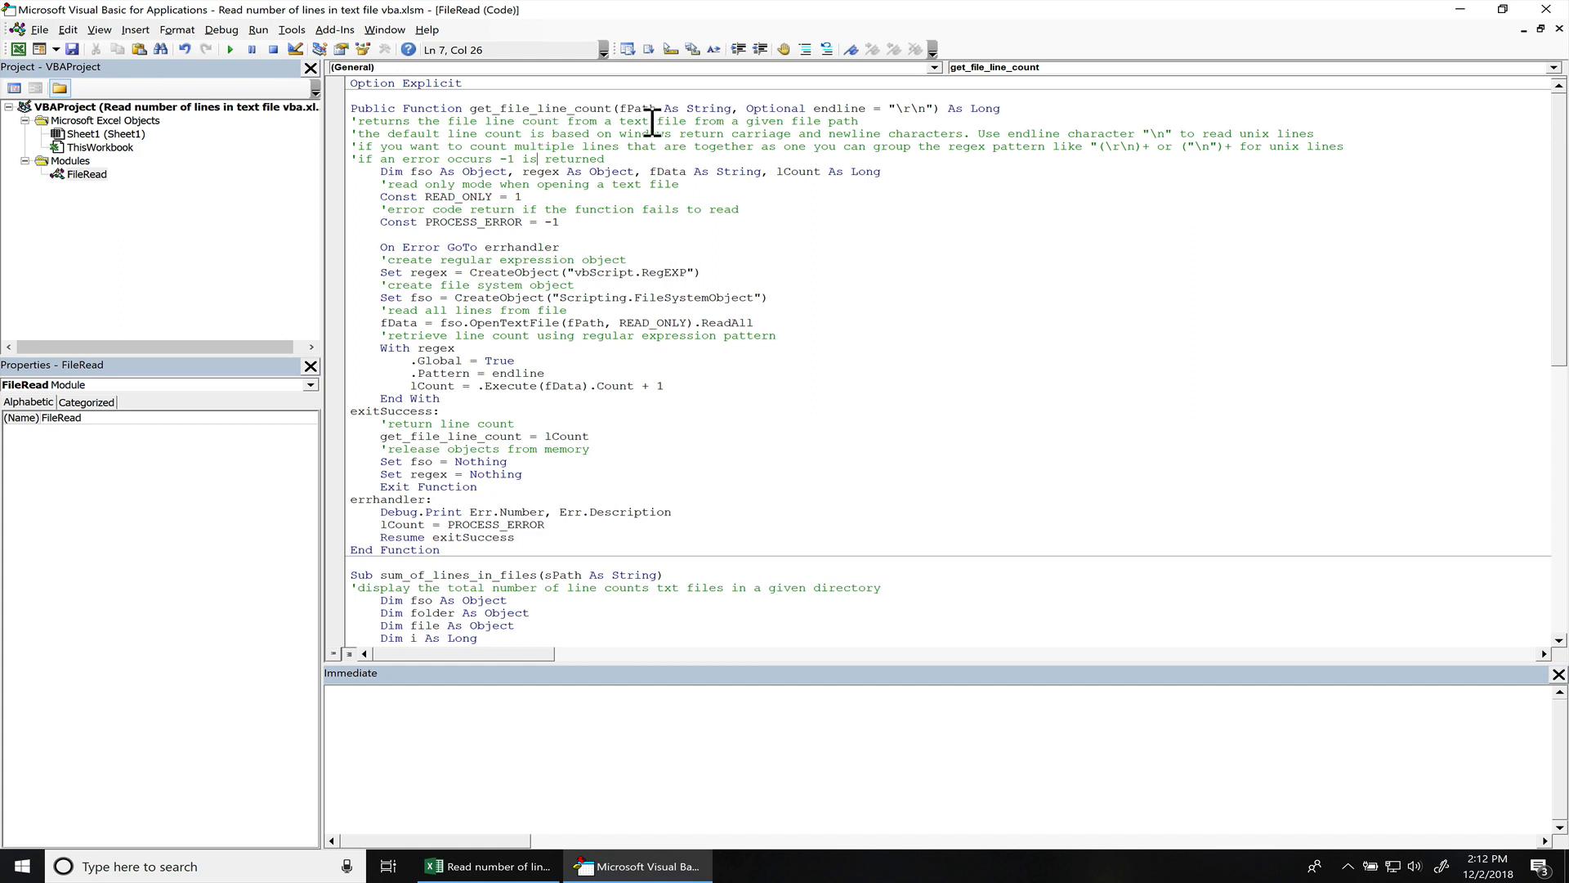
mouse_move(688, 123)
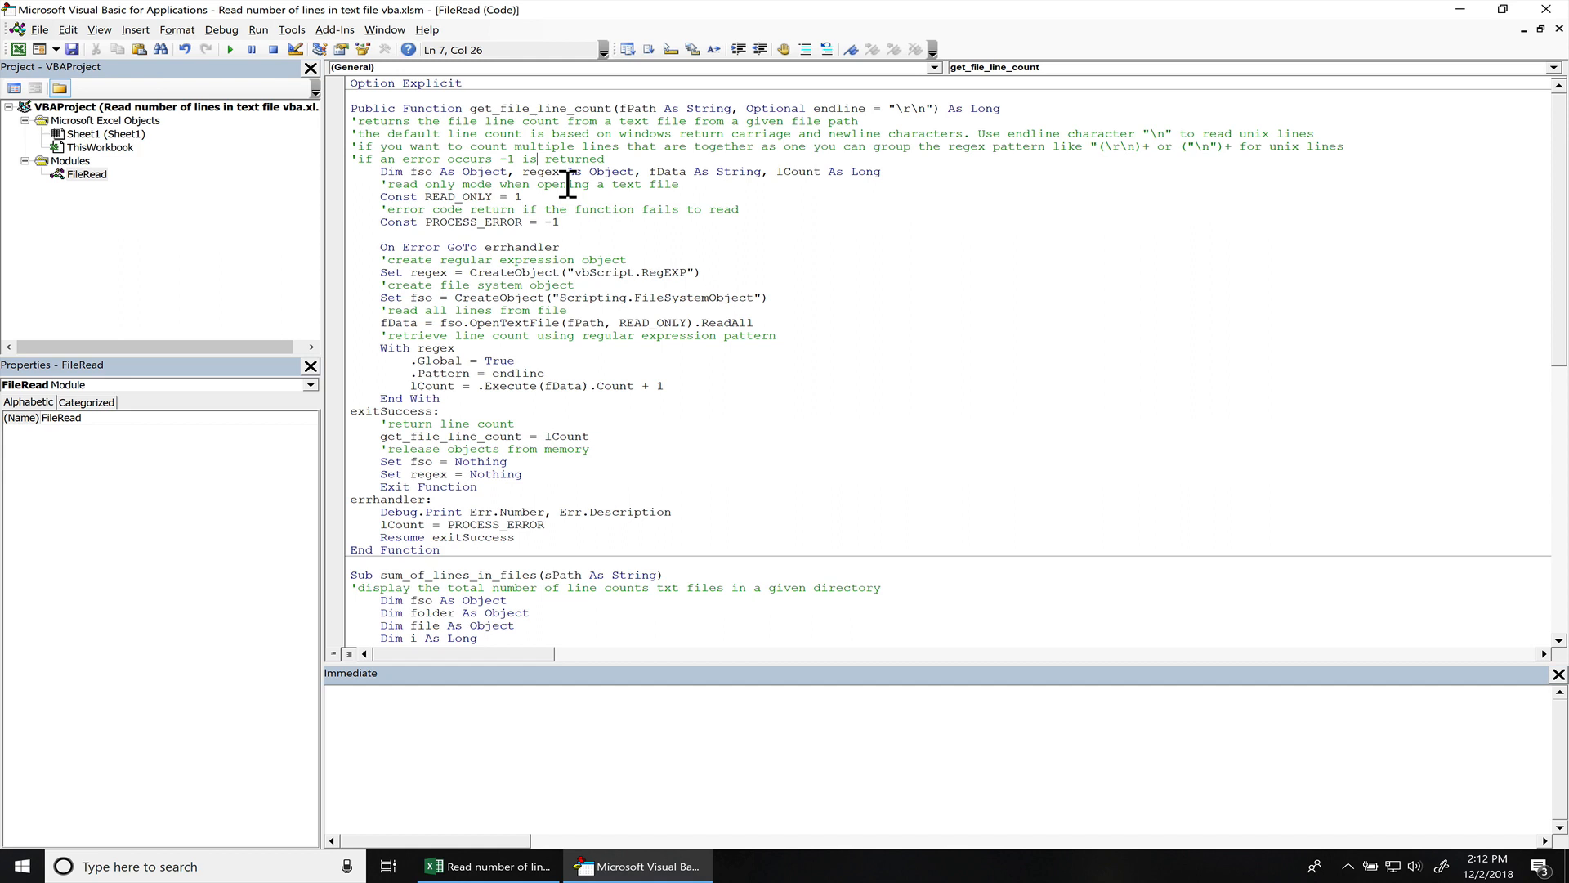
mouse_move(680, 185)
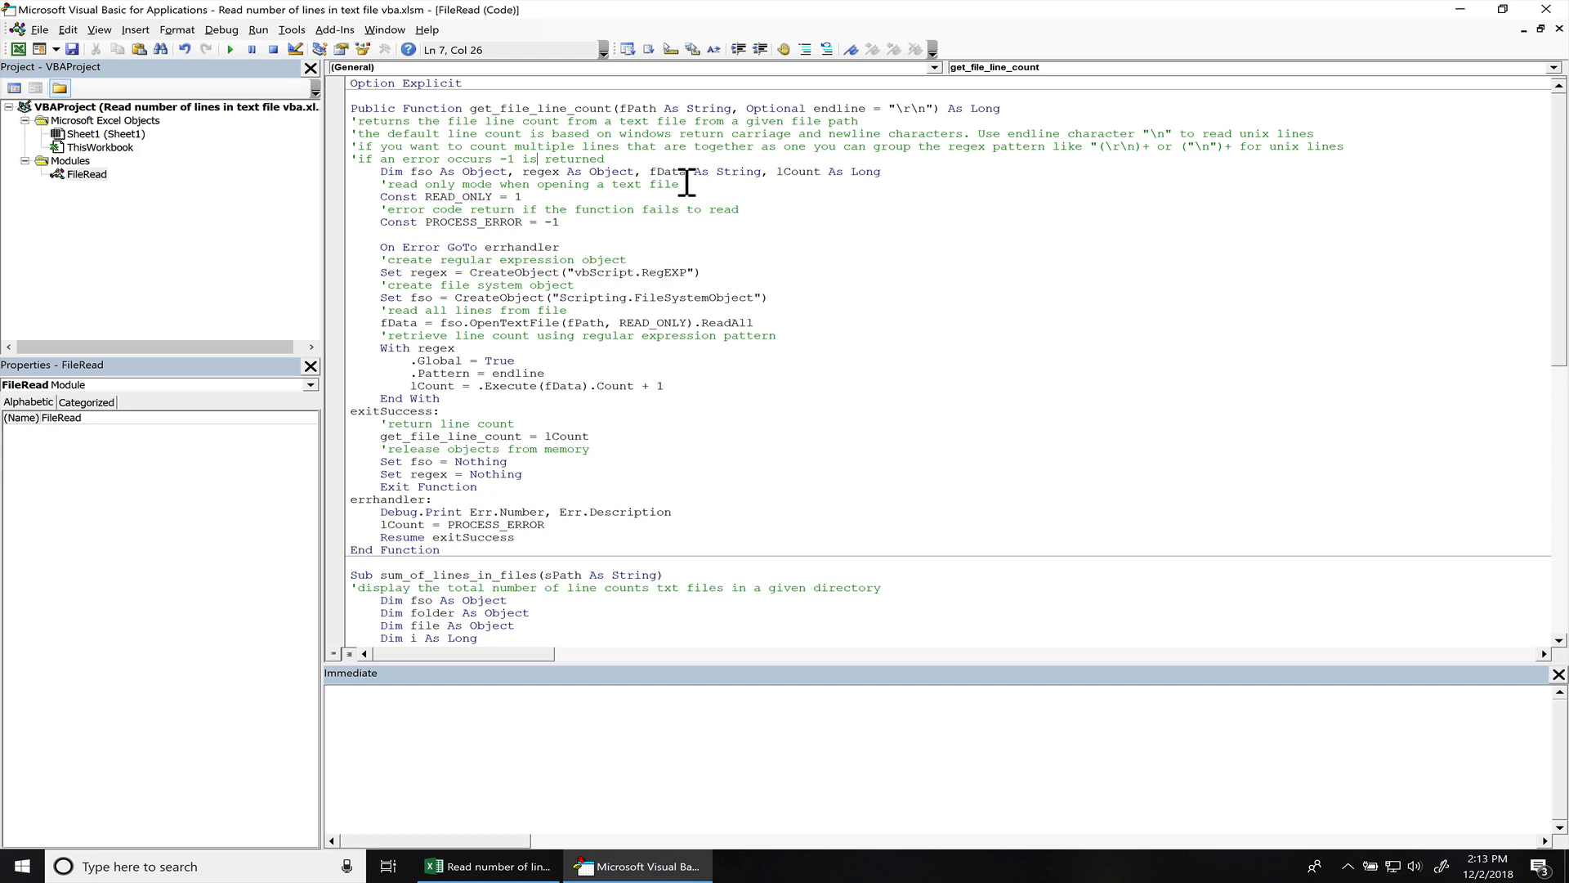
mouse_move(812, 180)
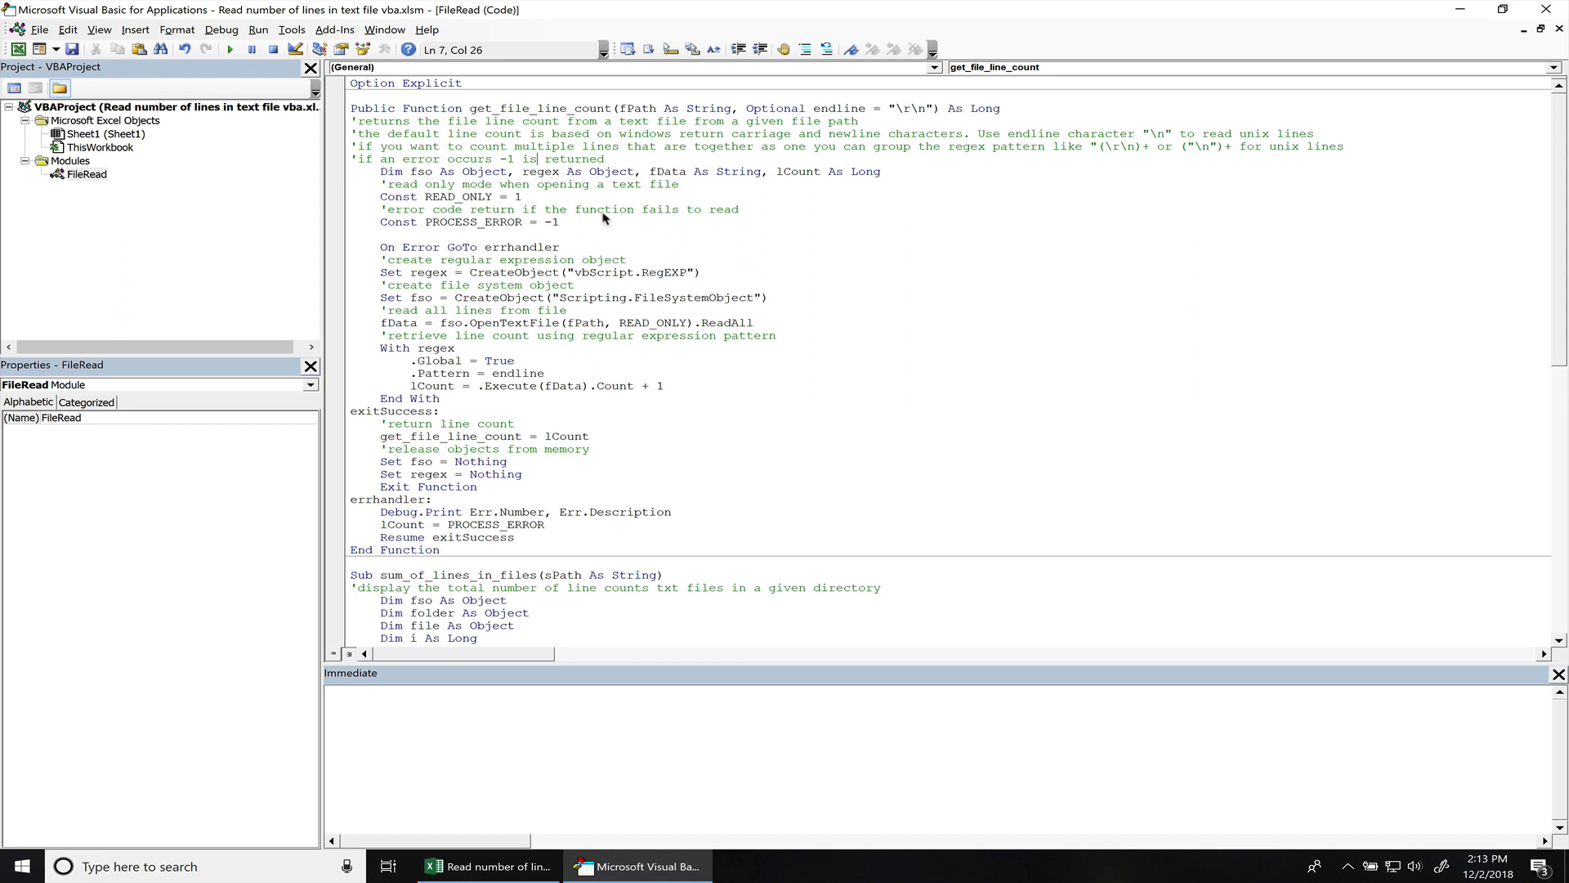
mouse_move(544, 229)
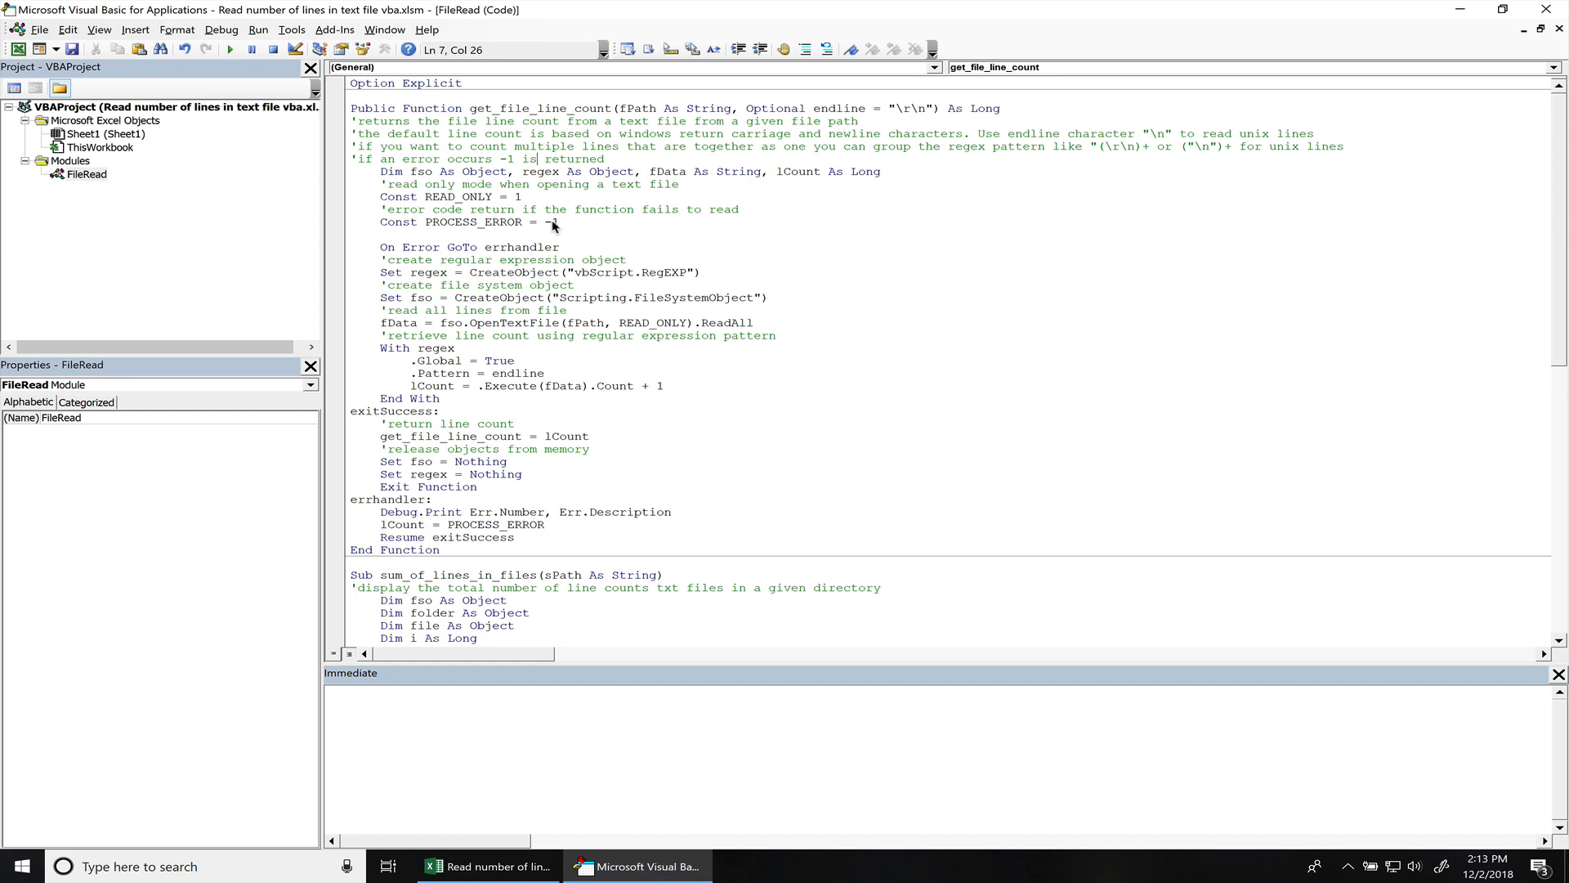
mouse_move(410, 288)
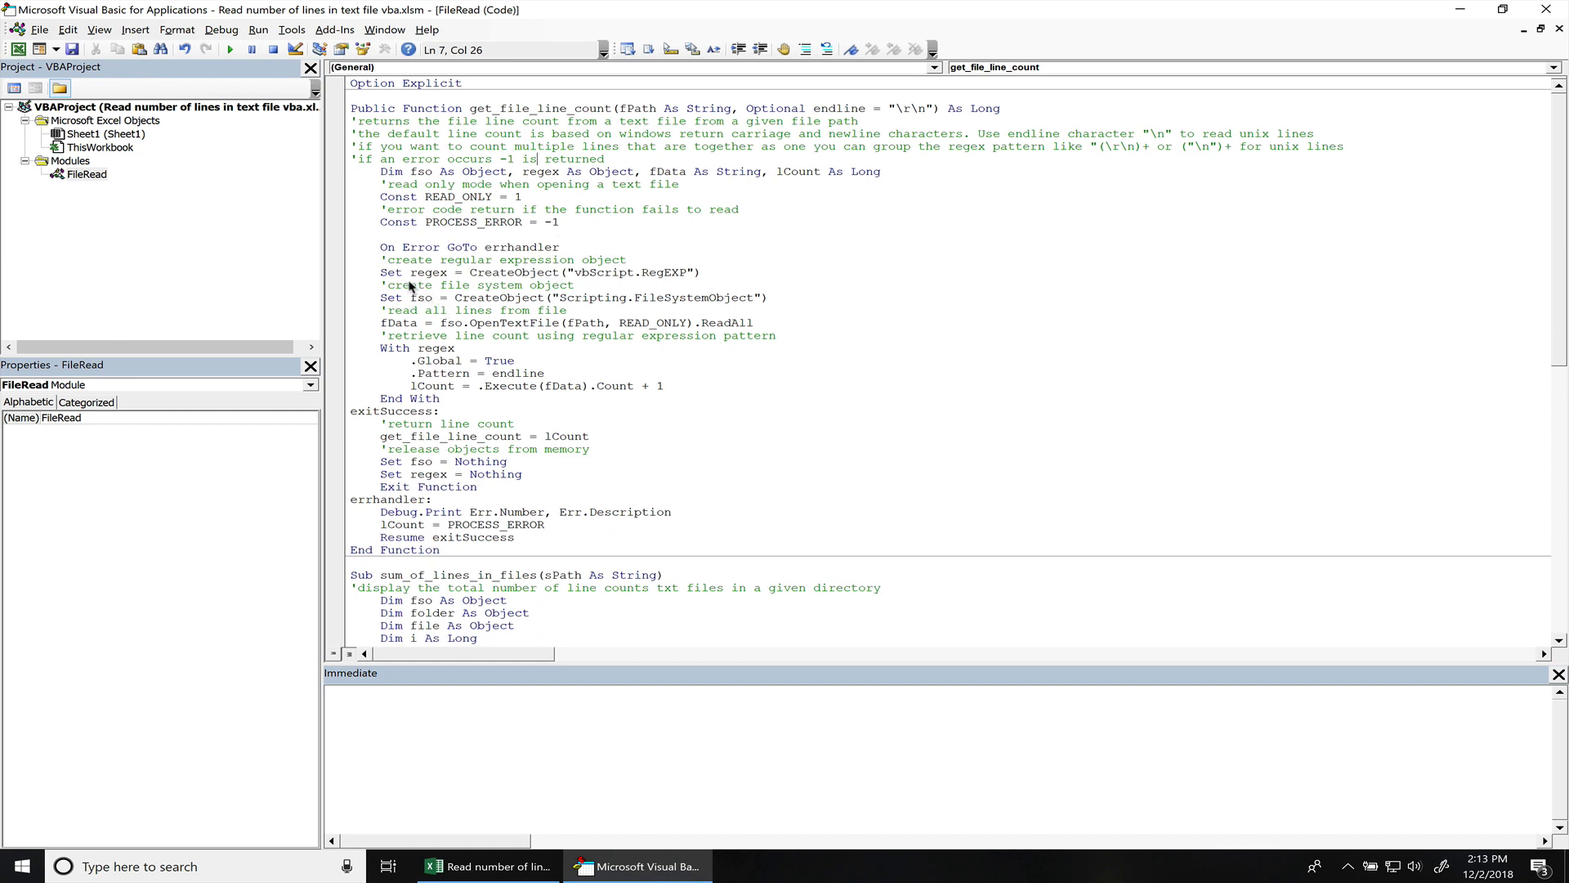
mouse_move(486, 283)
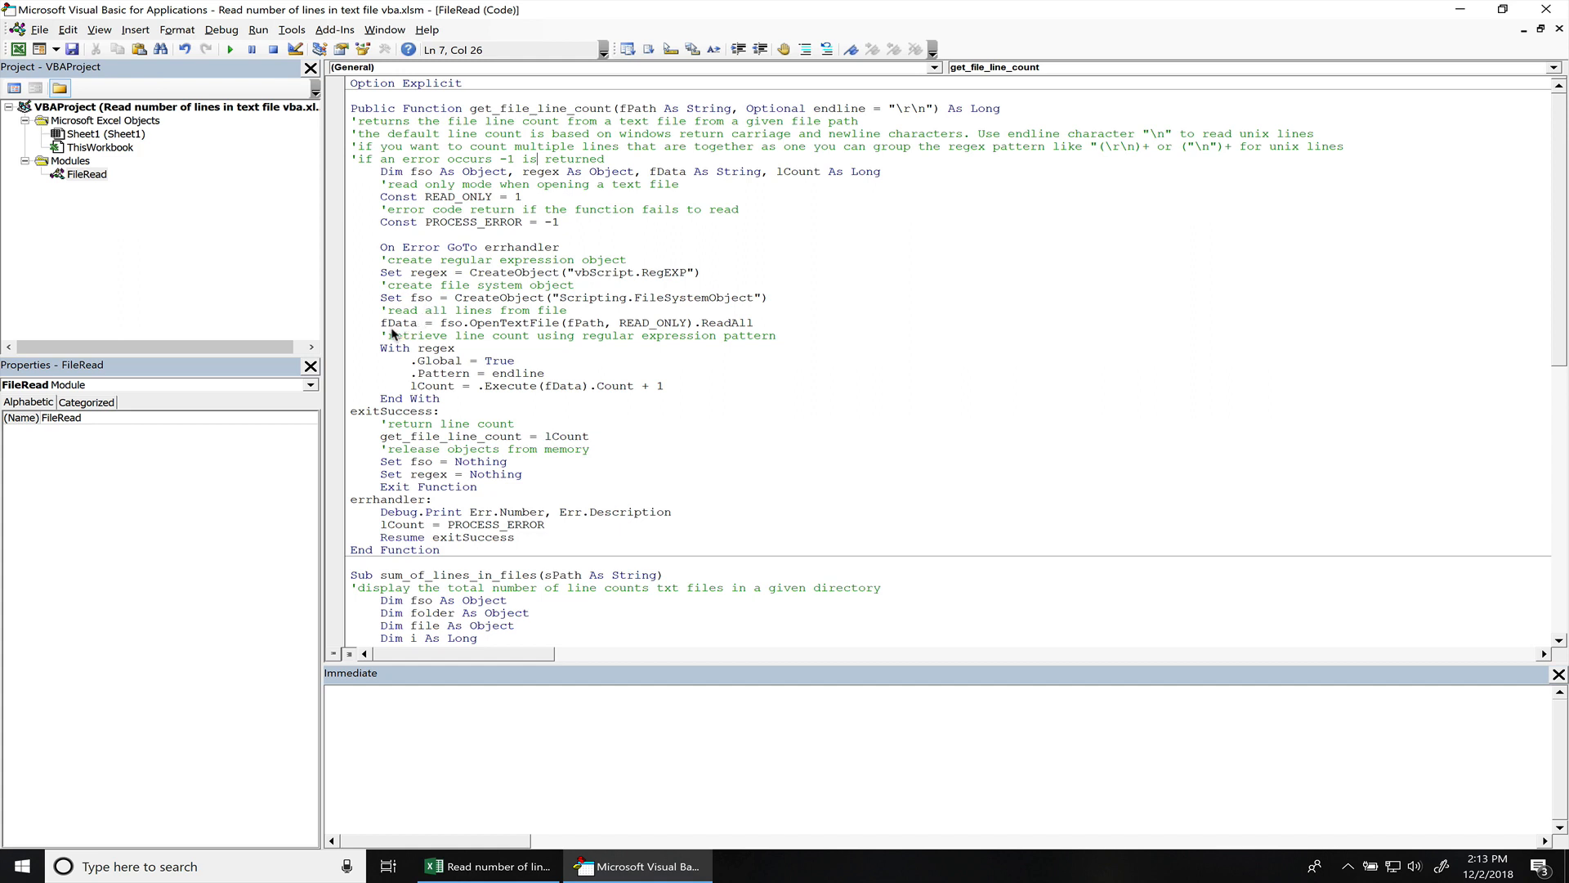
mouse_move(523, 336)
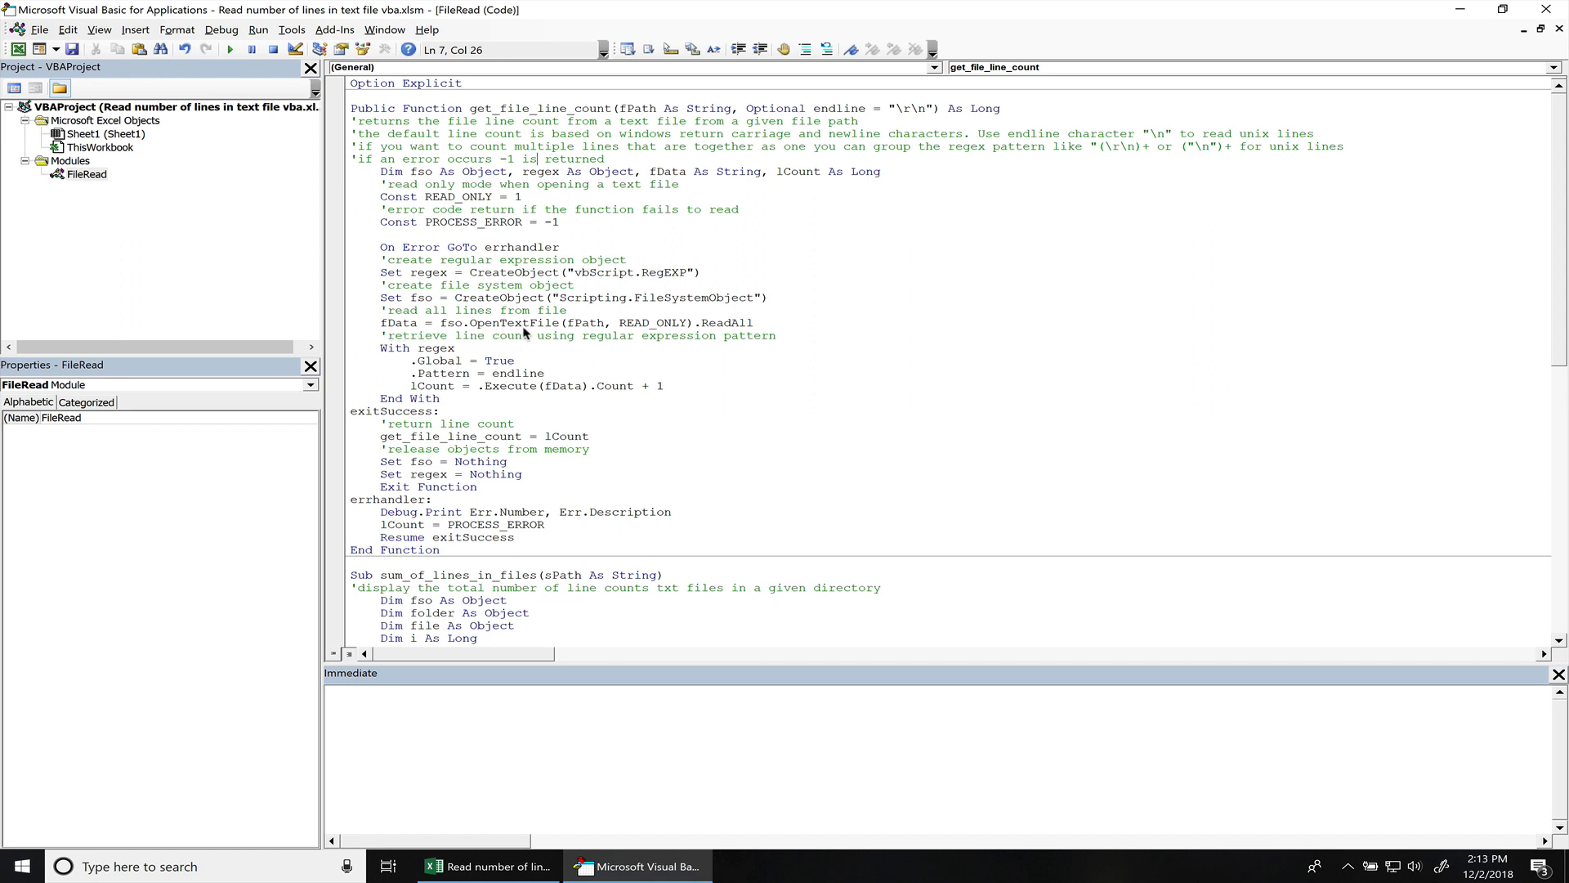
mouse_move(631, 334)
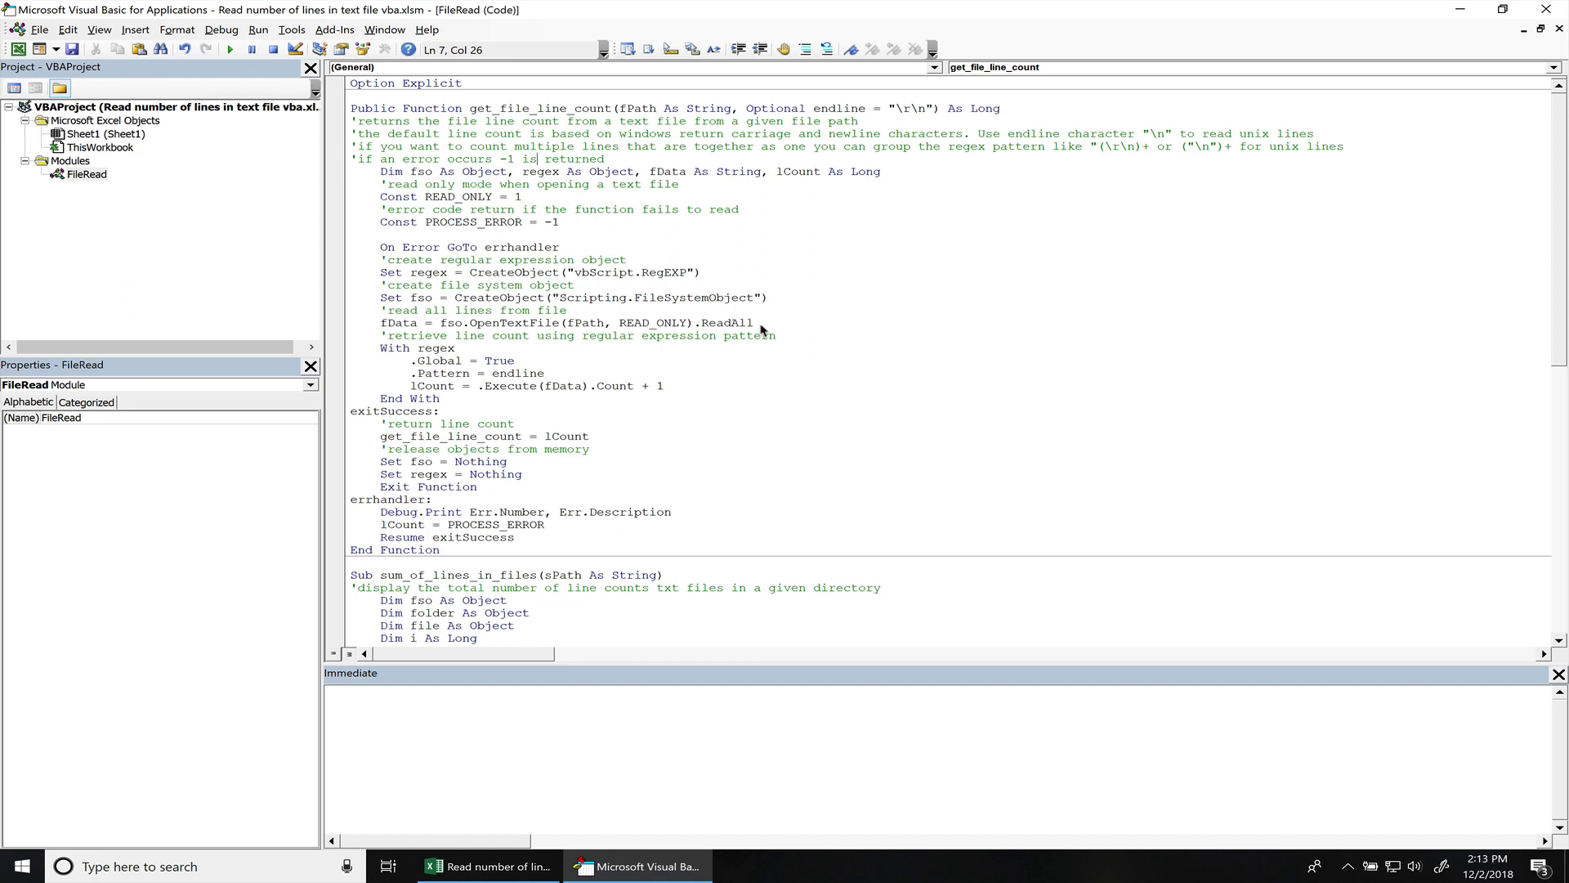
mouse_move(430, 353)
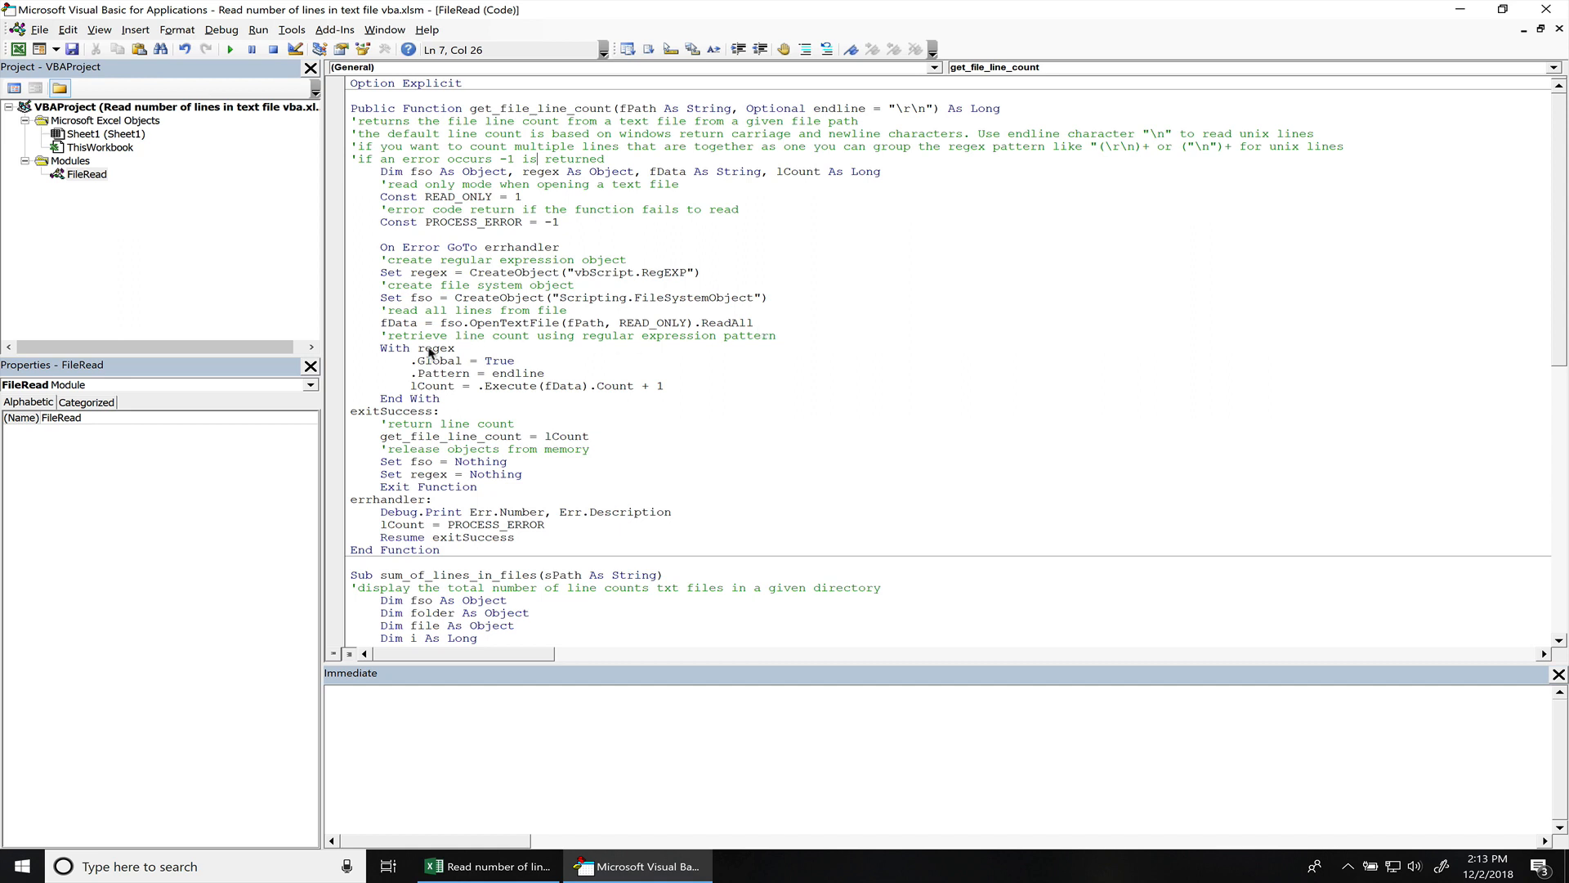
mouse_move(425, 358)
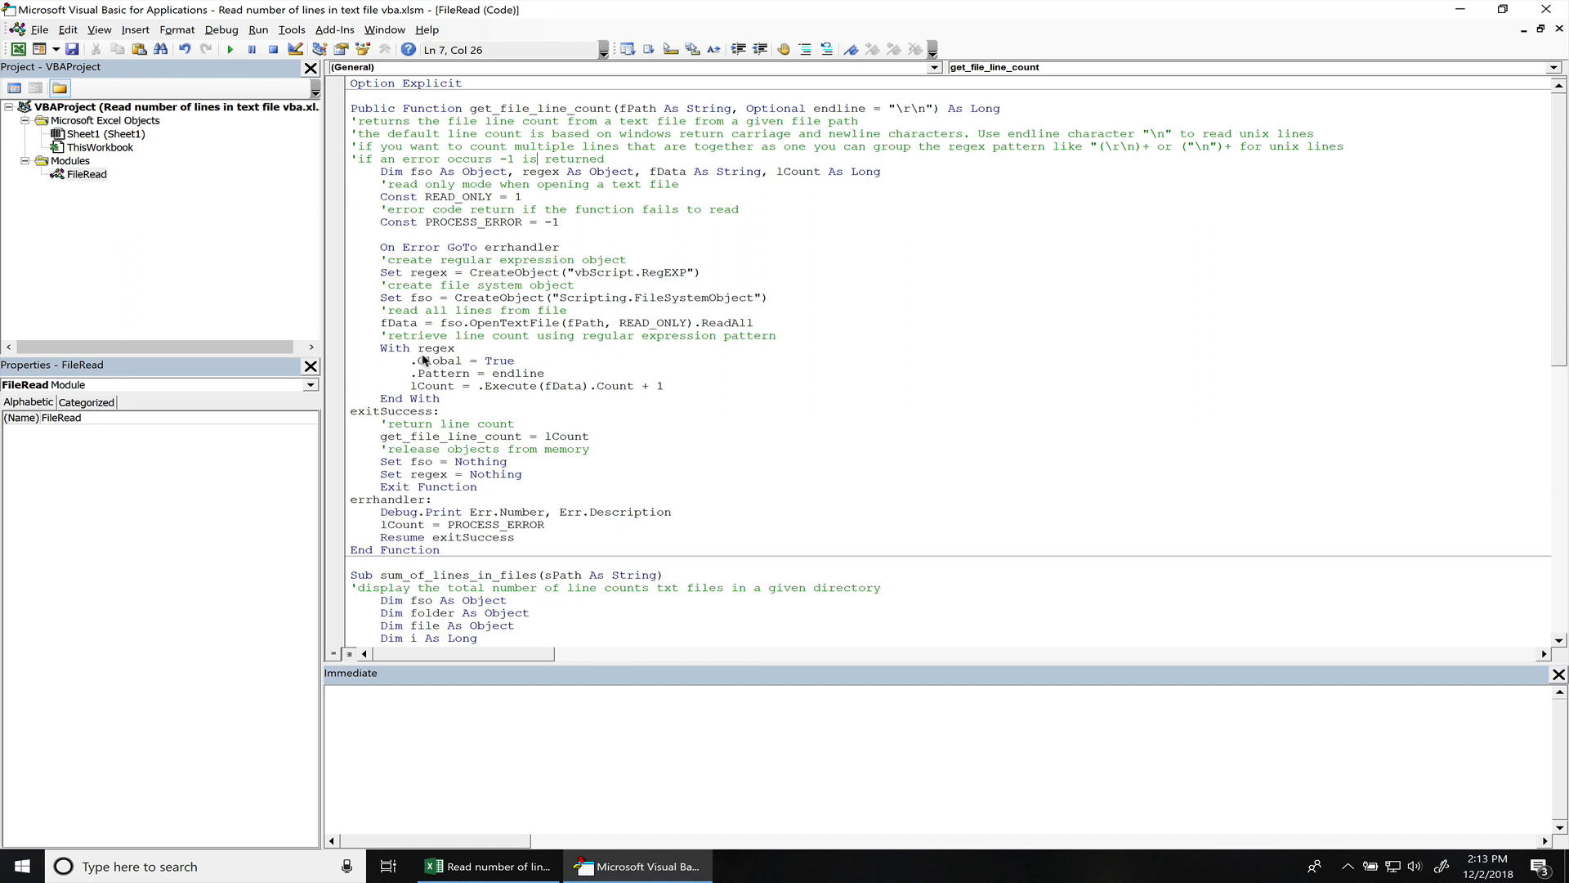
mouse_move(420, 365)
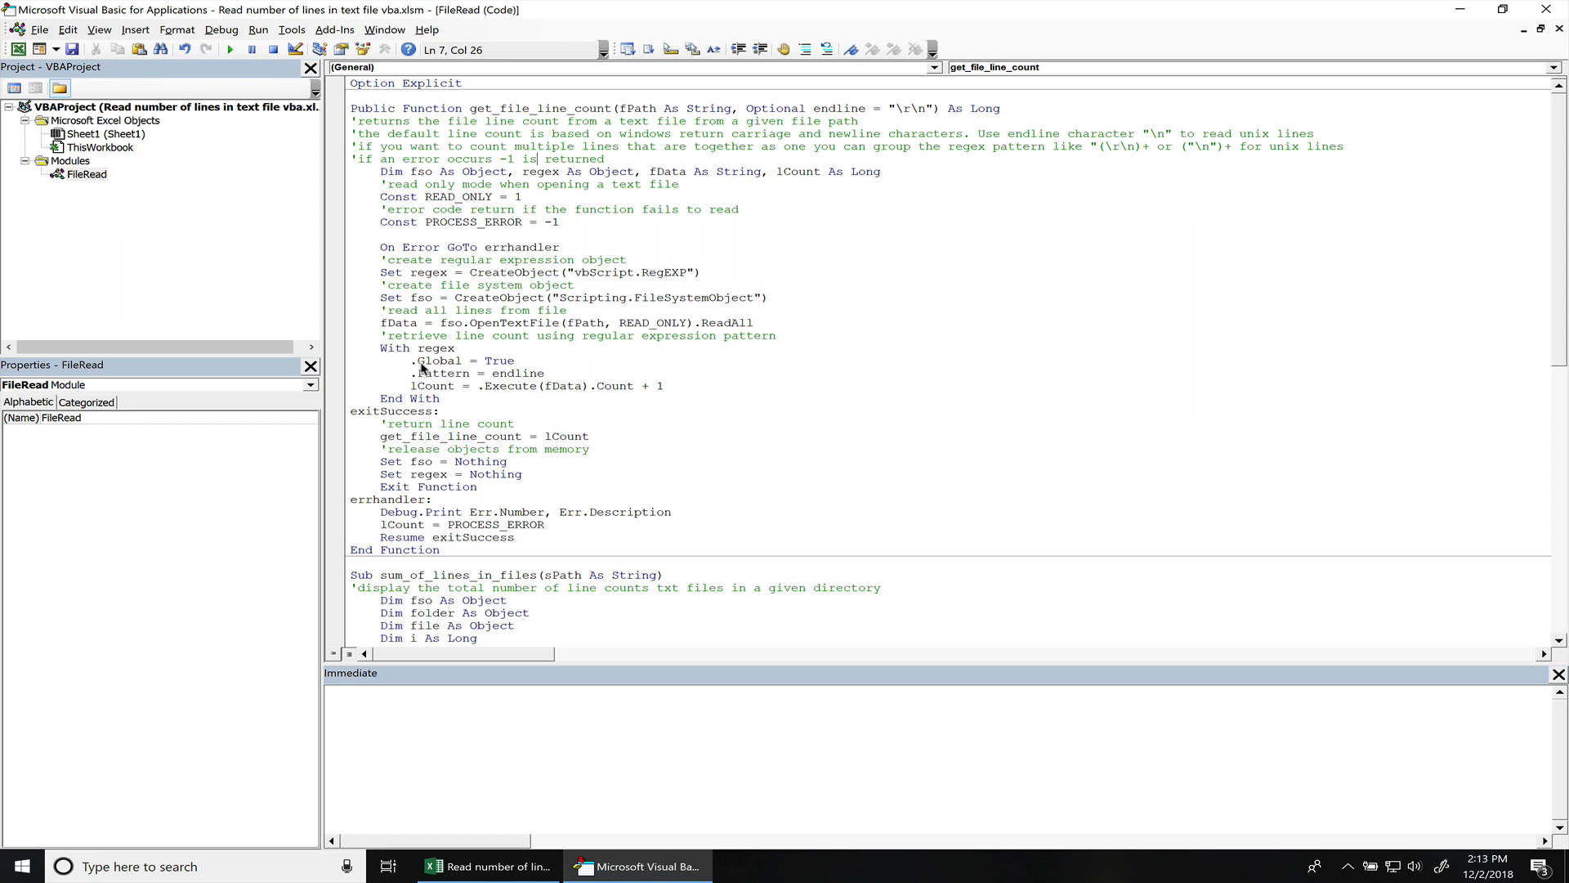
mouse_move(471, 368)
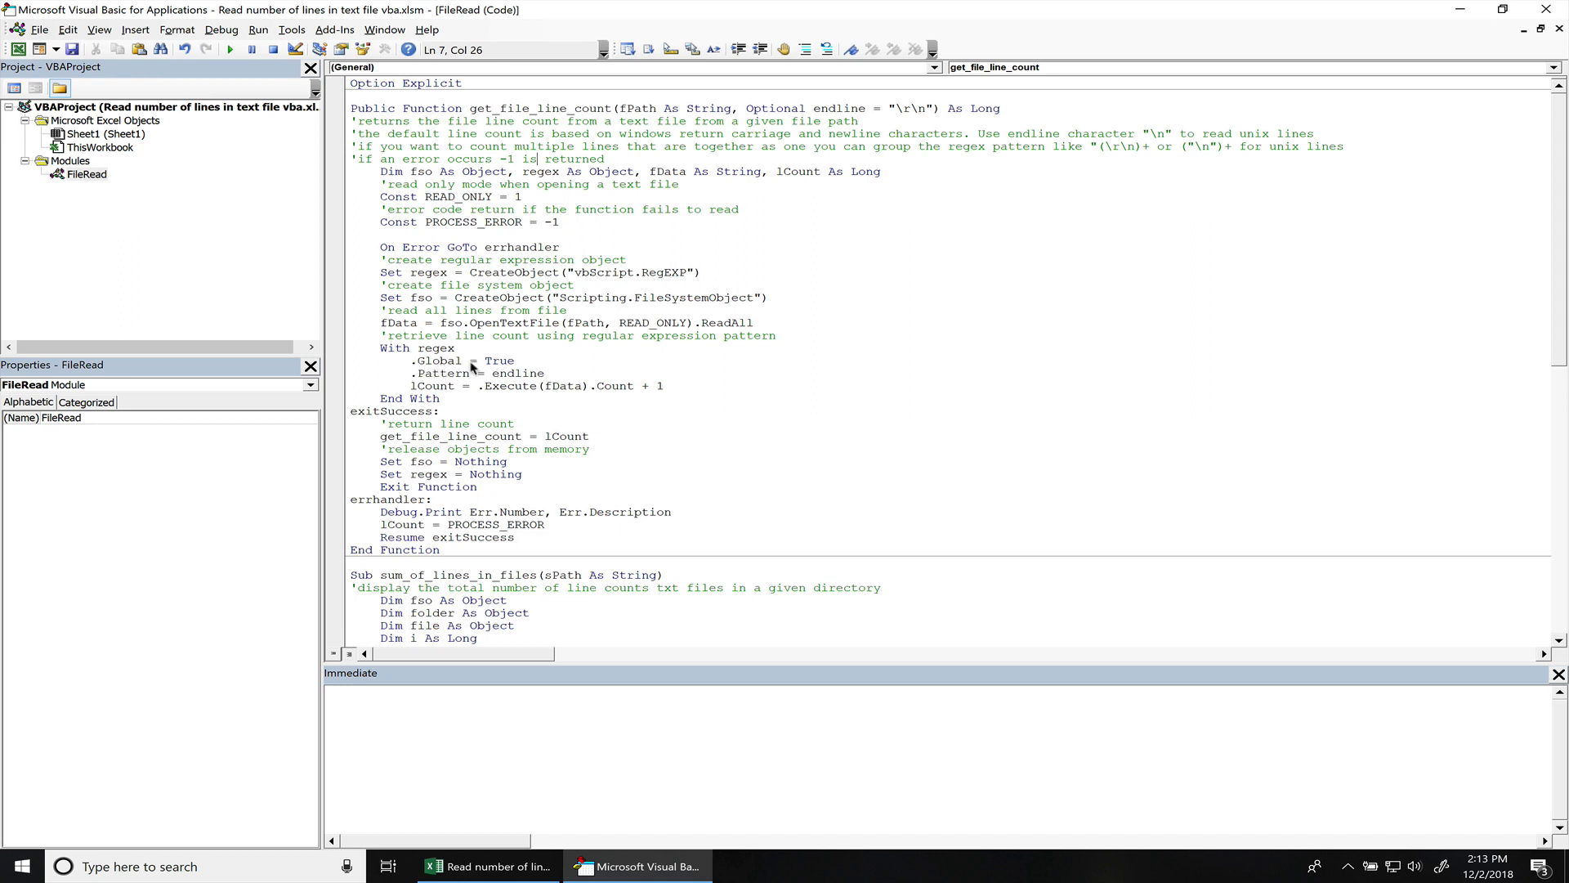
mouse_move(489, 367)
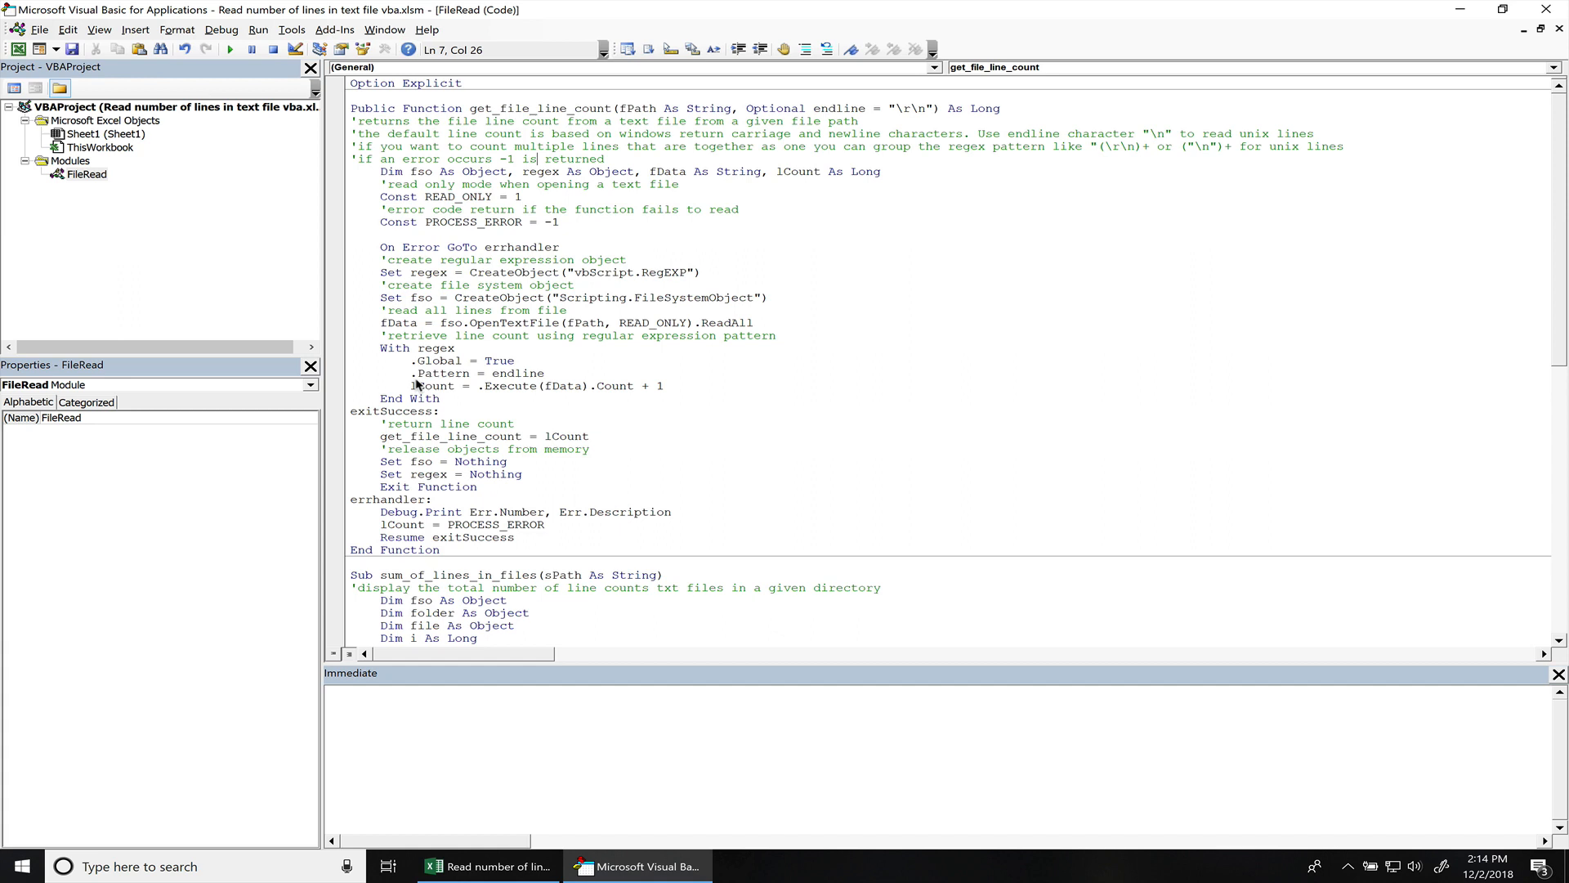
mouse_move(511, 378)
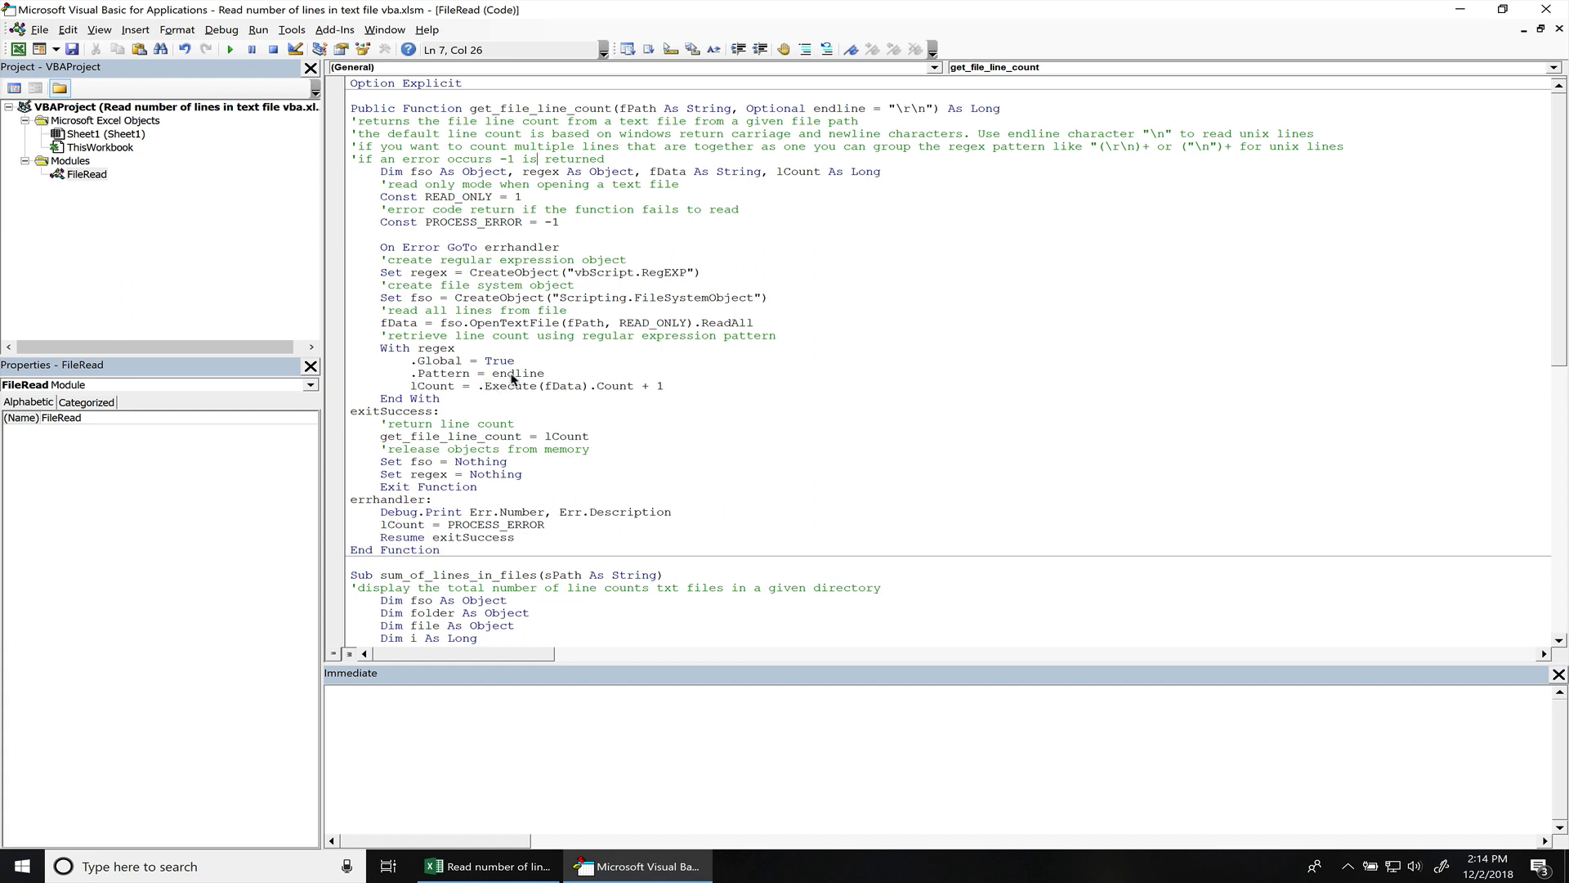
mouse_move(904, 113)
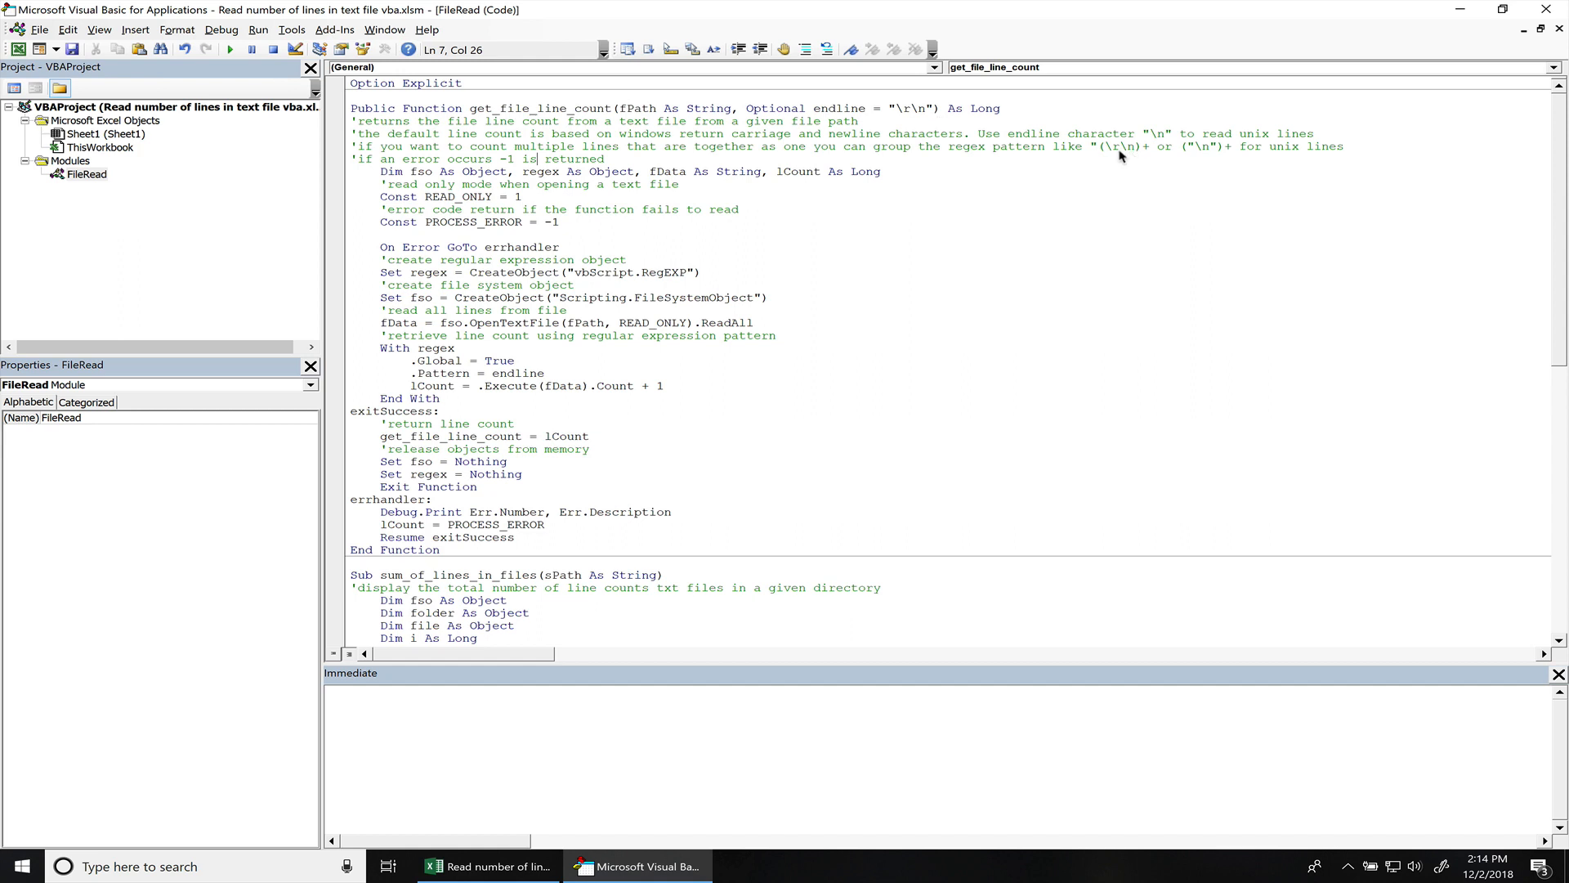
mouse_move(1105, 157)
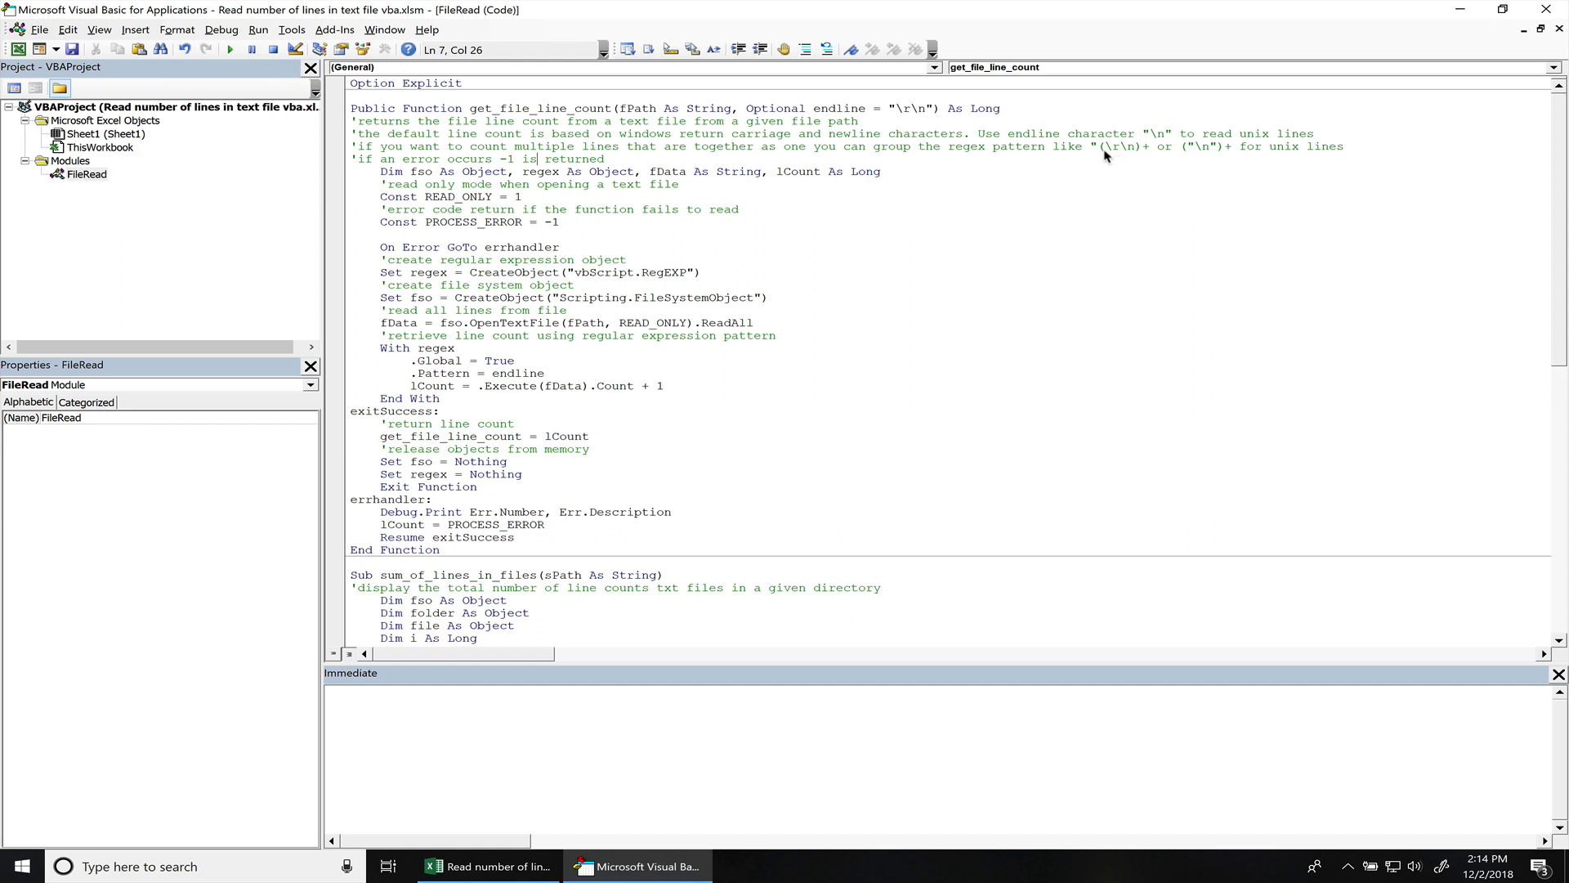
mouse_move(1111, 157)
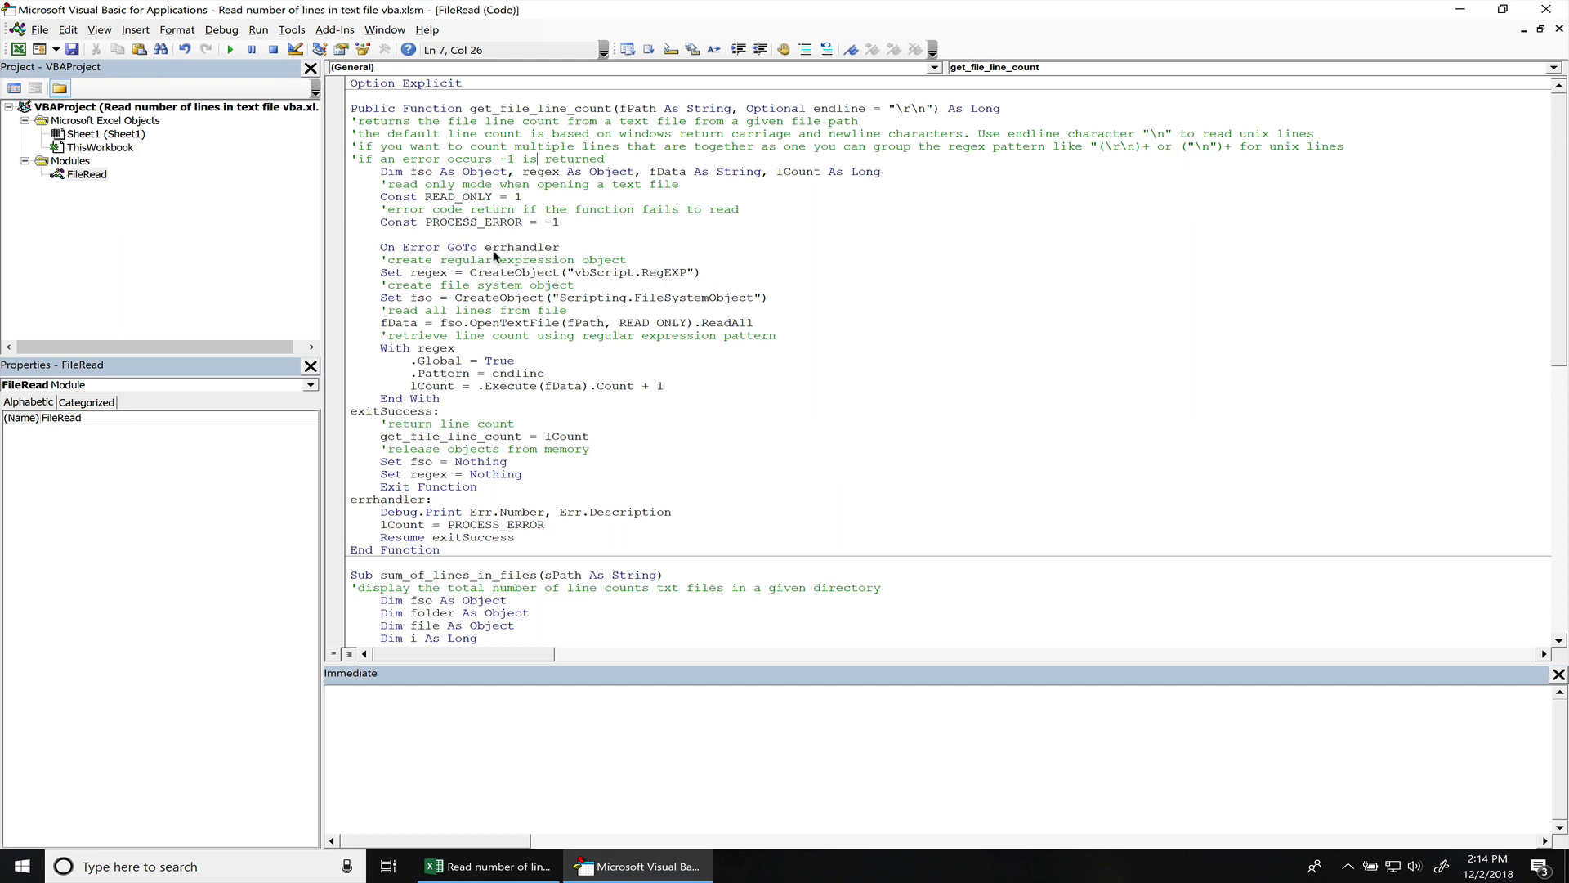
mouse_move(491, 391)
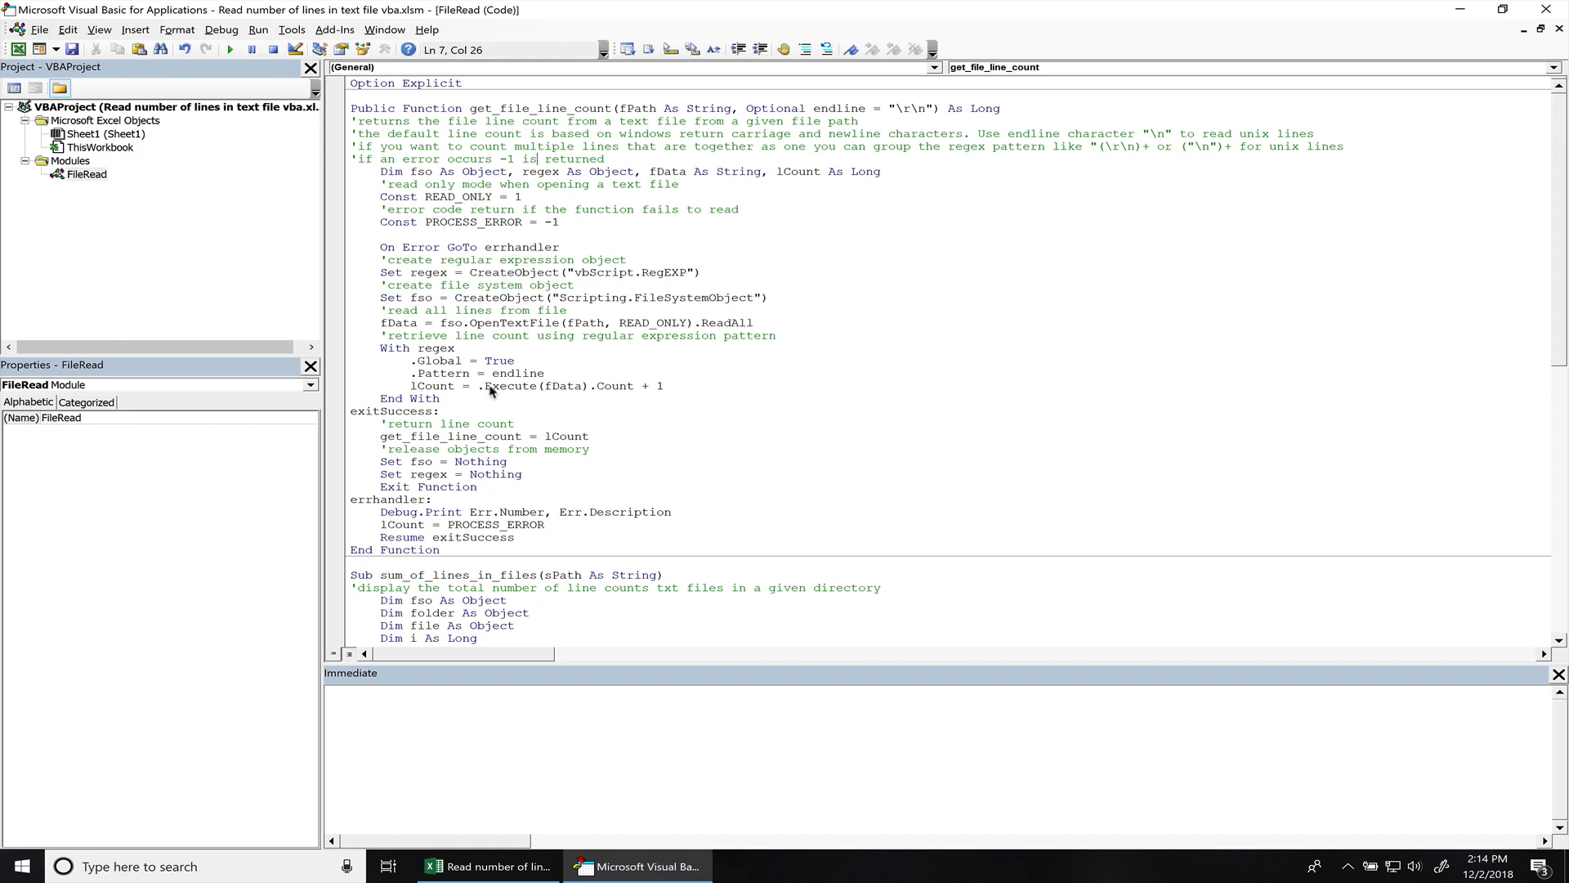
mouse_move(490, 396)
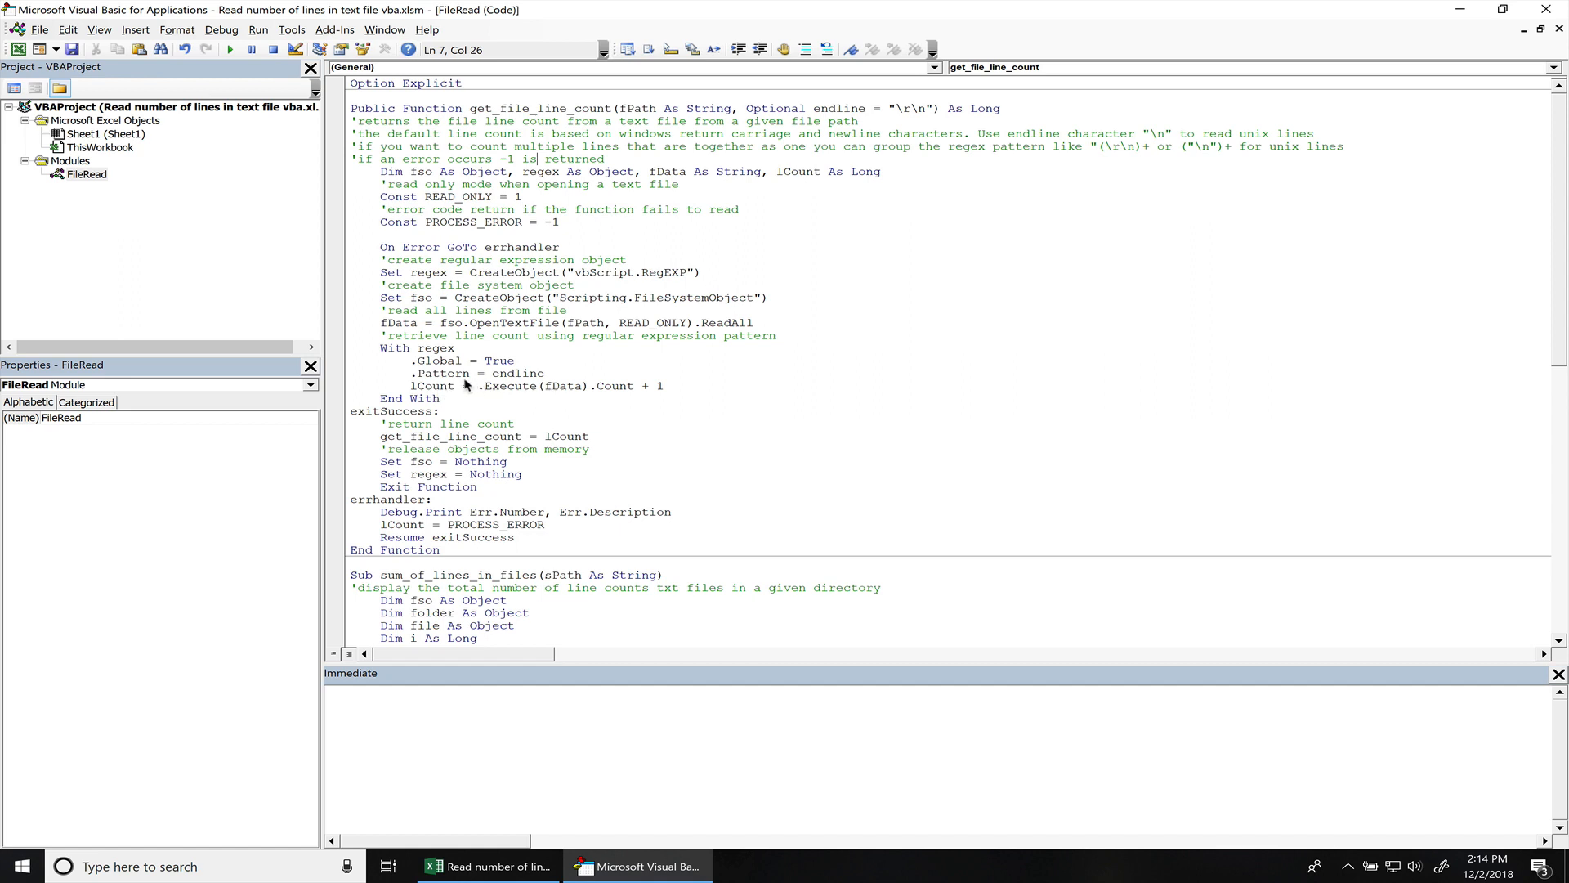
mouse_move(651, 394)
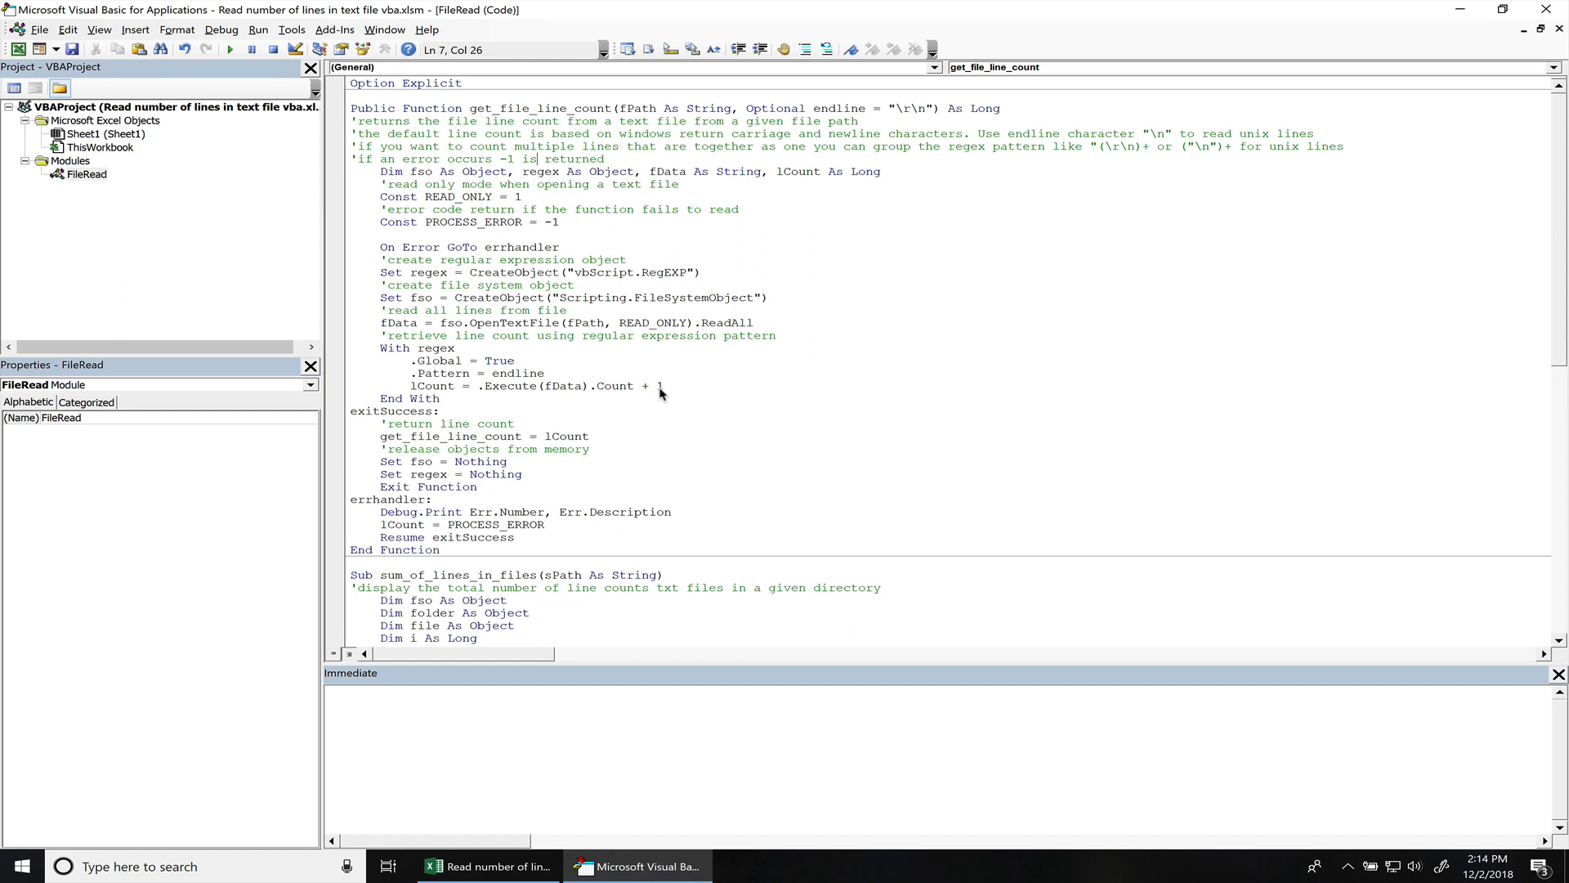
mouse_move(647, 392)
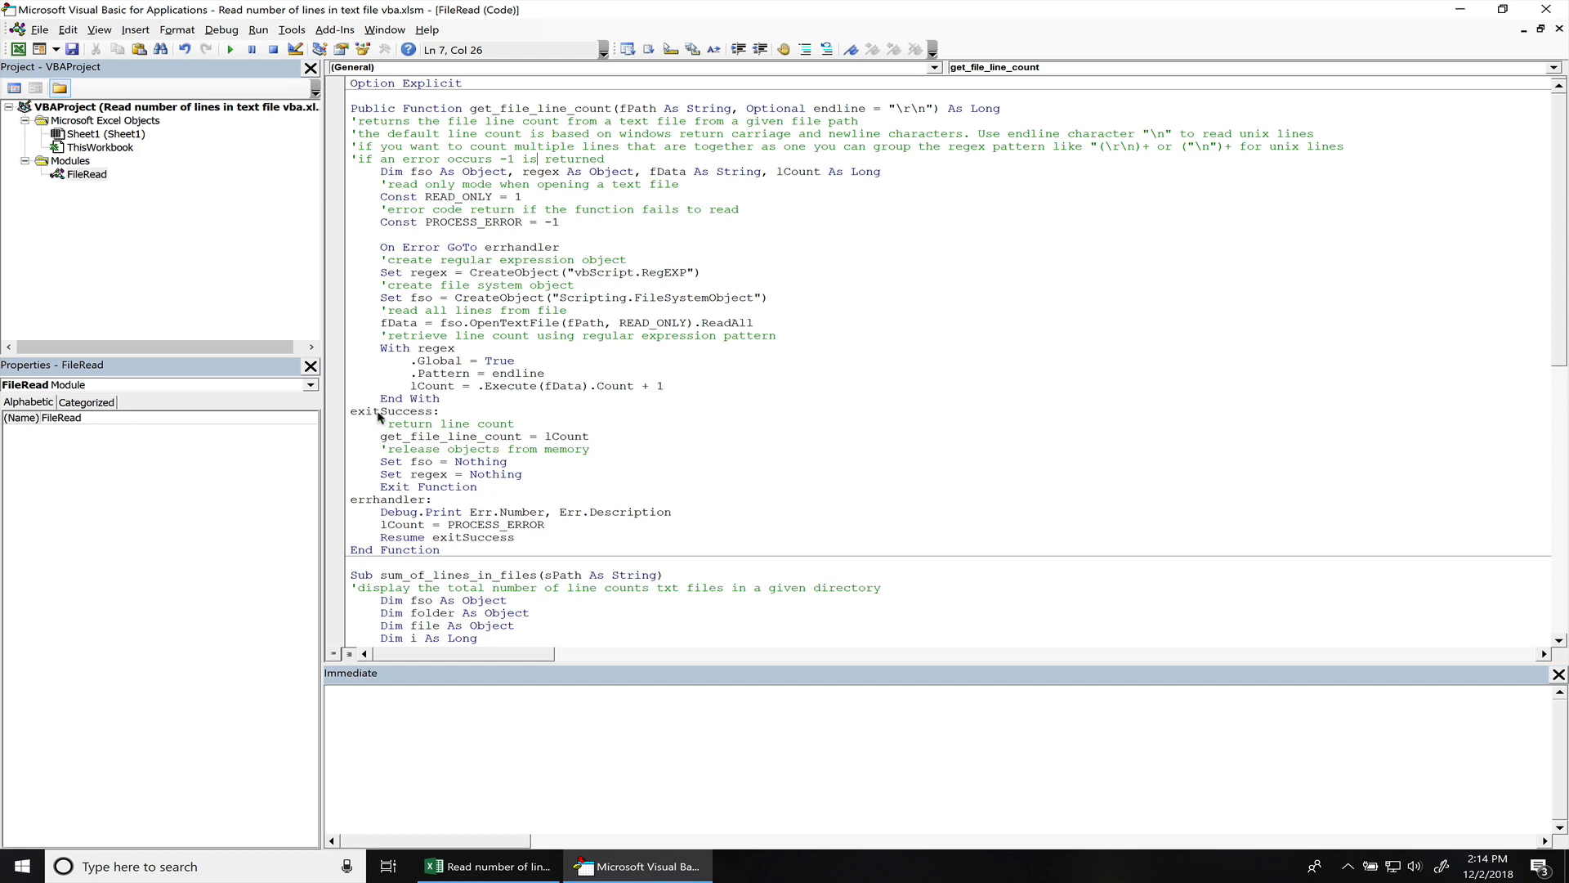
mouse_move(415, 421)
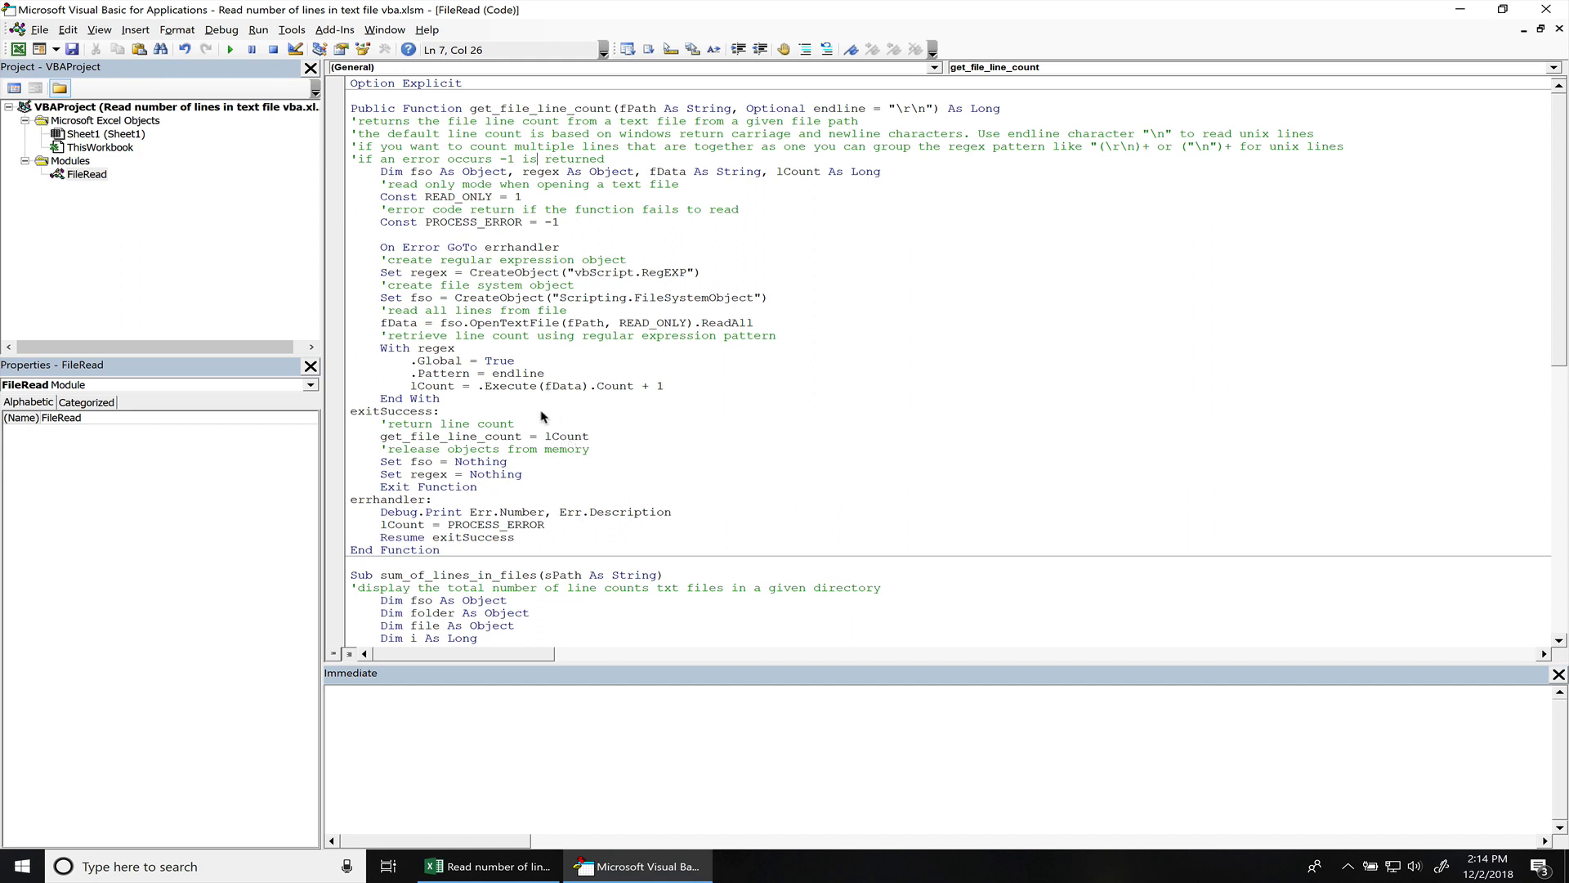
mouse_move(452, 420)
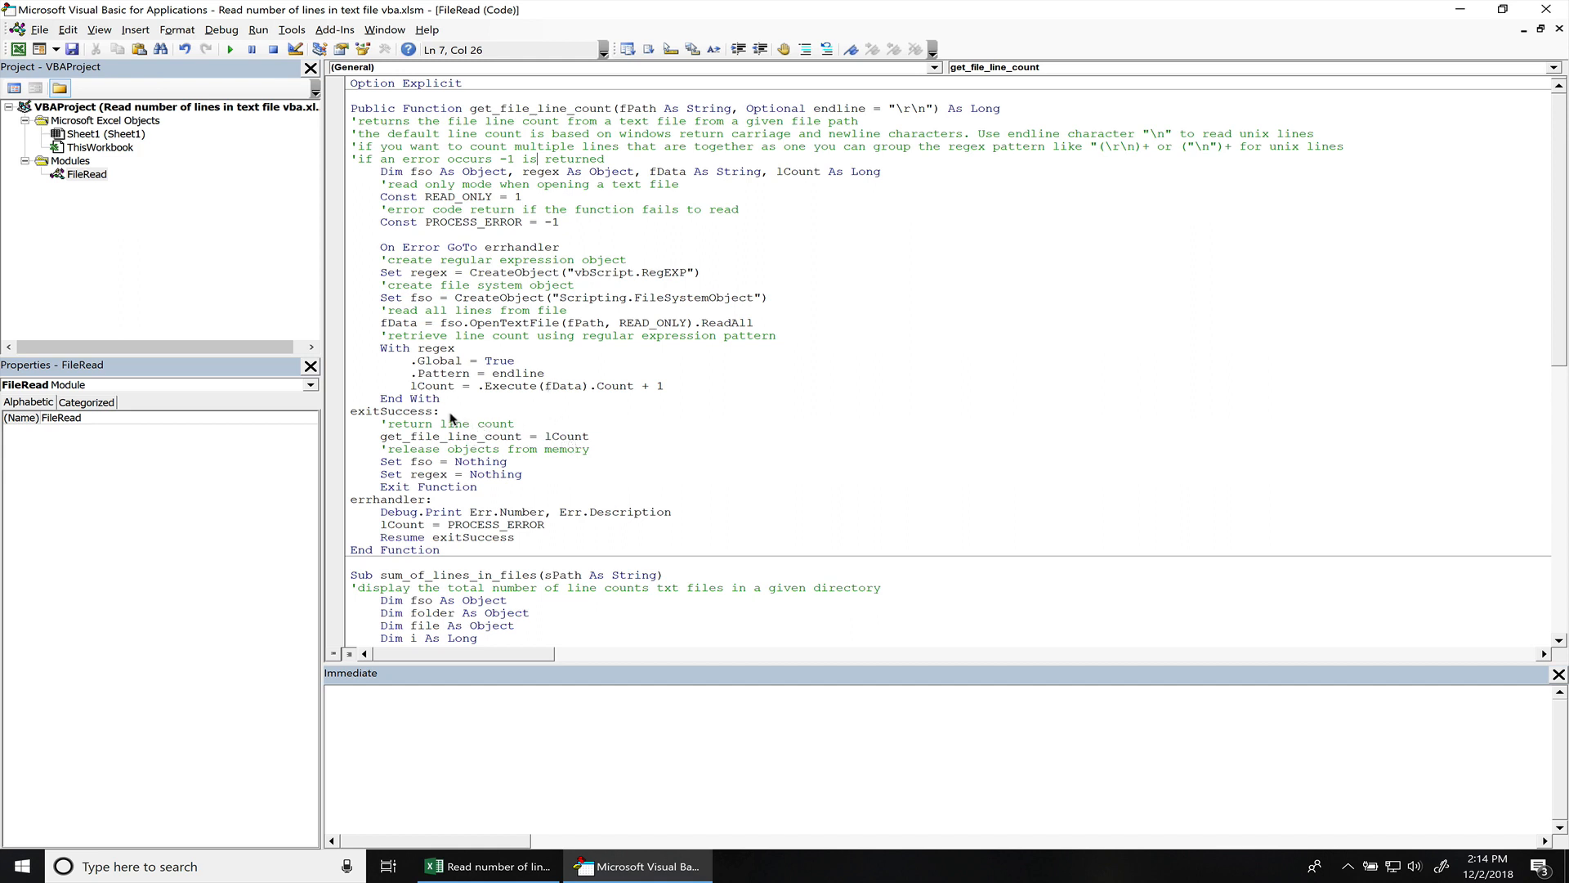
mouse_move(528, 521)
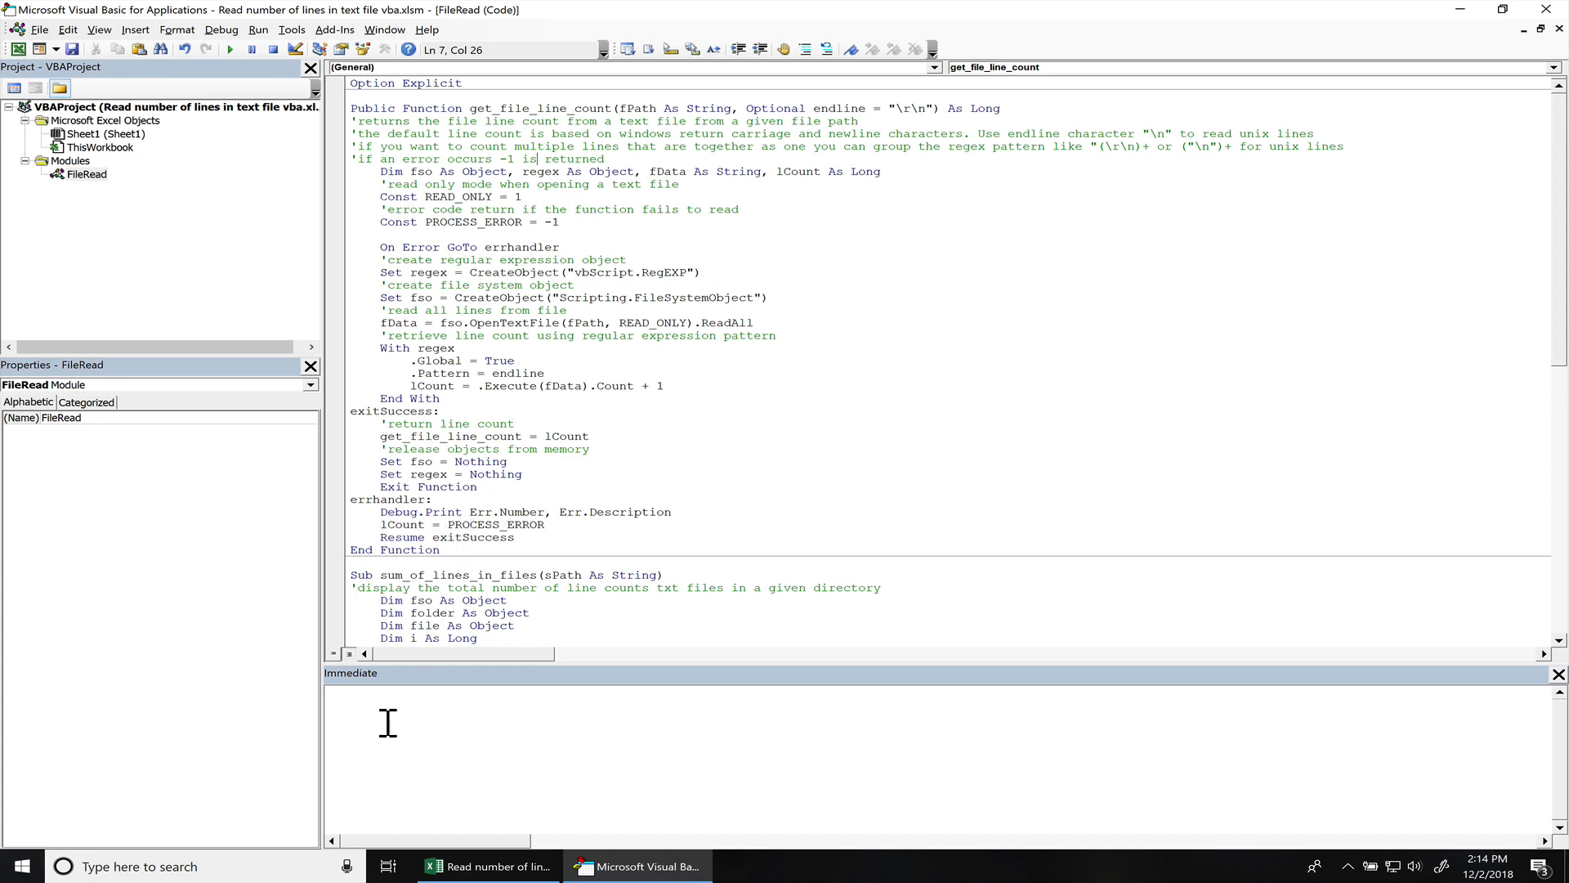
mouse_move(519, 529)
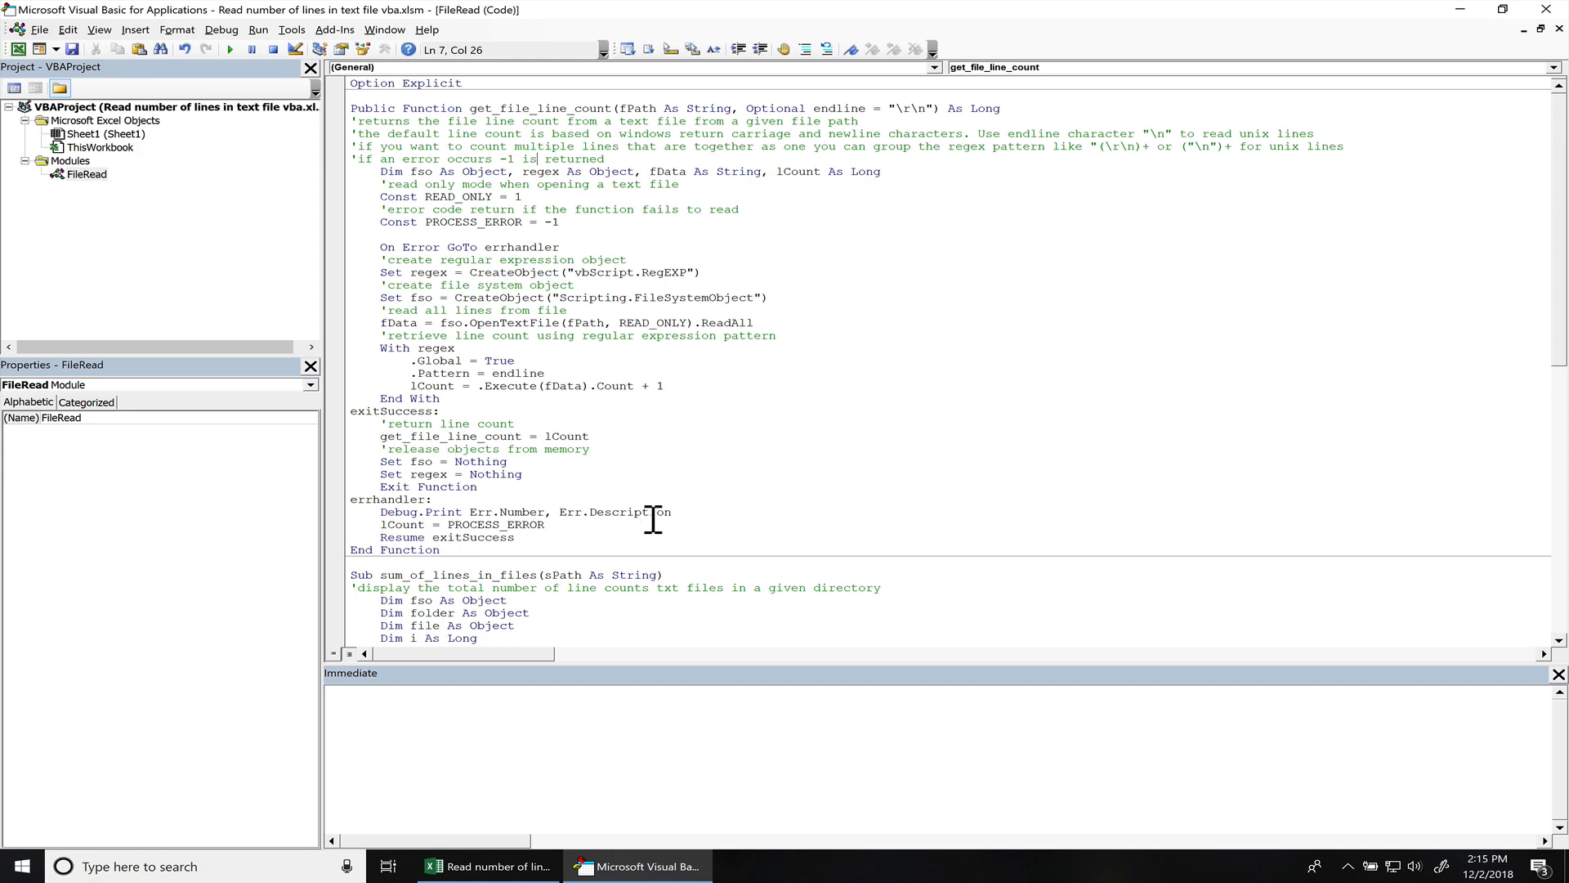
mouse_move(495, 536)
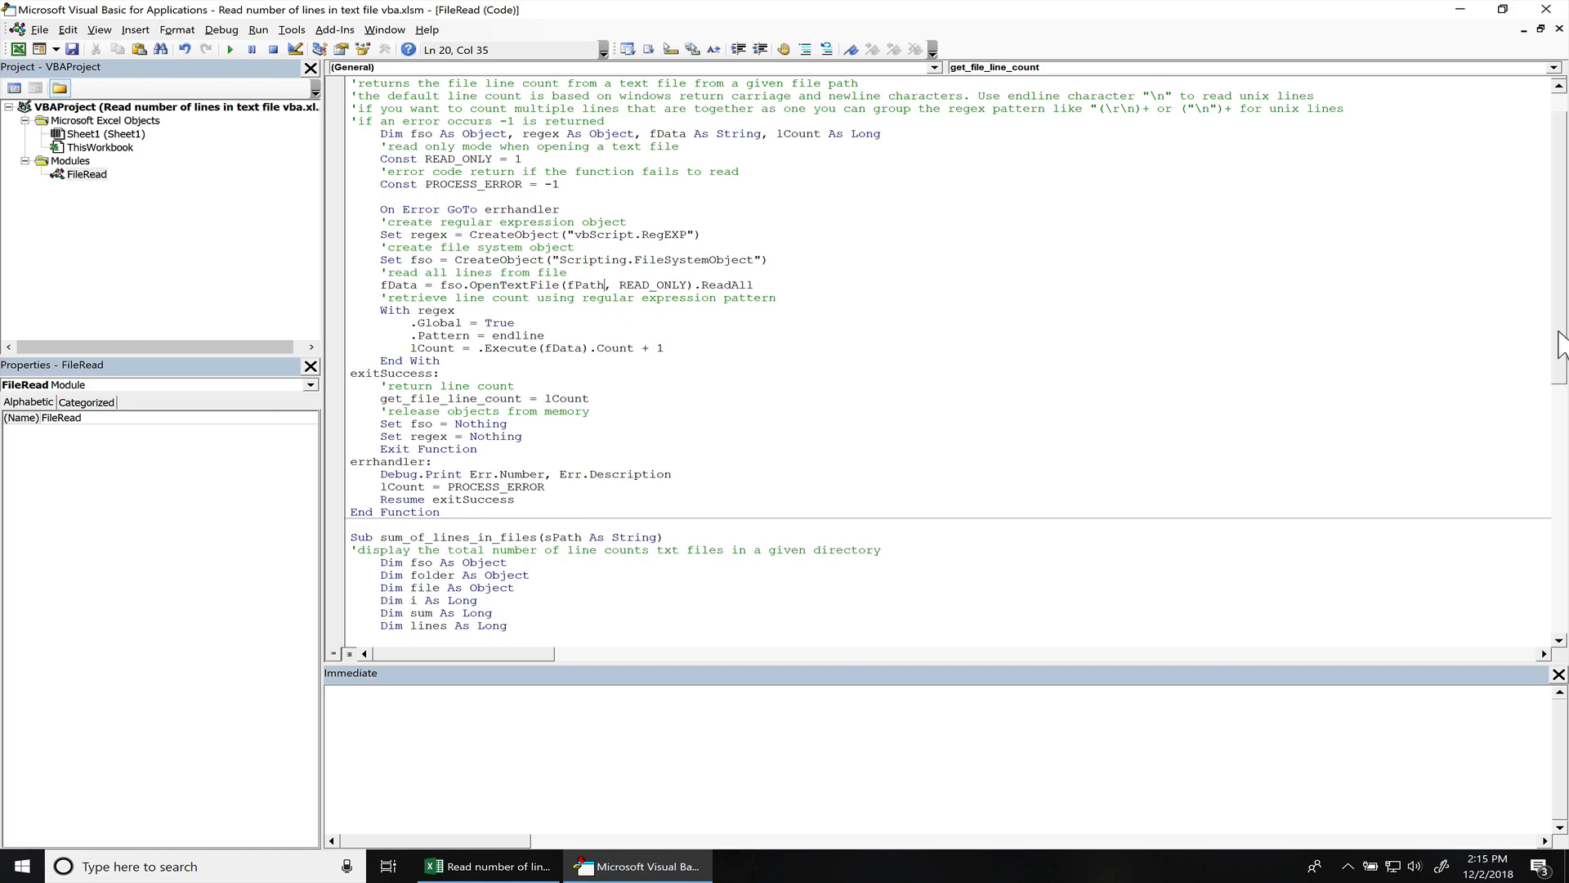
Comment out the sum_of_lines_in_files call line inside count_file_lines_test
scroll(down, 3)
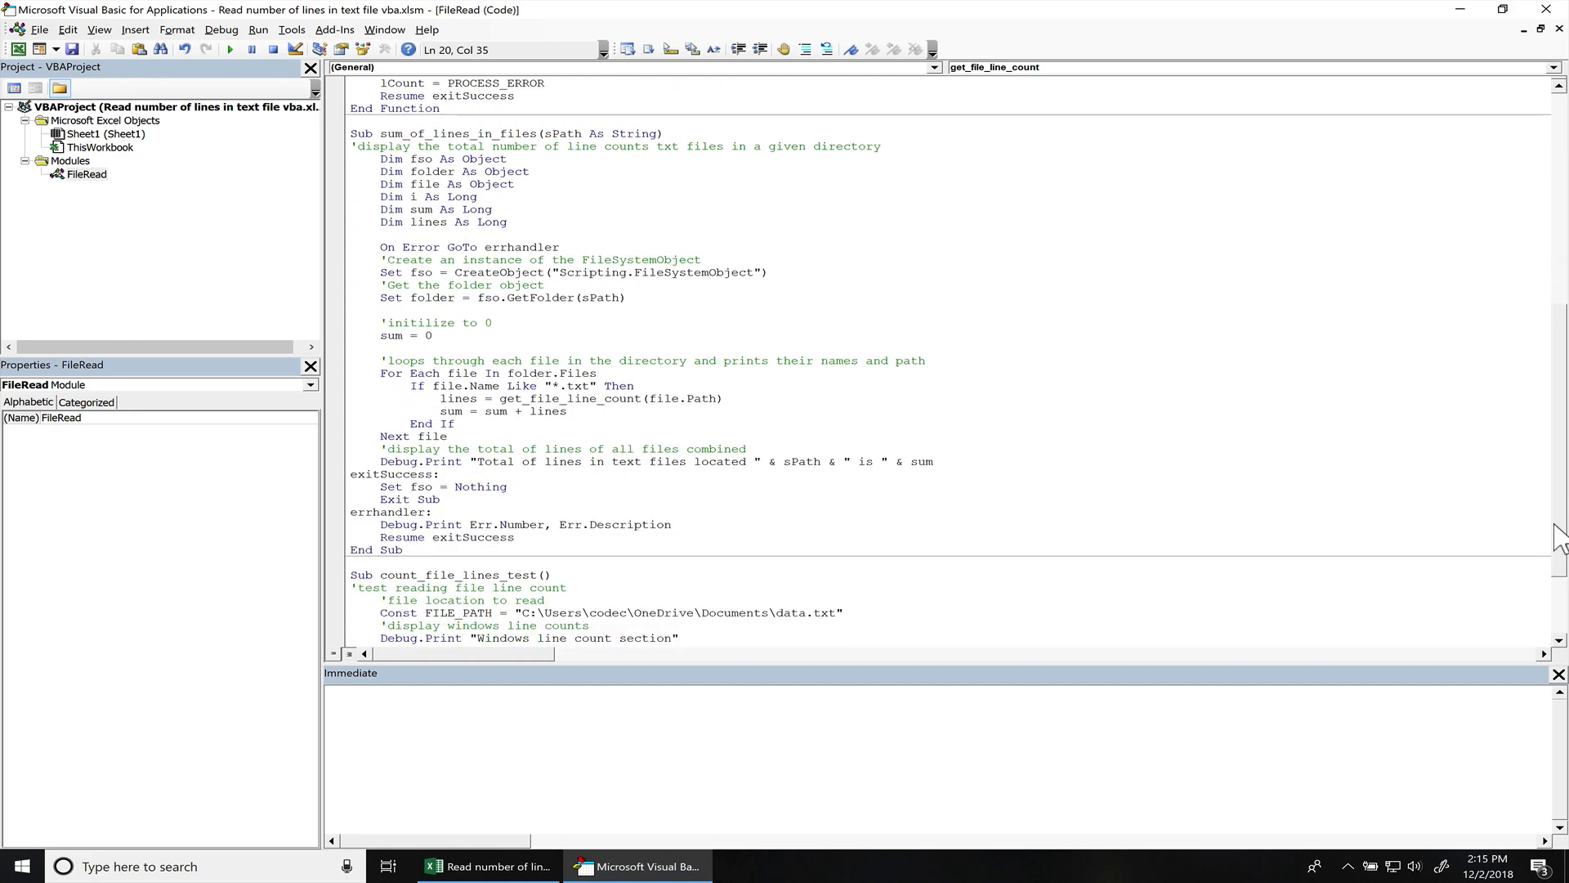
scroll(down, 3)
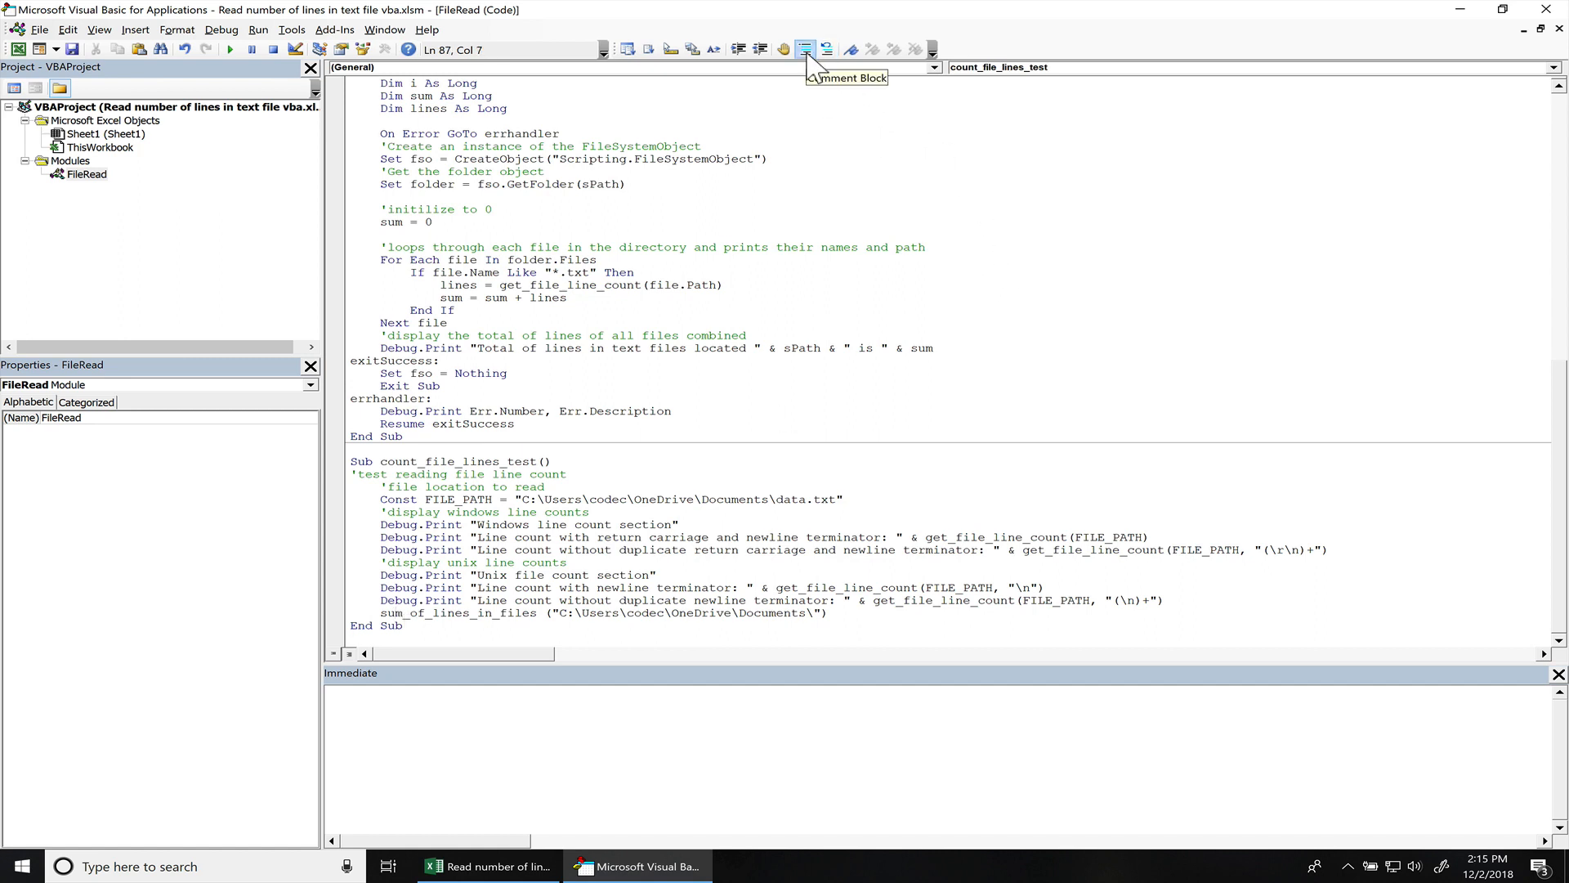
click(806, 49)
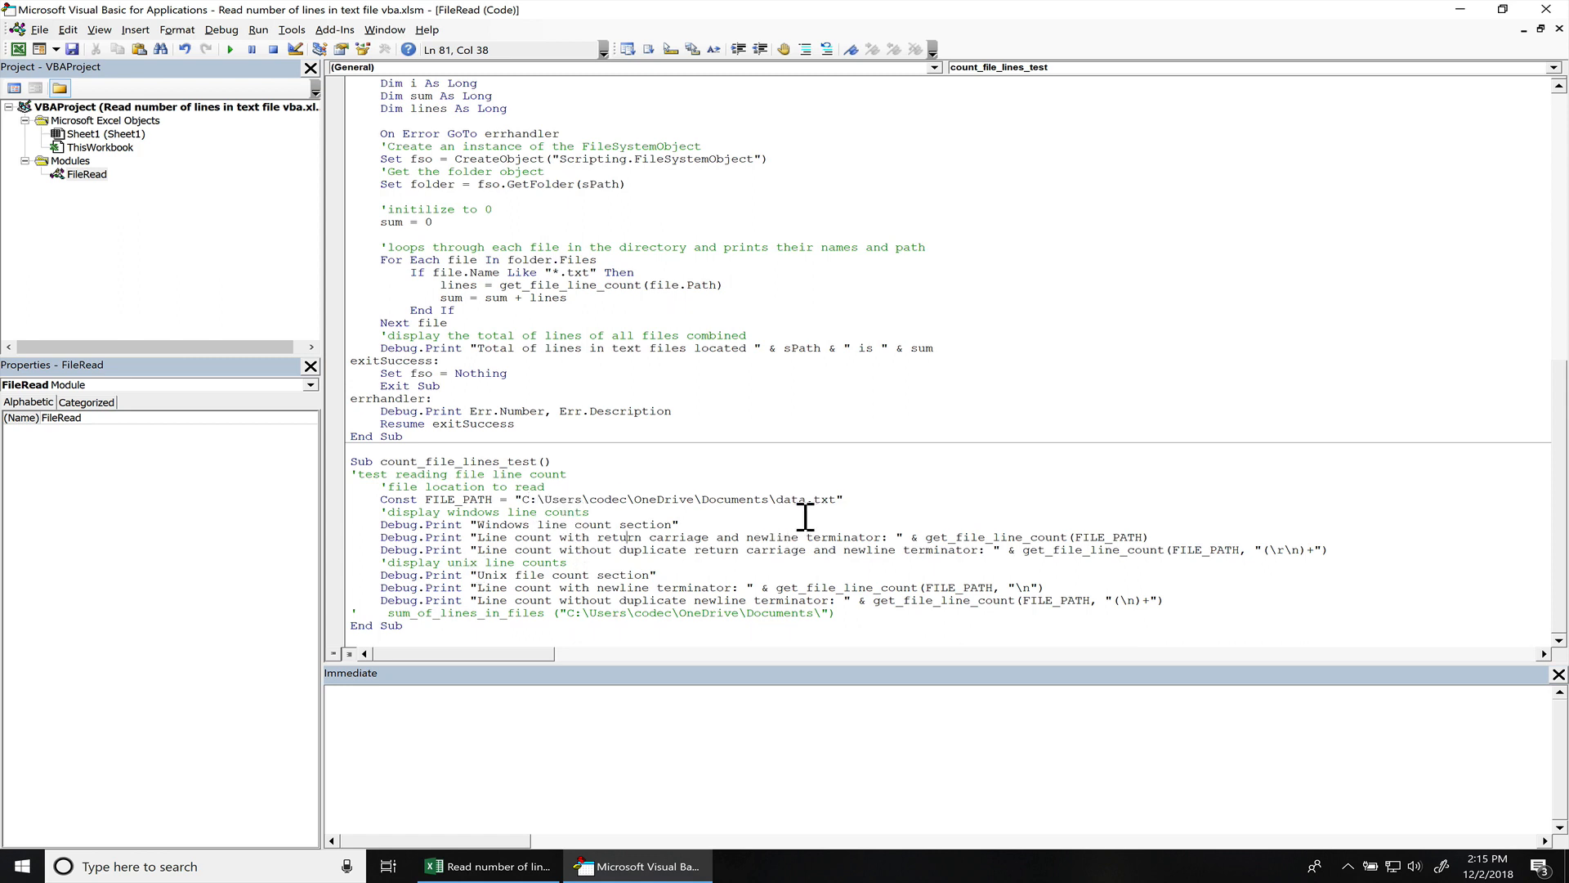
mouse_move(814, 510)
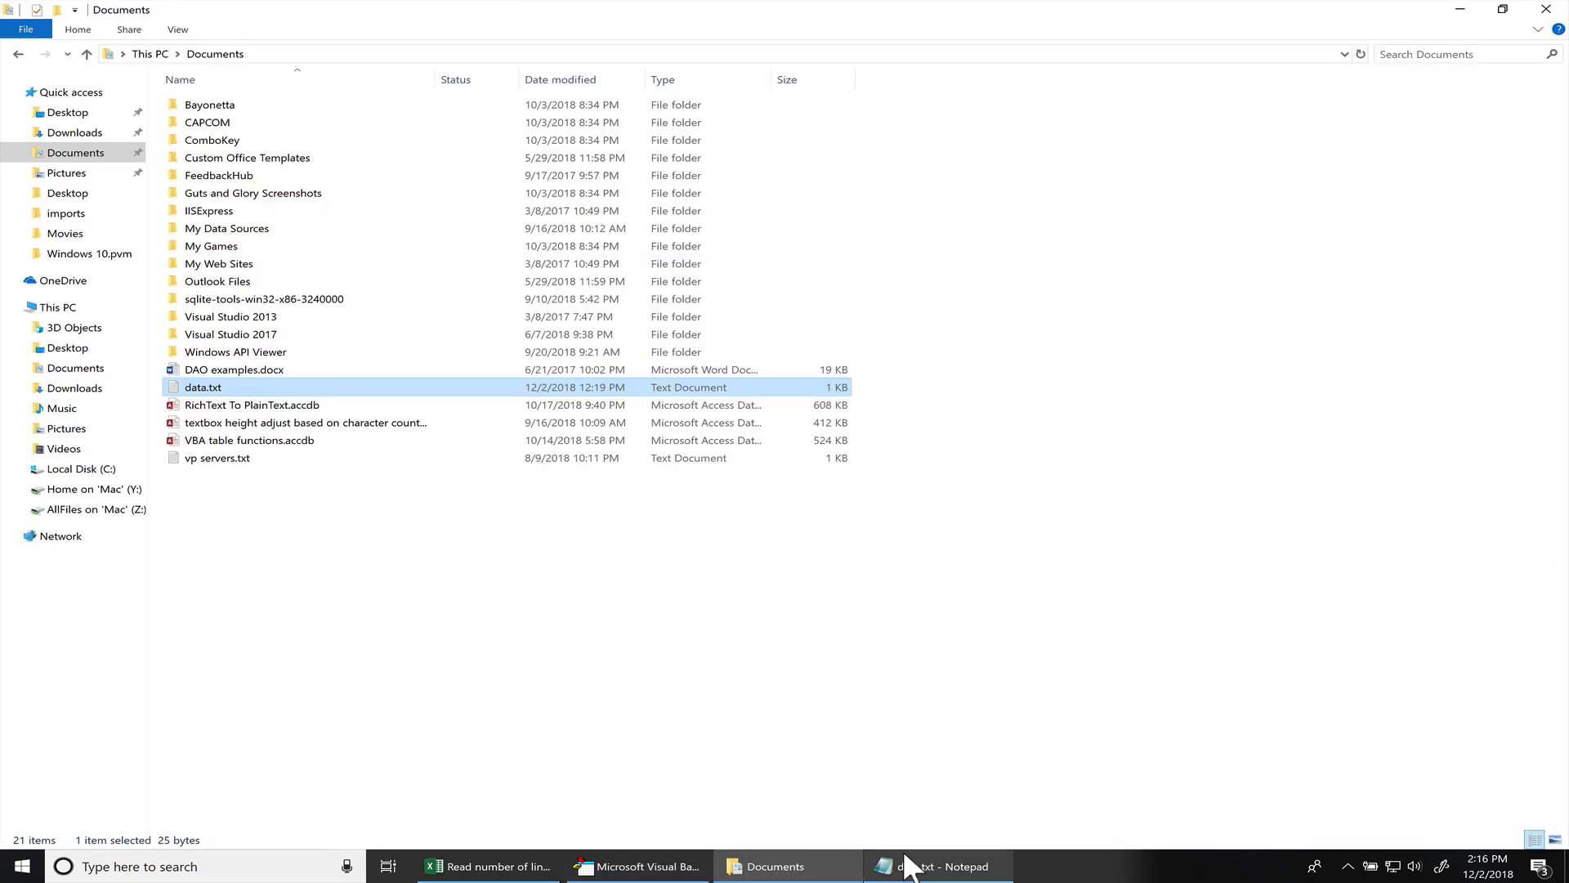
Bring data.txt from Documents up in Notepad to check its contents
click(935, 866)
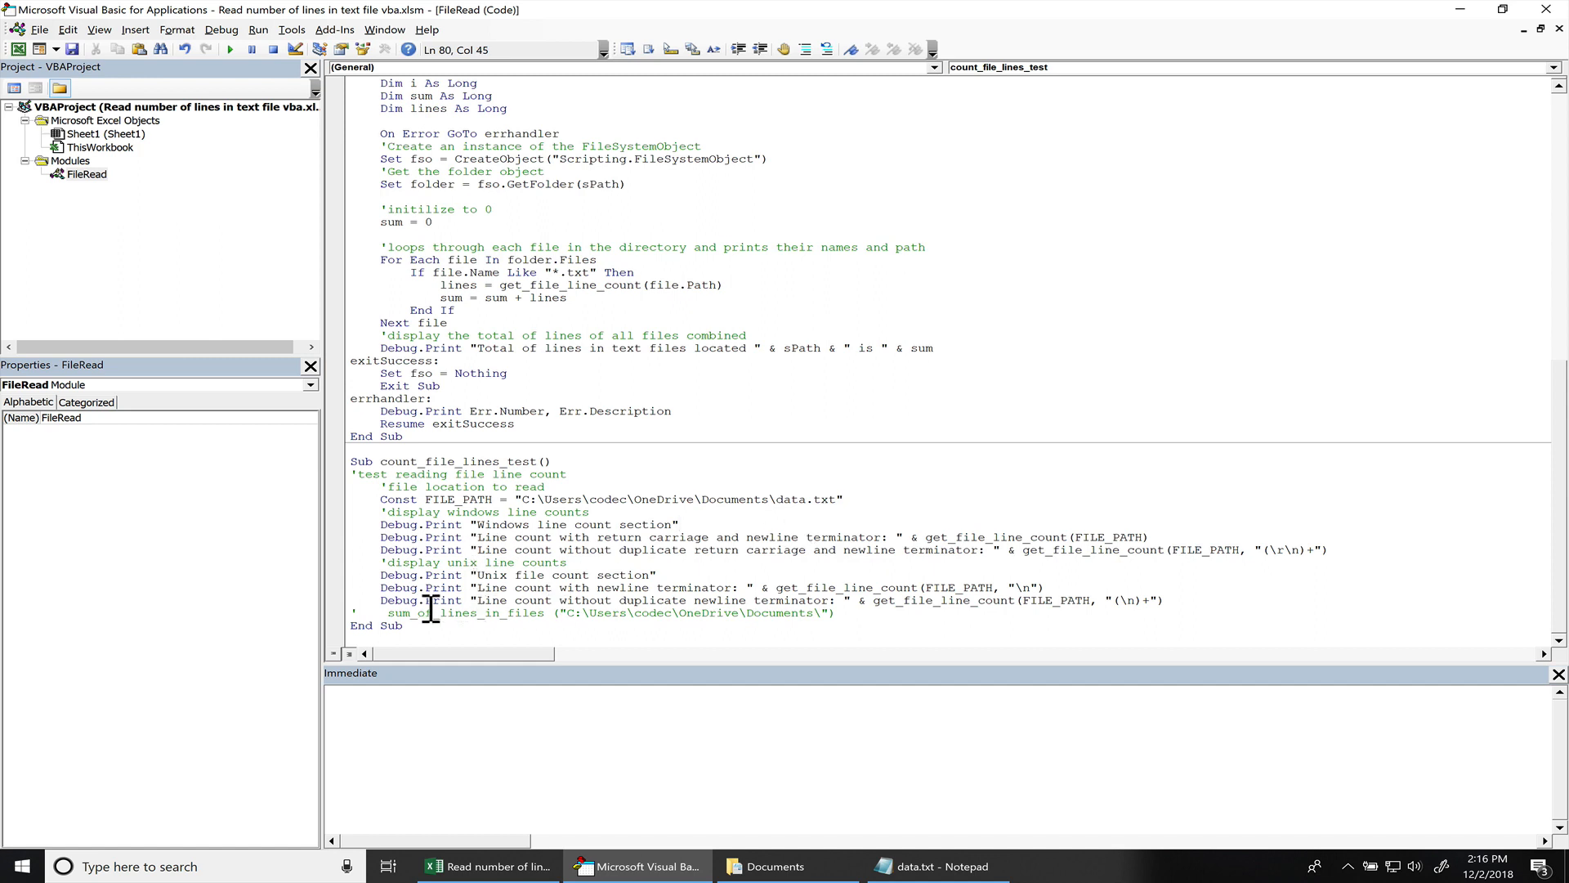
mouse_move(556, 586)
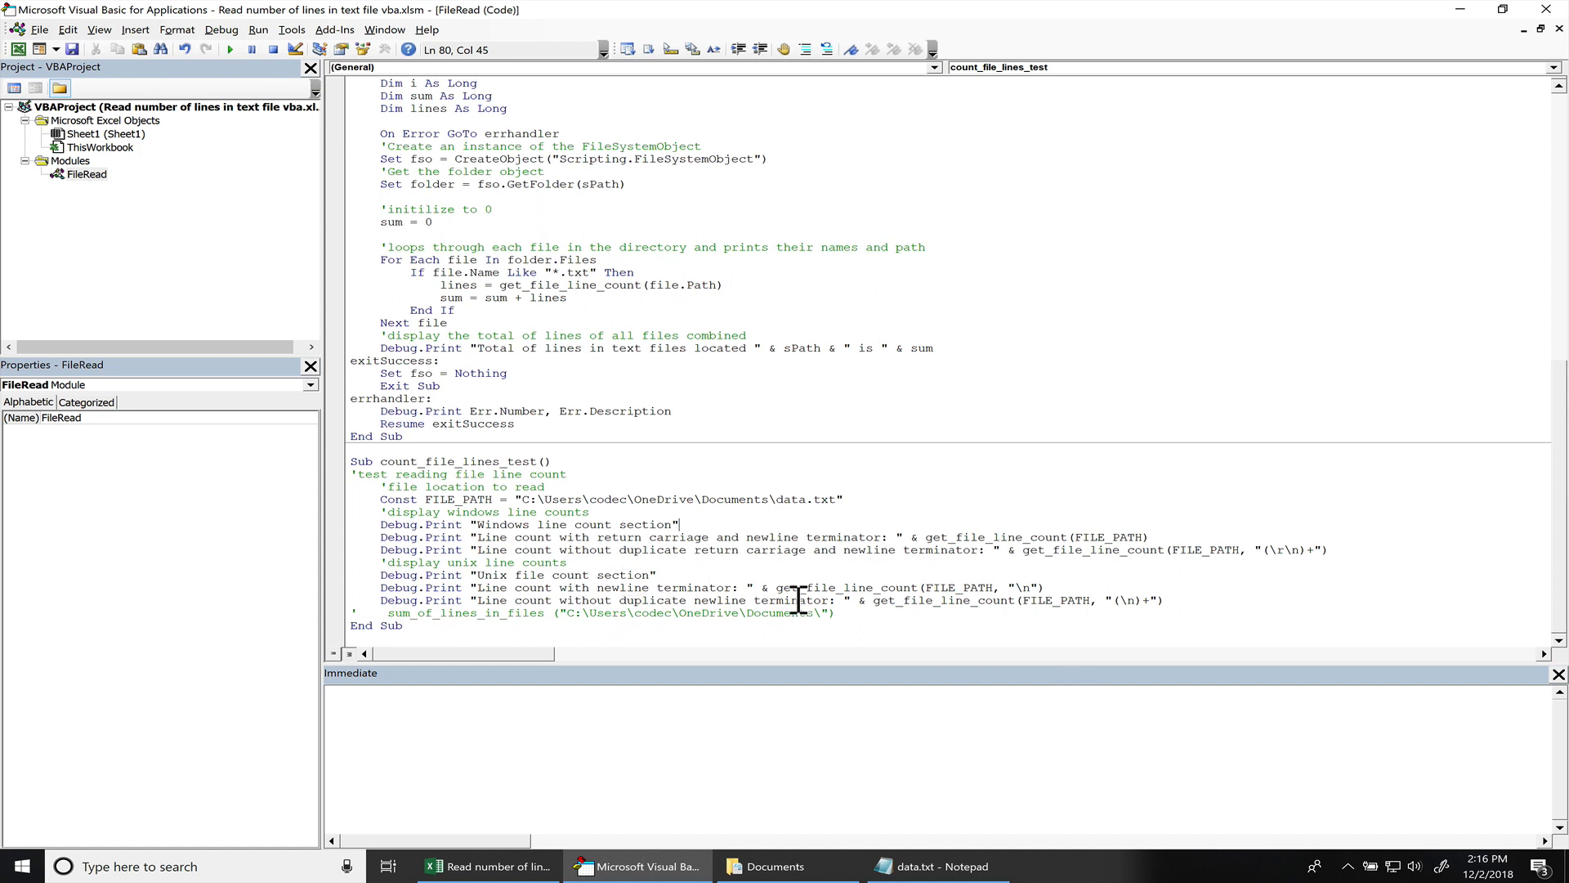
mouse_move(616, 587)
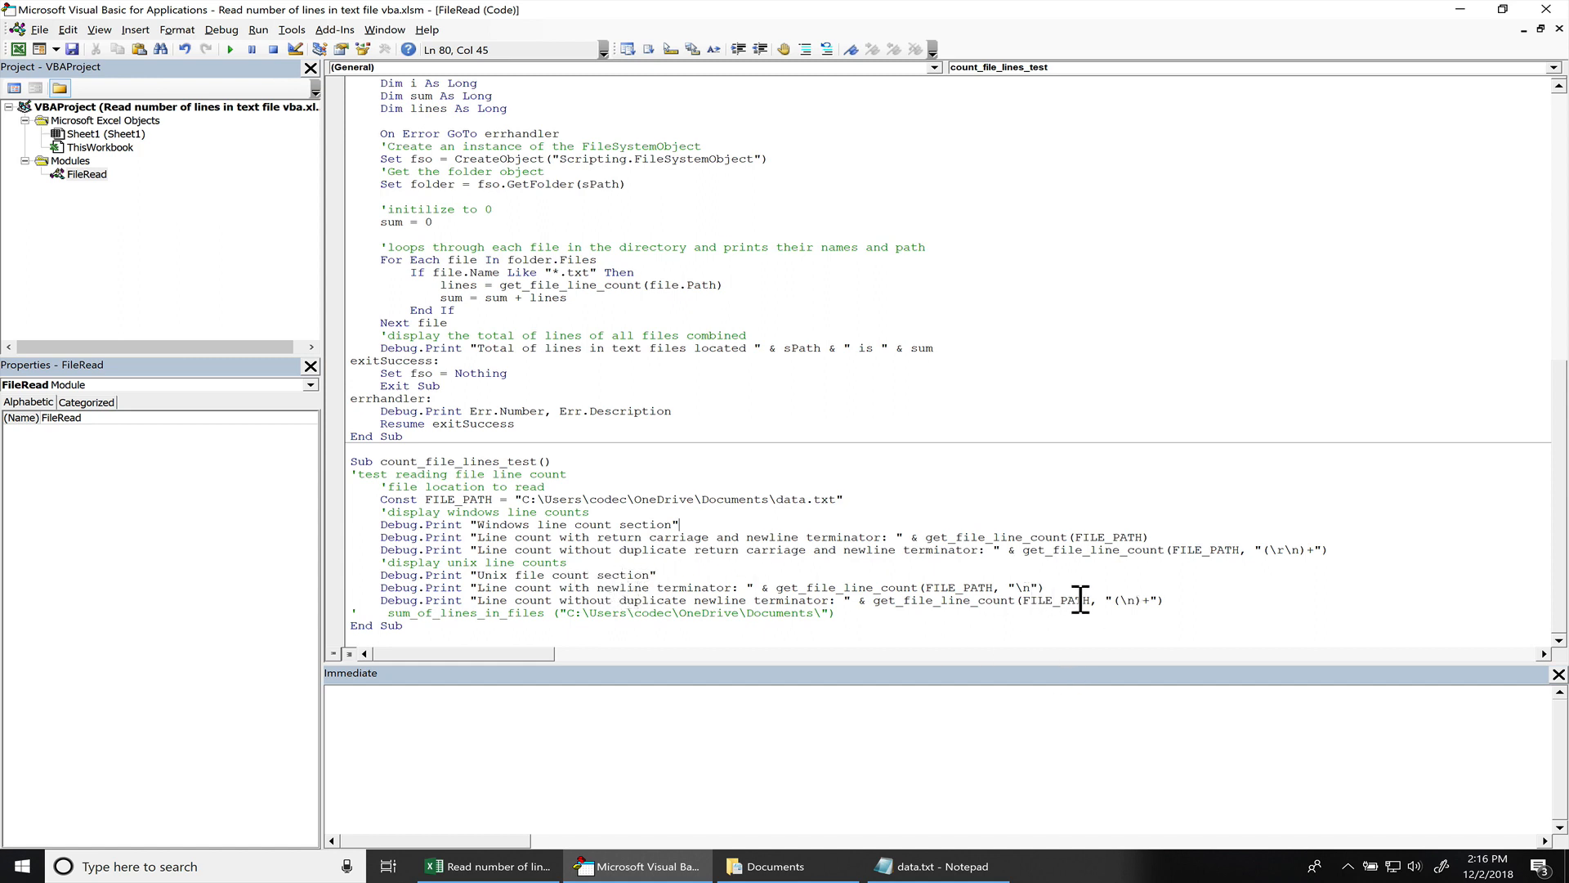
mouse_move(1038, 600)
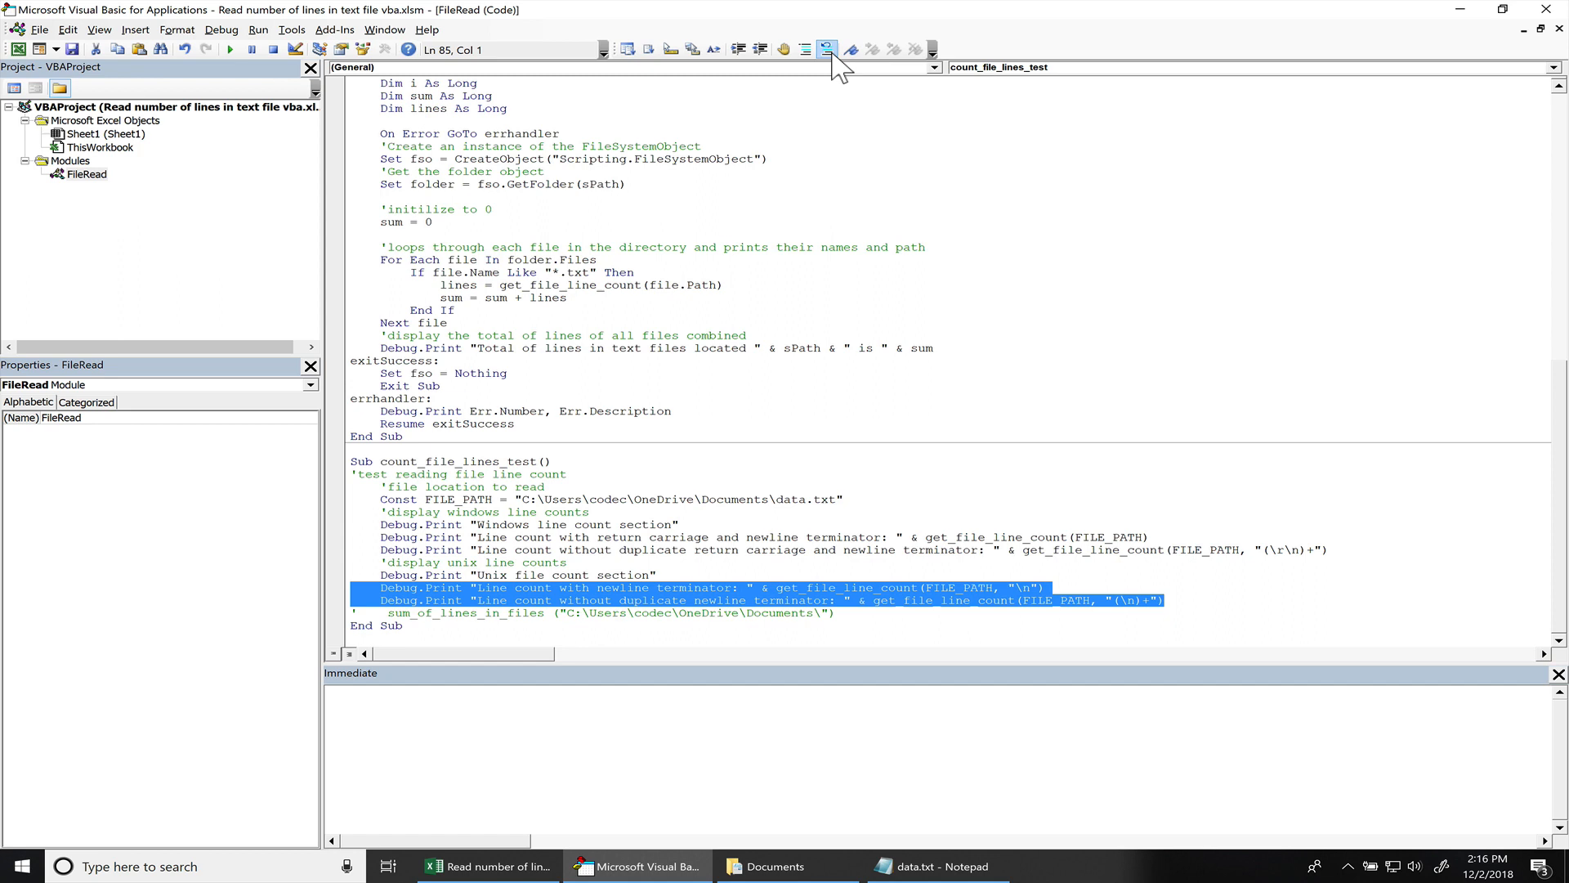
Comment out the two Unix Debug.Print statements and the Unix heading line
click(823, 51)
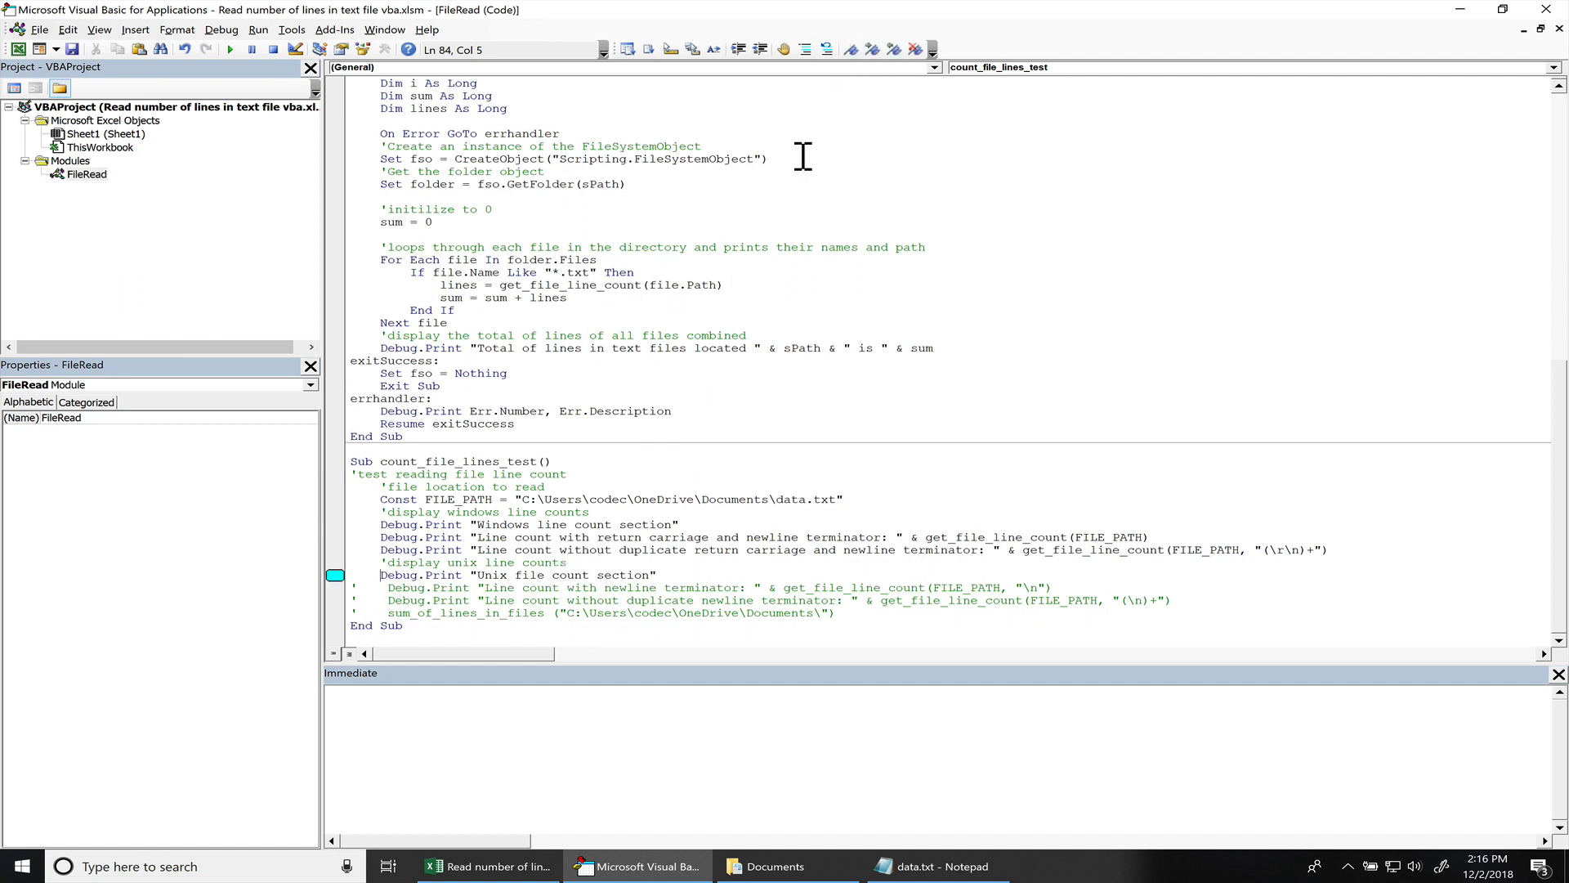
click(804, 49)
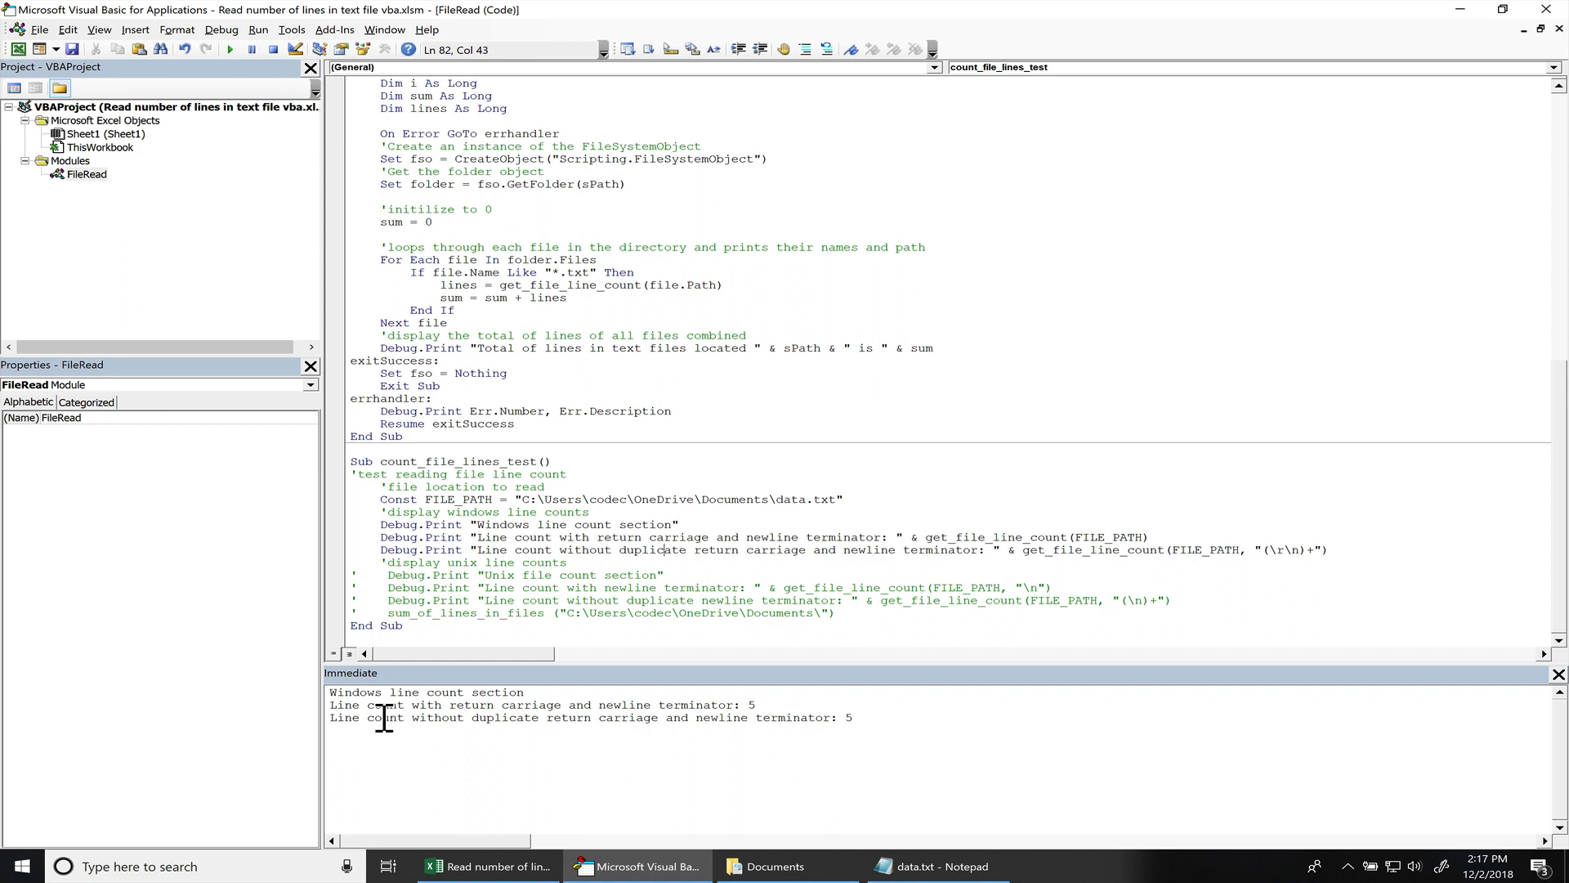
mouse_move(763, 718)
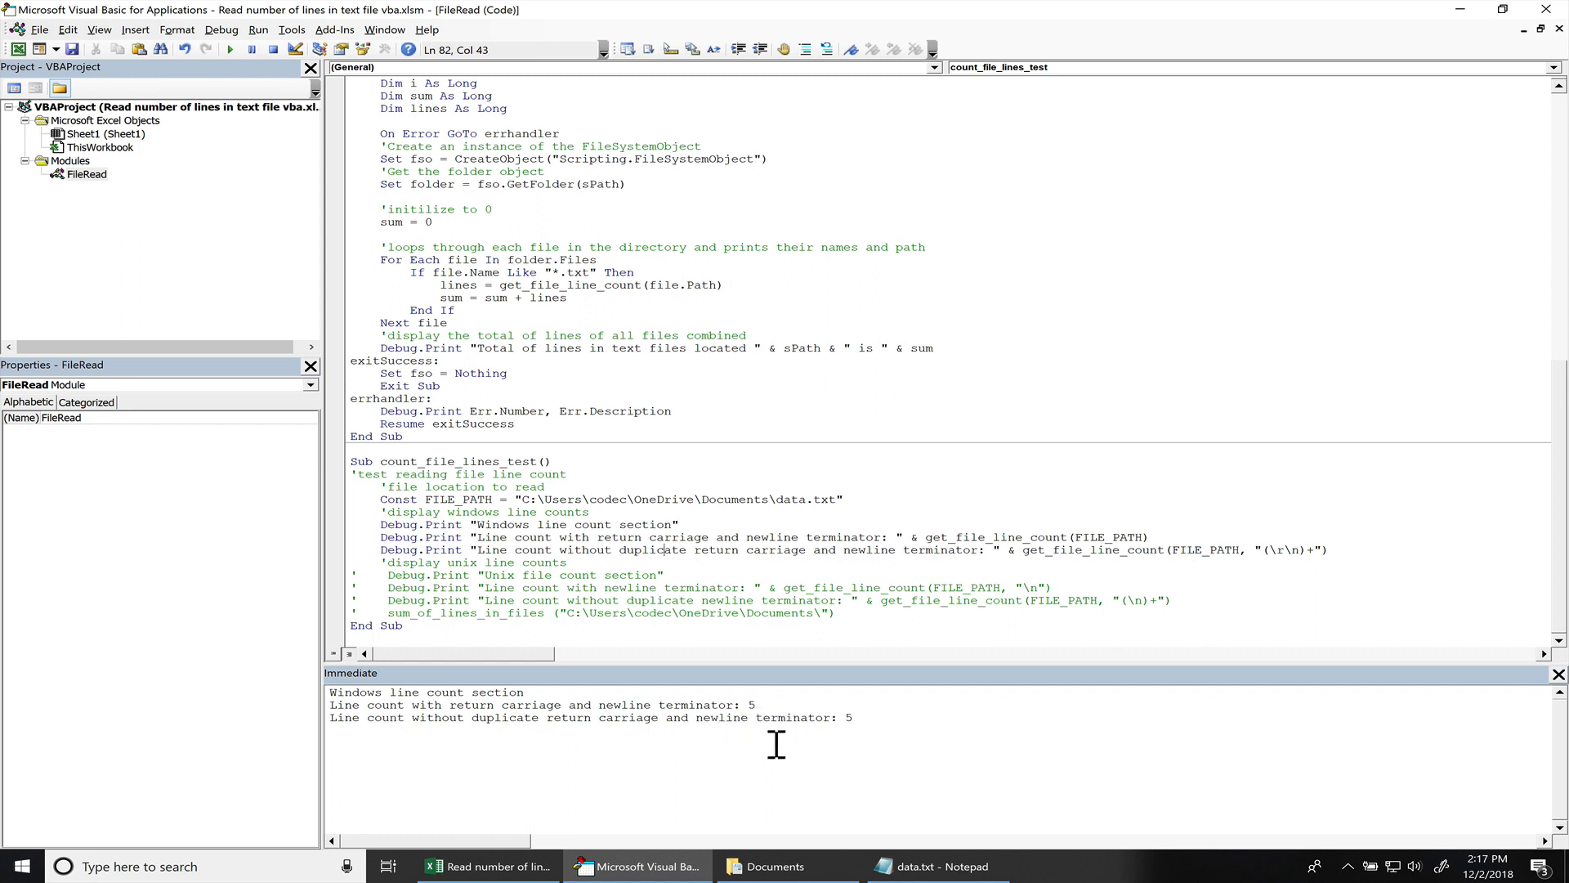
mouse_move(885, 726)
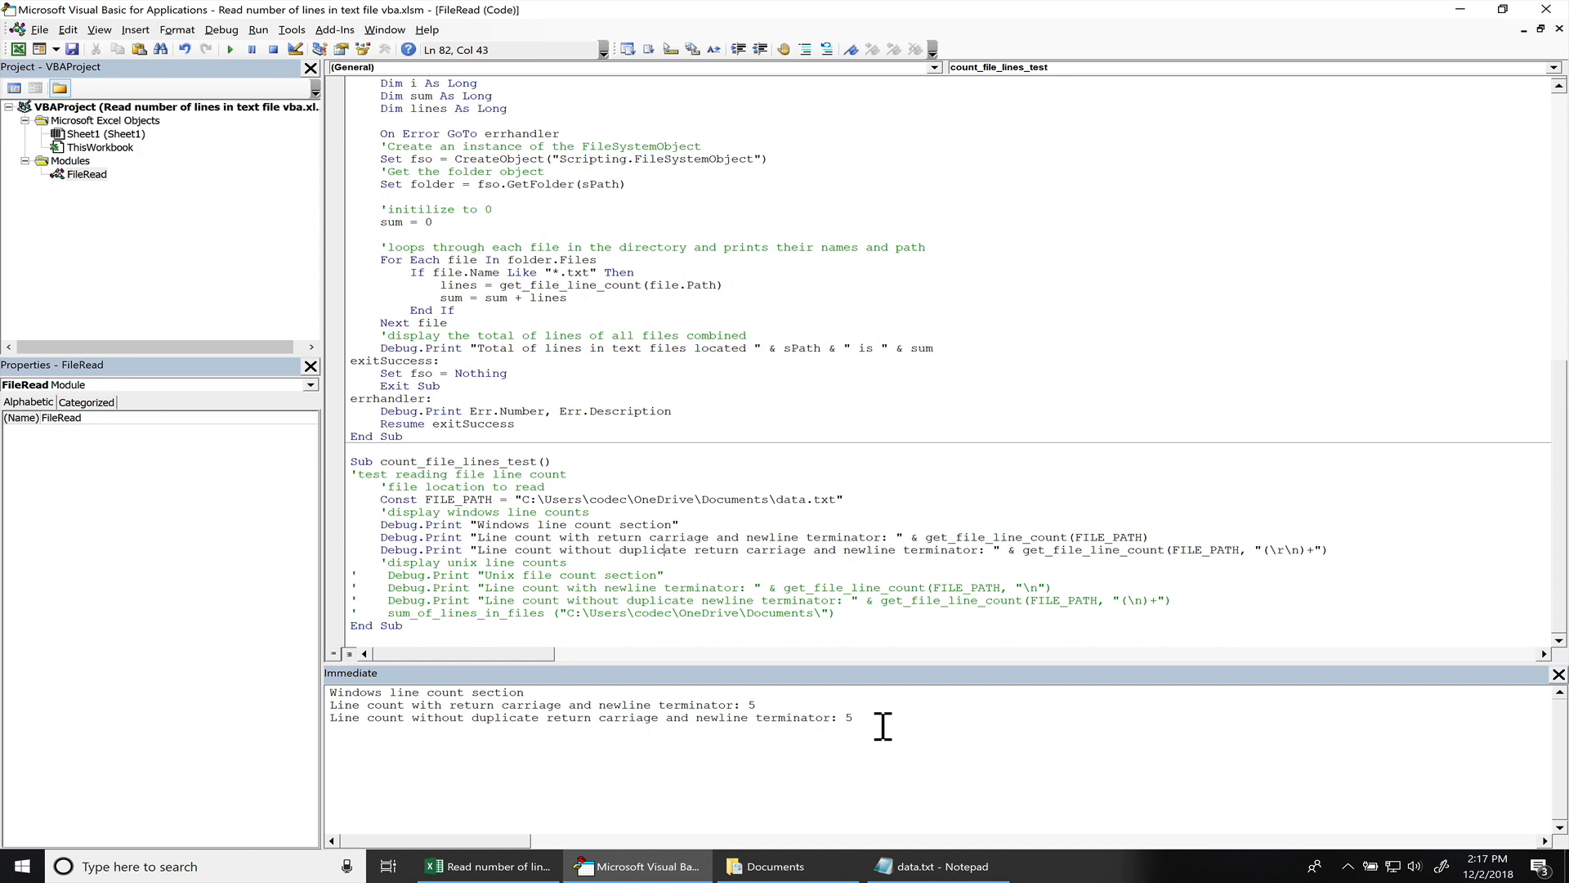
mouse_move(667, 725)
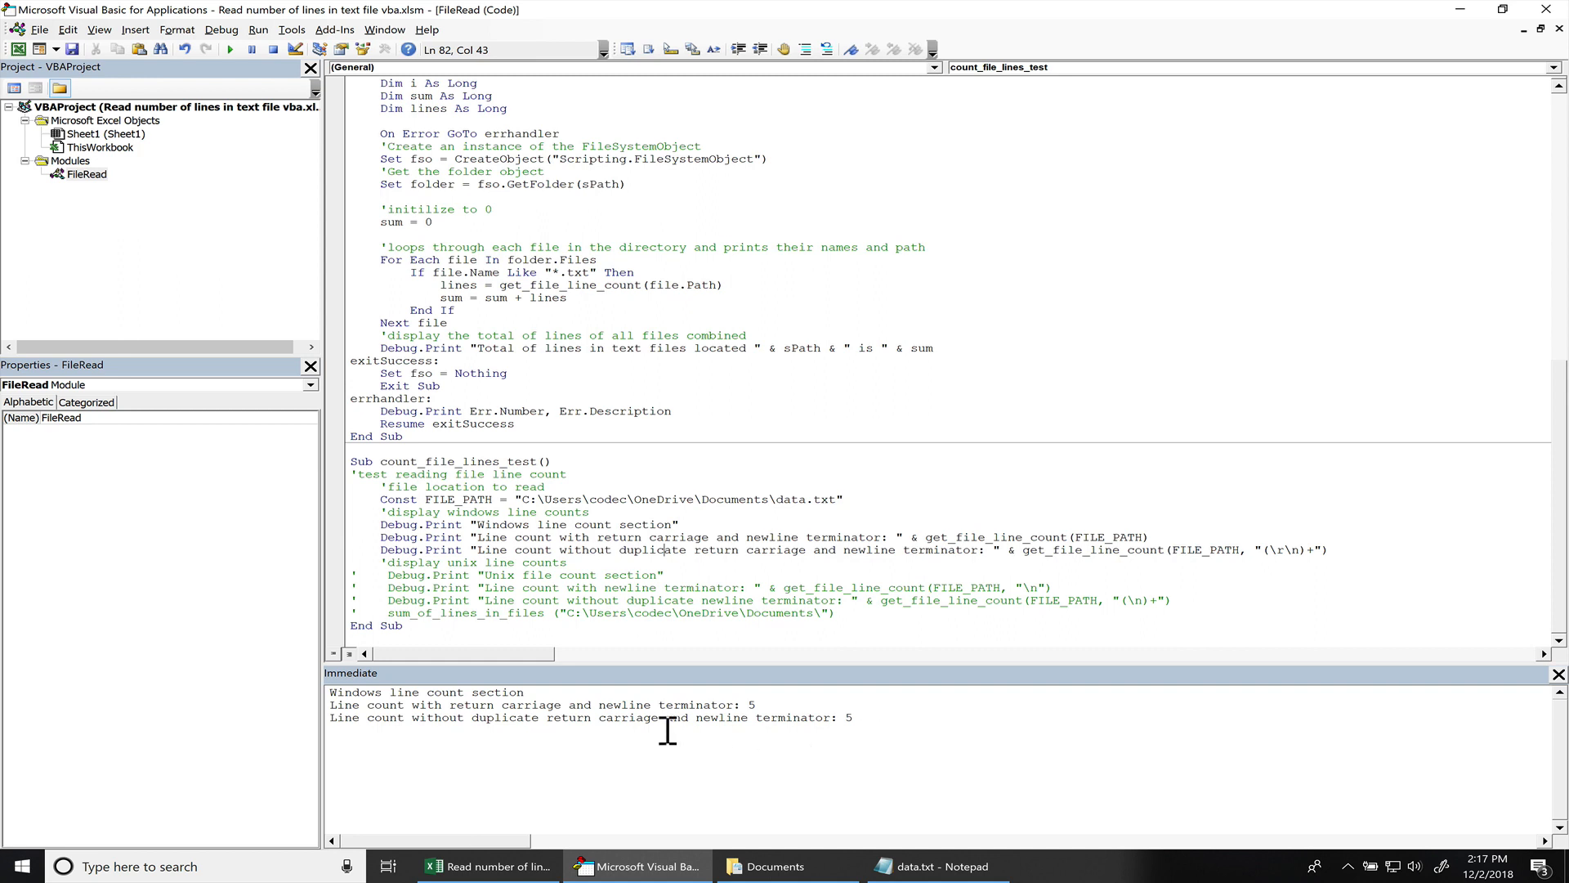
mouse_move(507, 721)
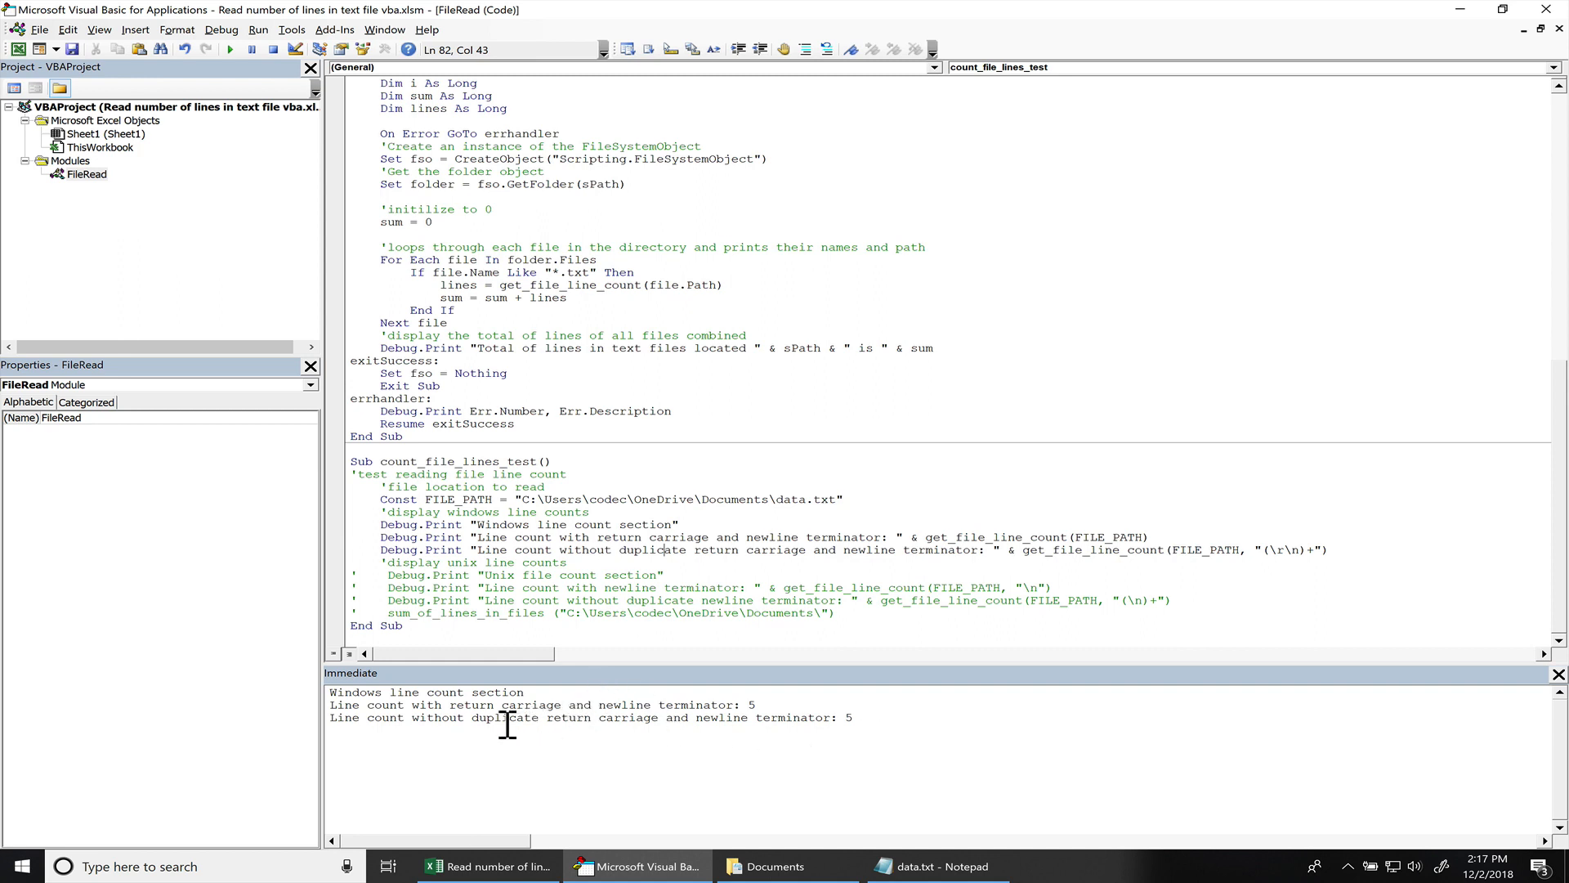
mouse_move(904, 252)
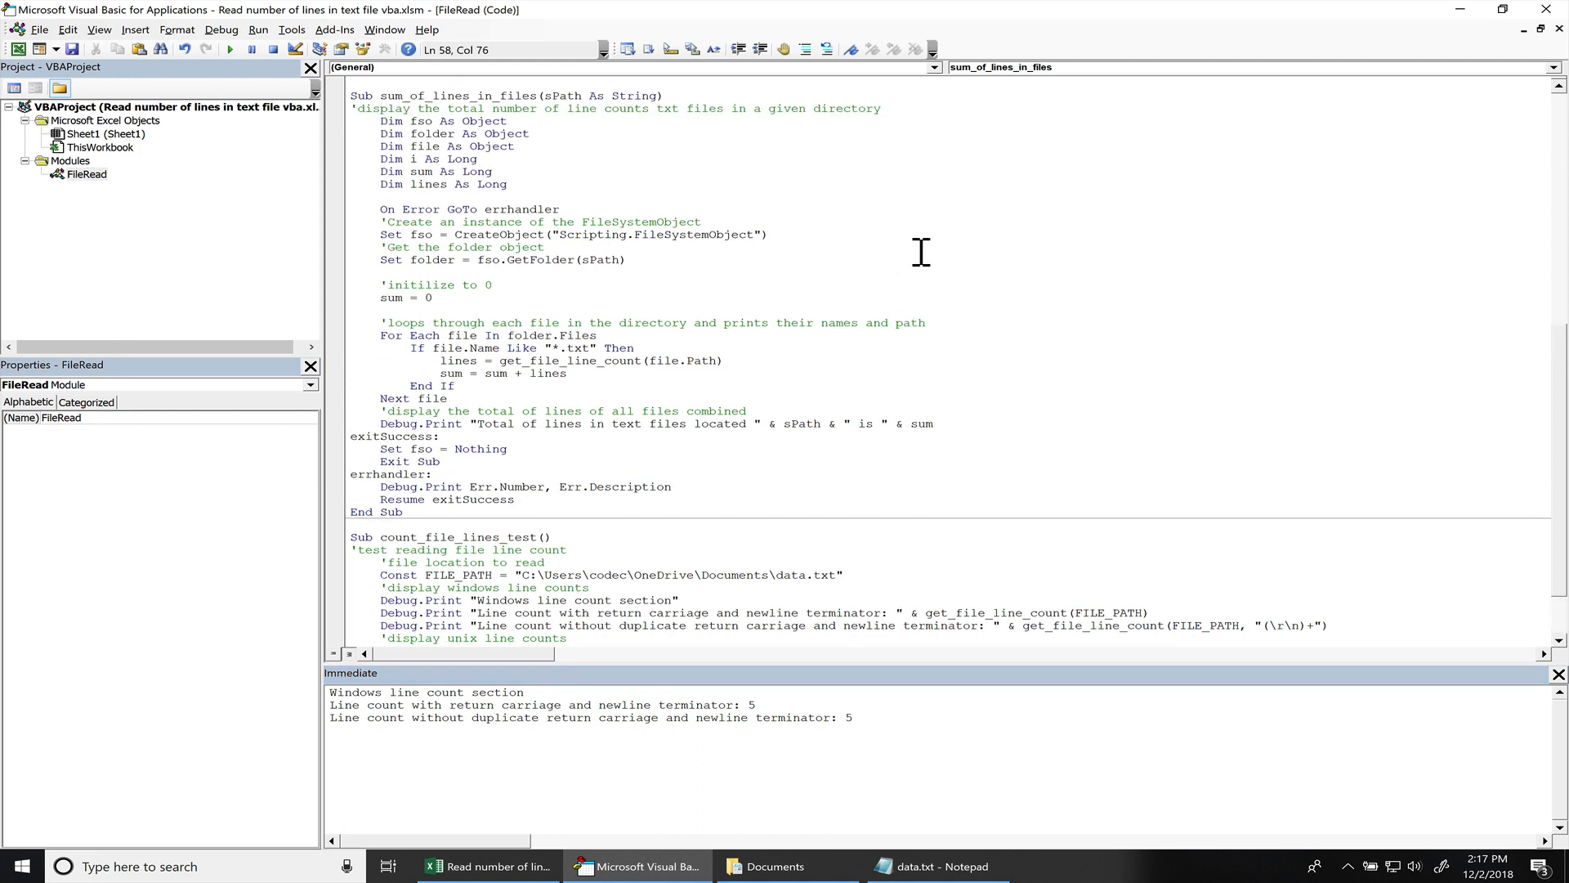
Scroll through the module to review the sum_of_lines_in_files sub after the run
scroll(down, 3)
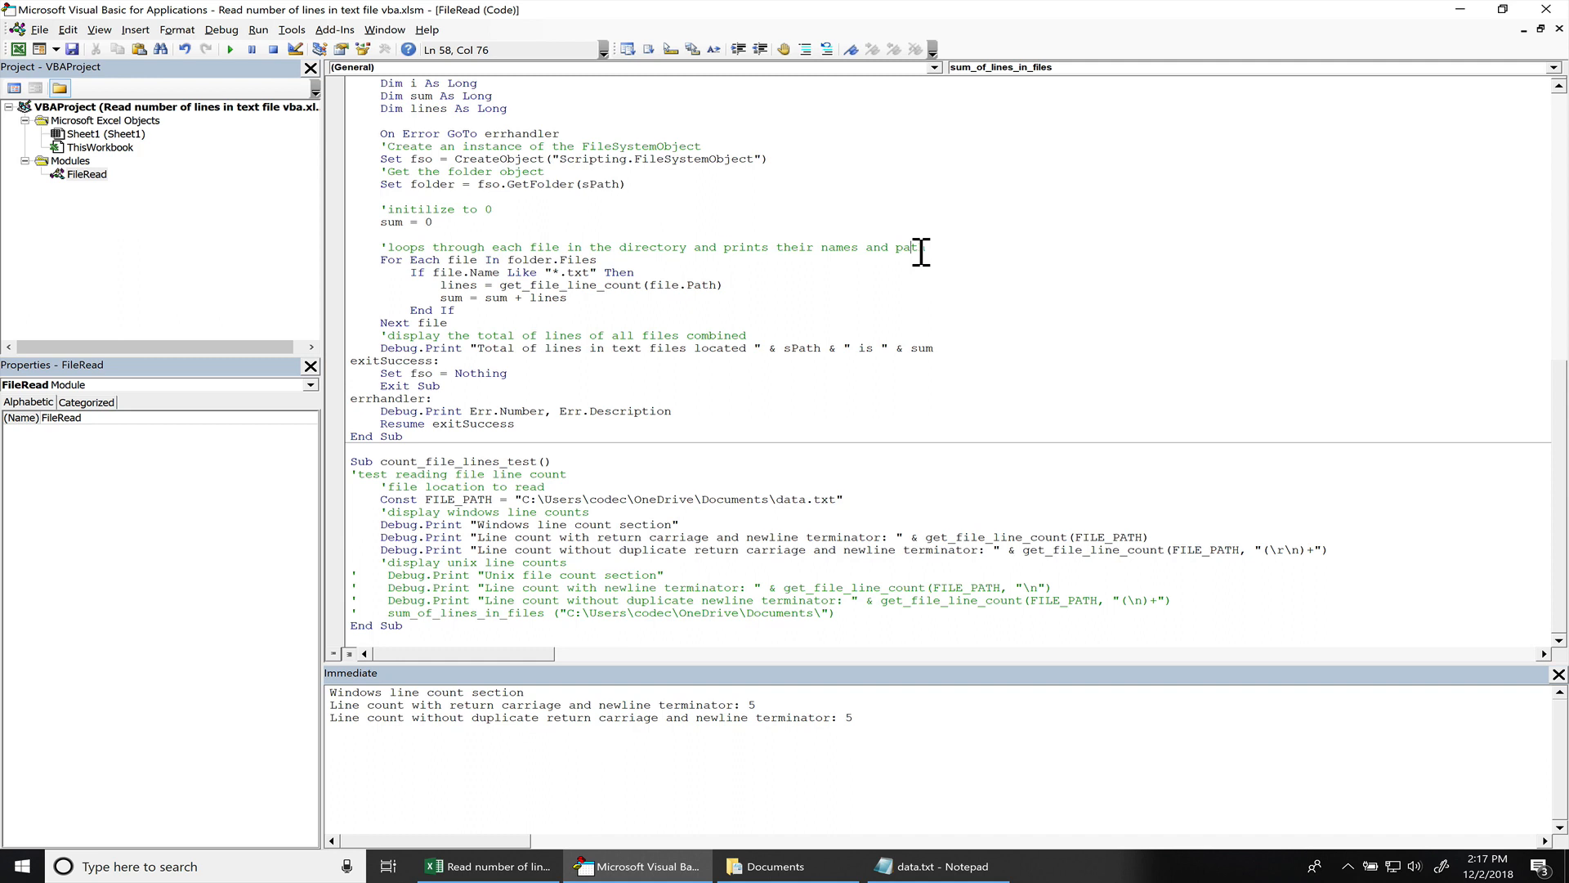
Switch to data.txt in Notepad and add extra blank lines to the text
click(809, 577)
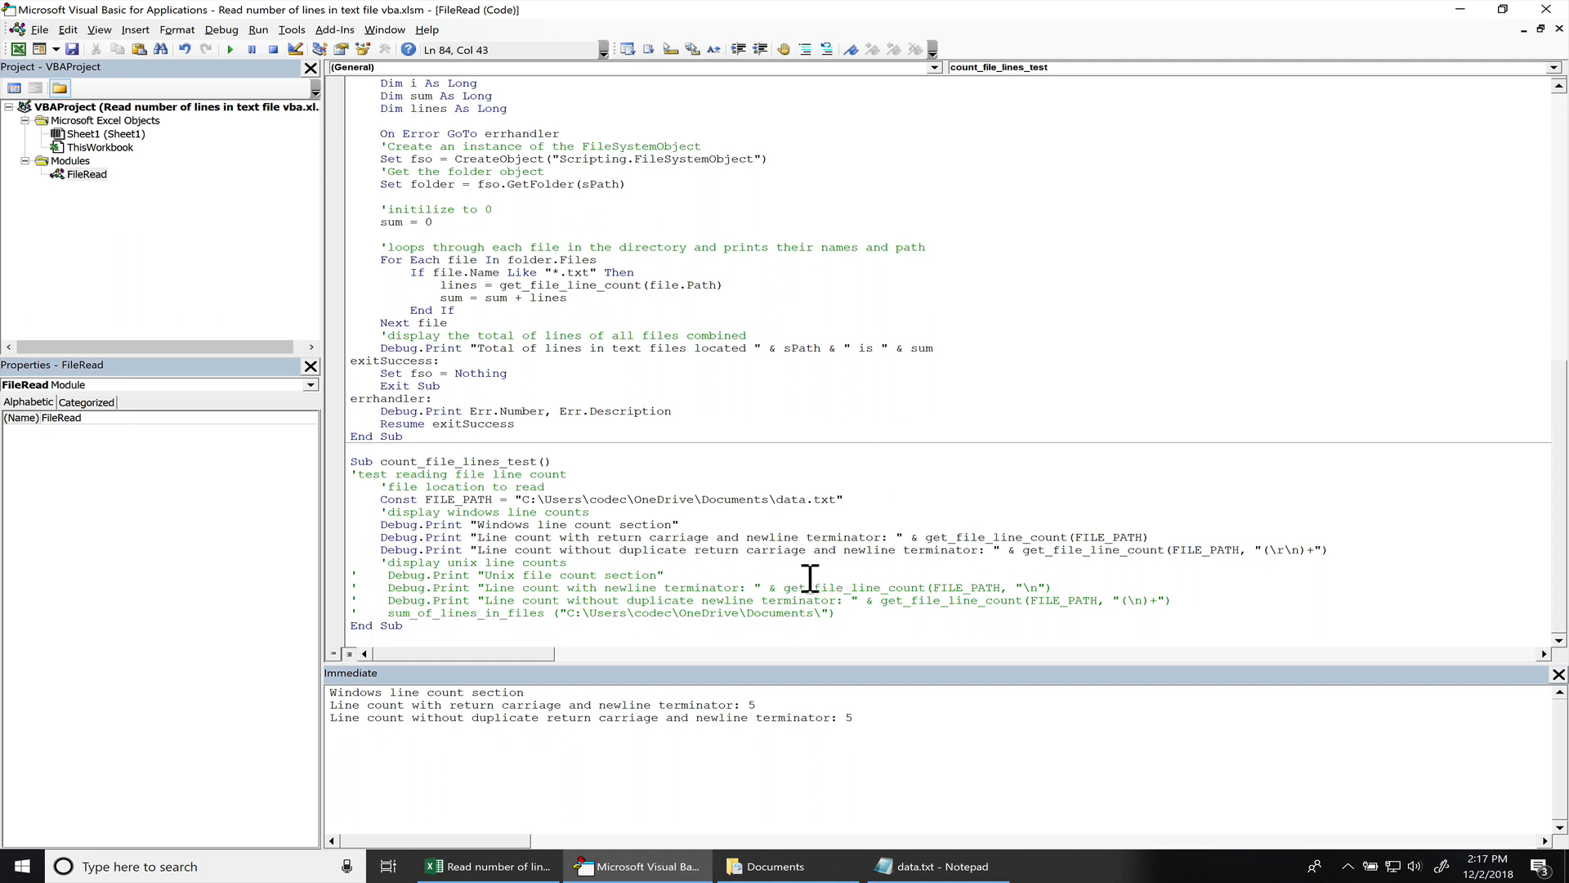
click(935, 866)
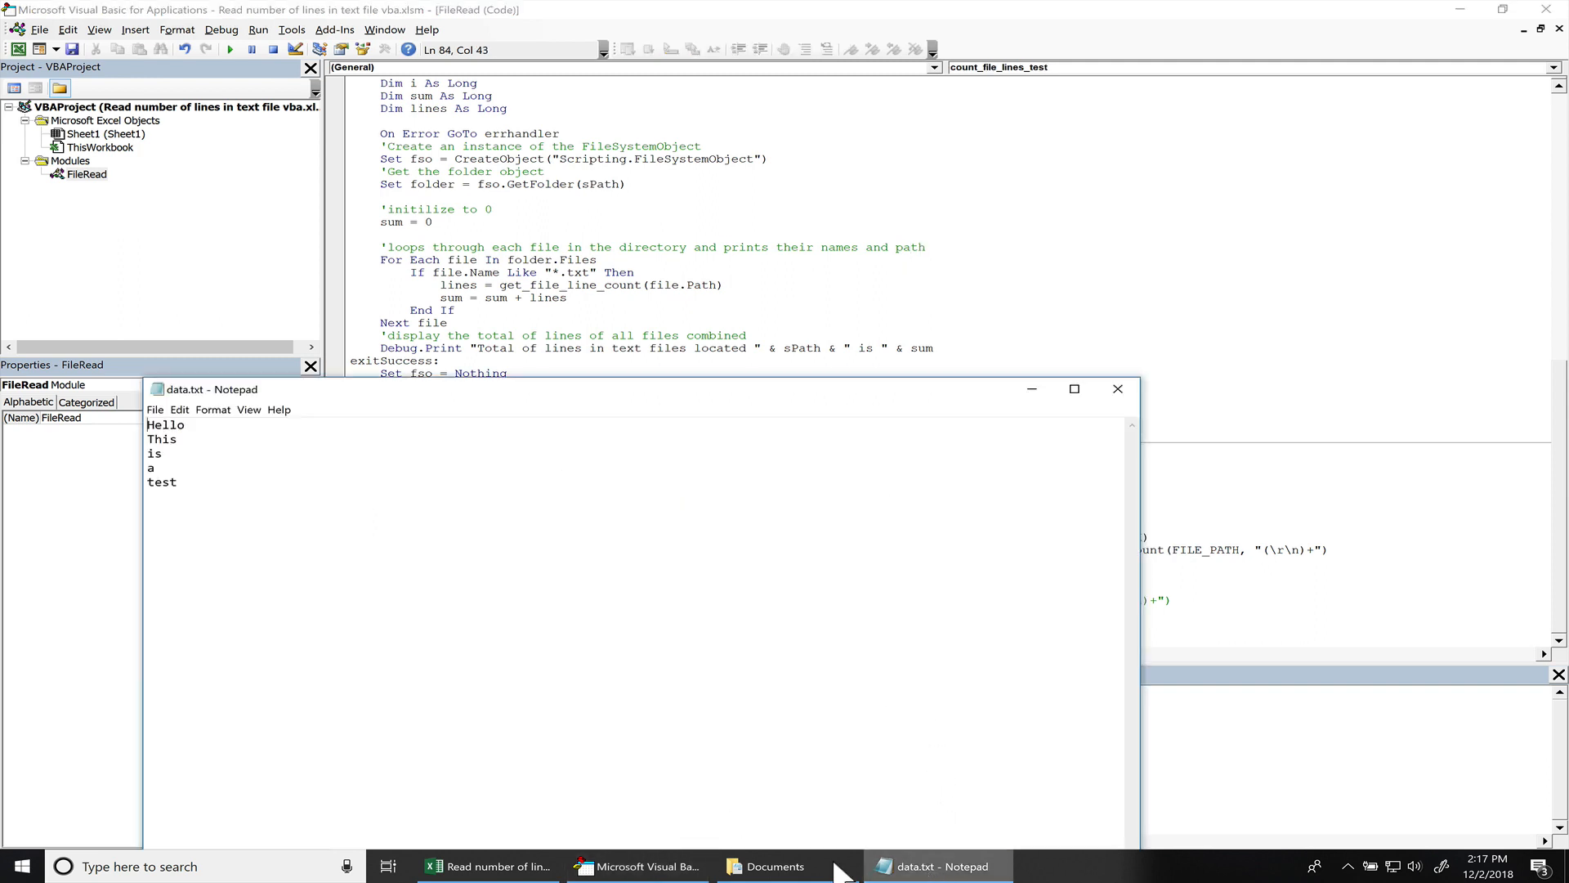
key(Enter)
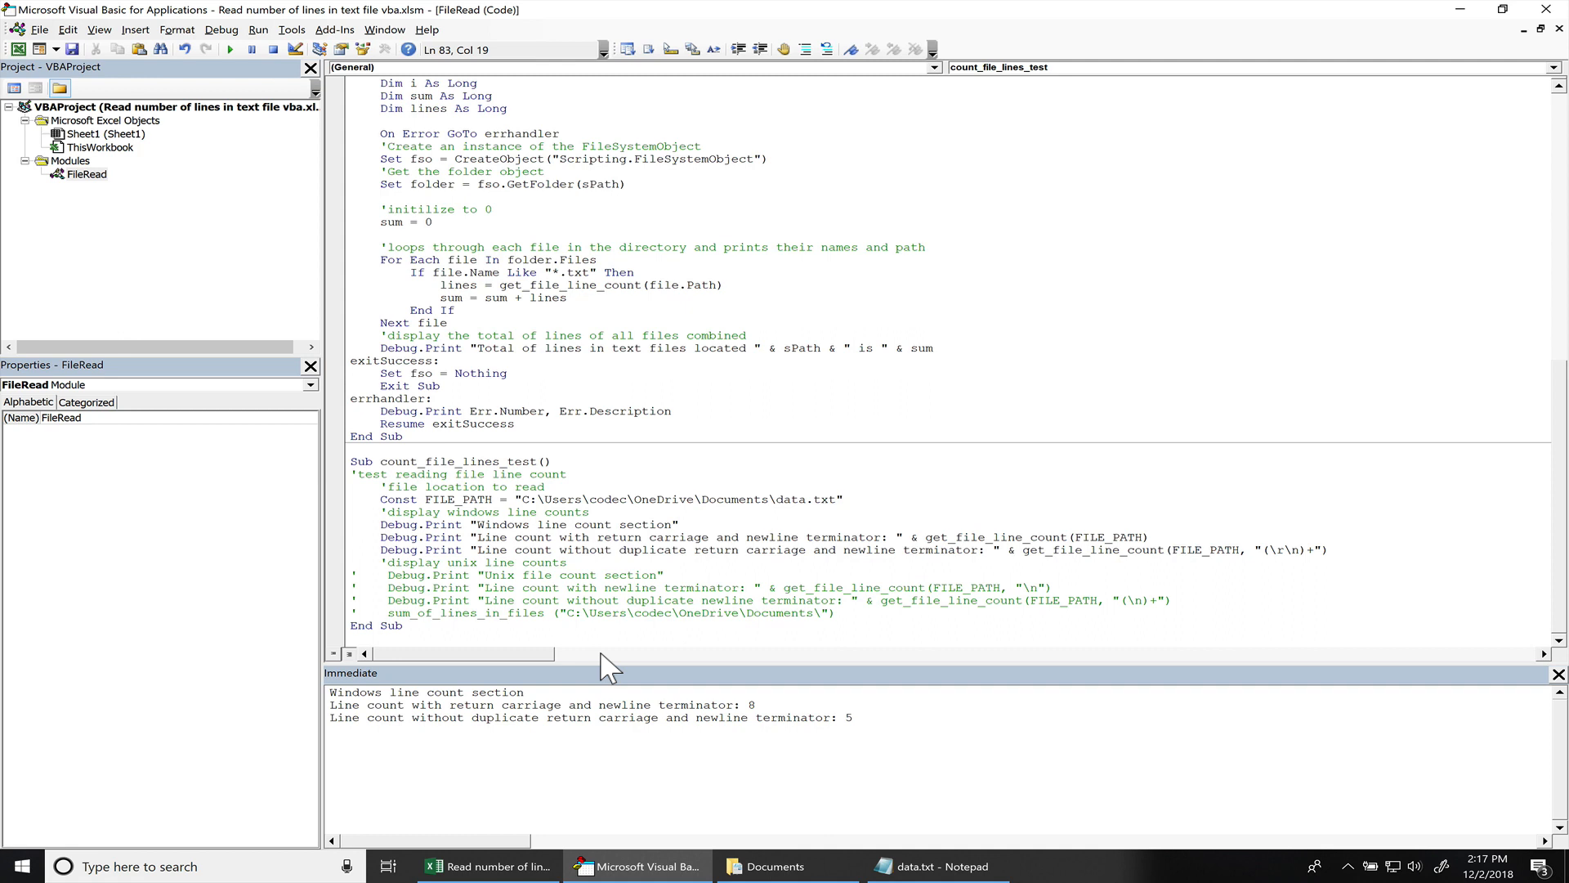
mouse_move(773, 719)
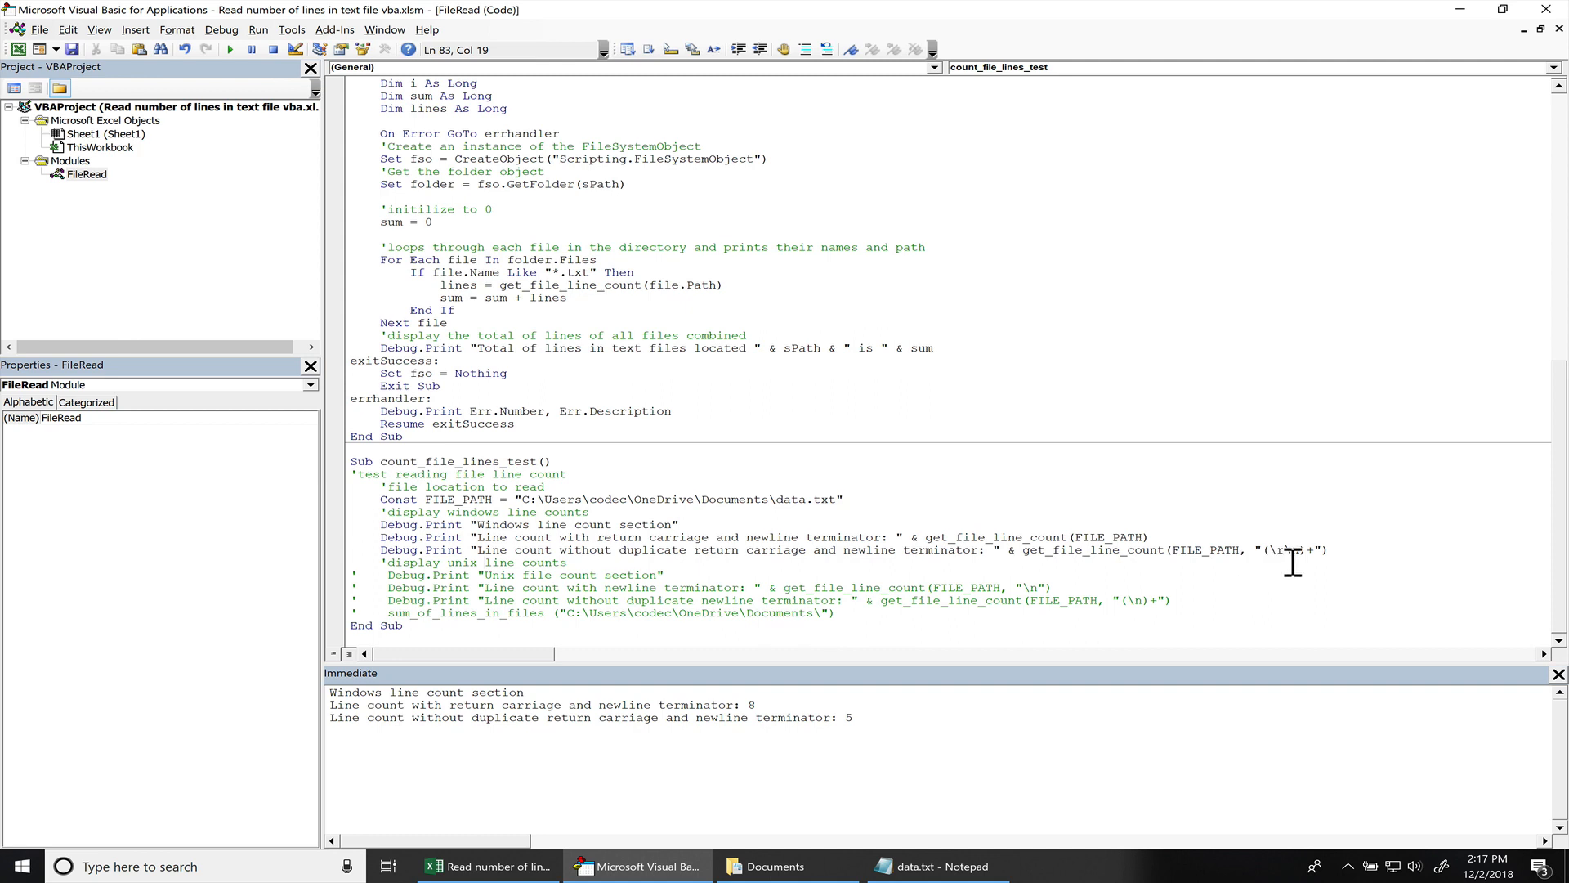
mouse_move(788, 705)
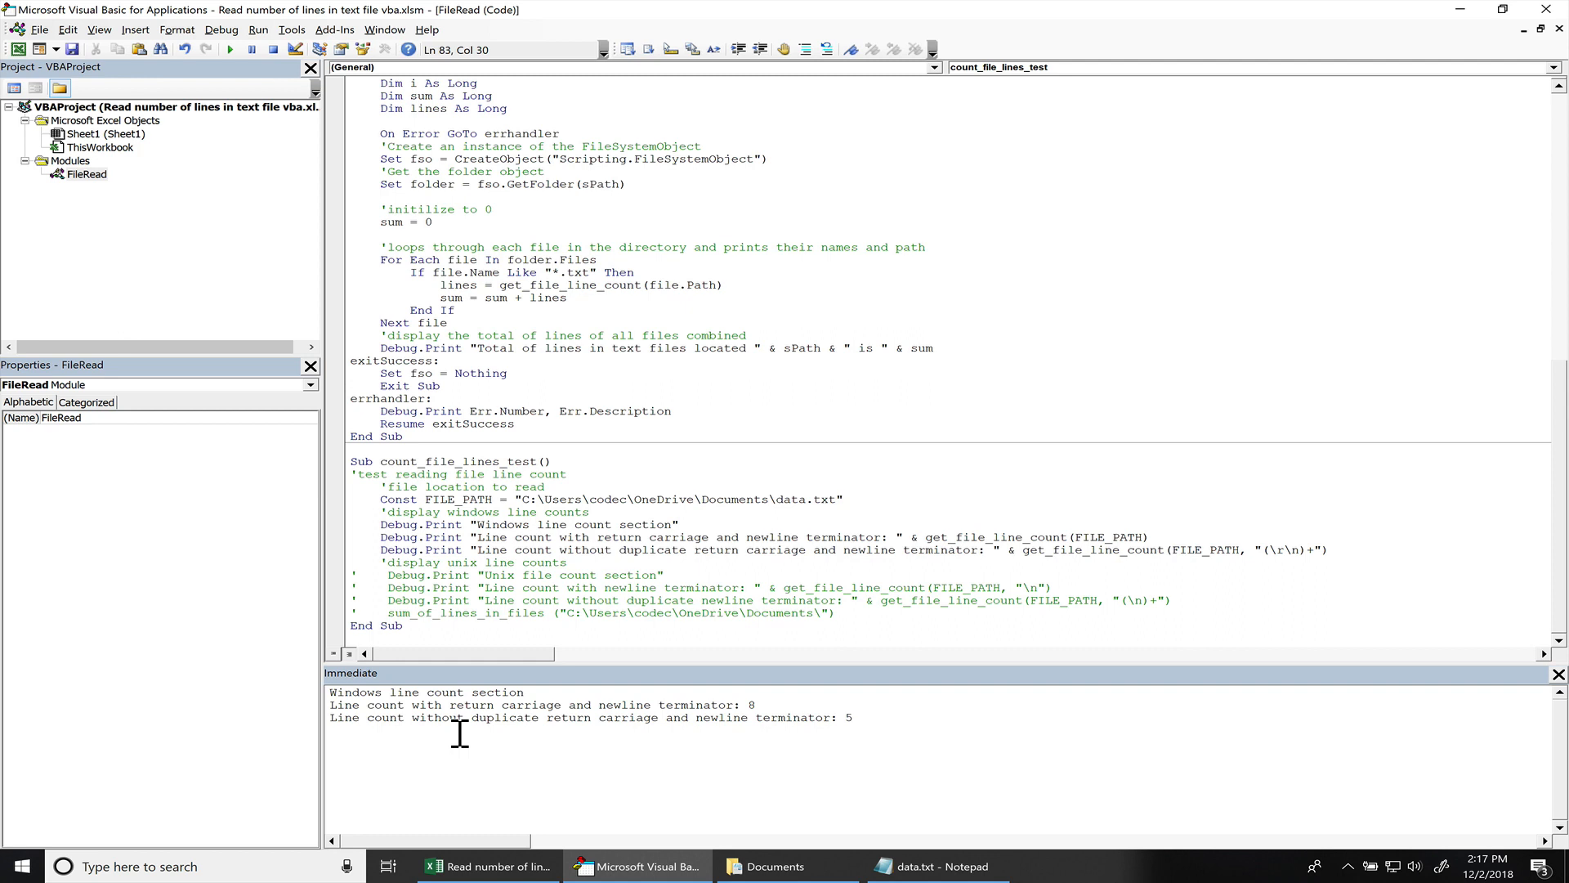
mouse_move(891, 751)
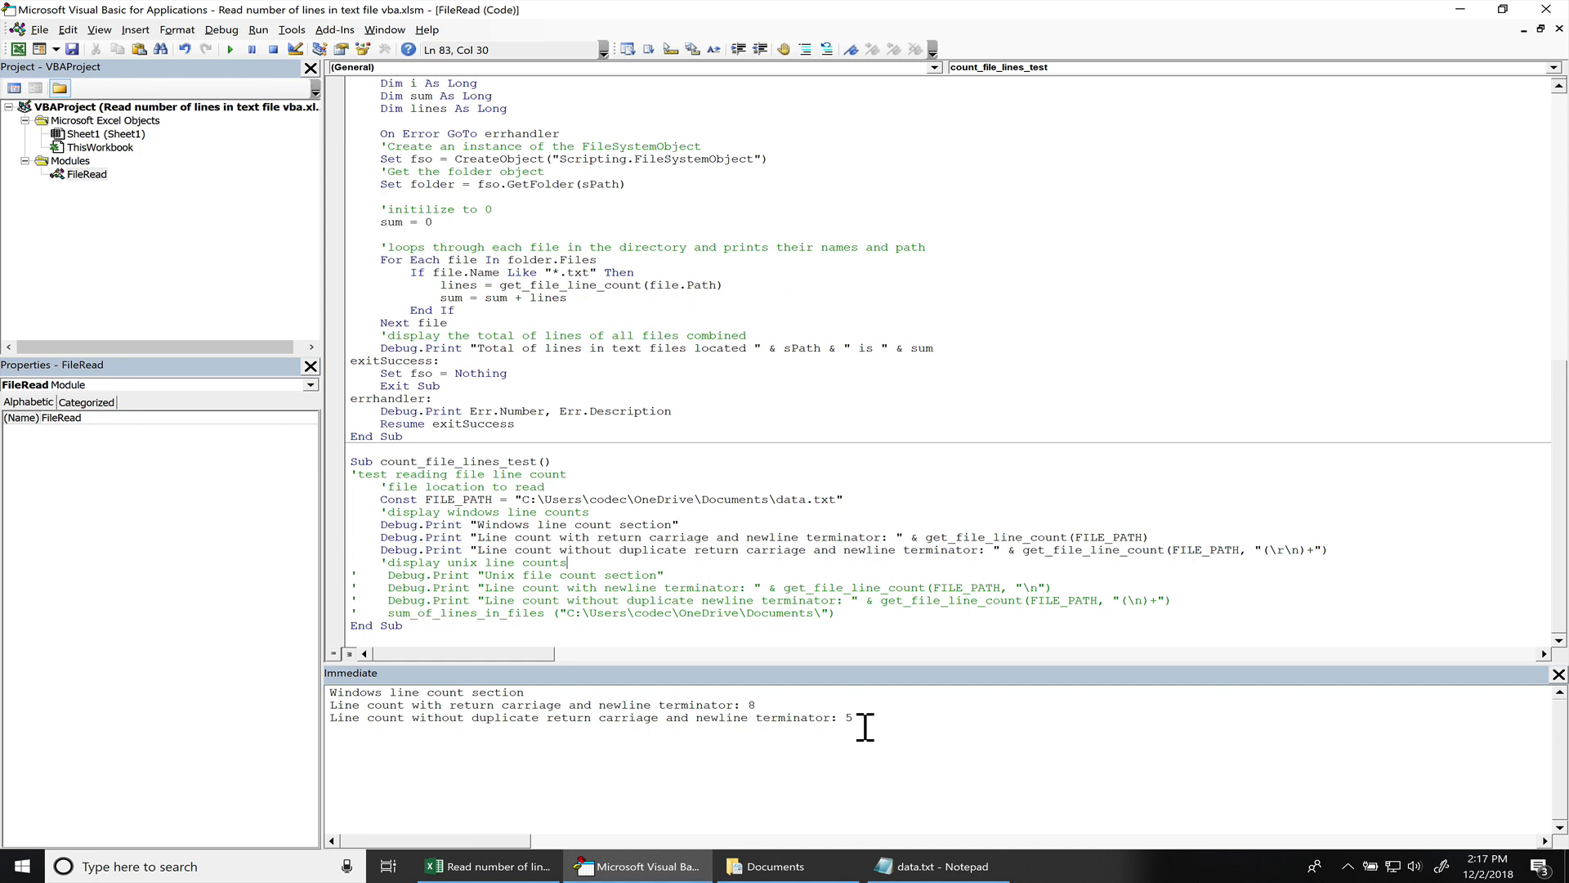
mouse_move(886, 710)
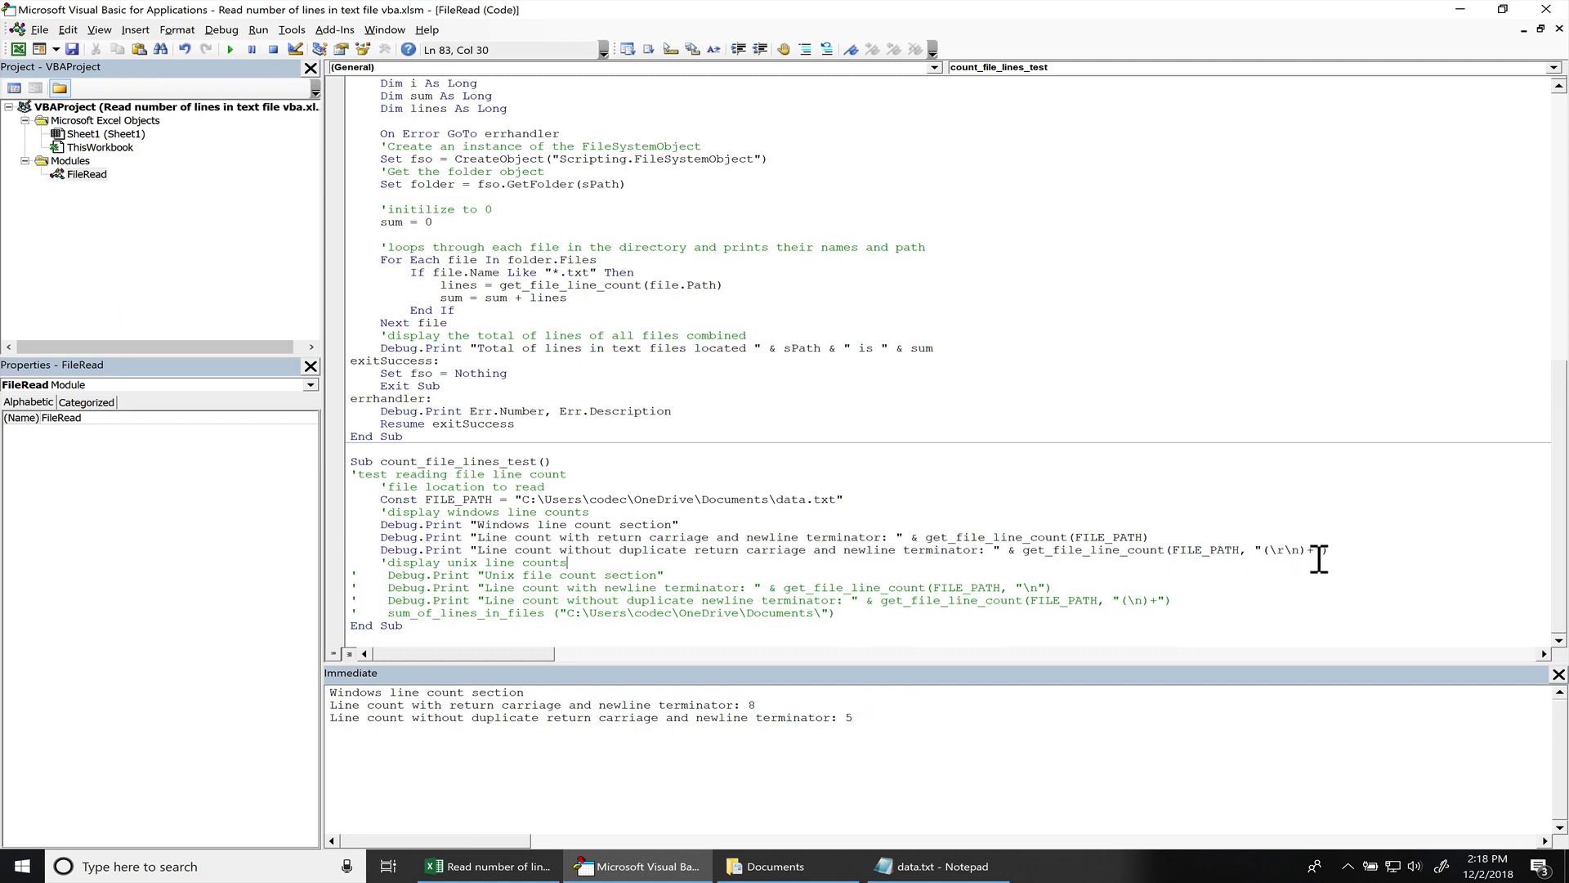
mouse_move(703, 439)
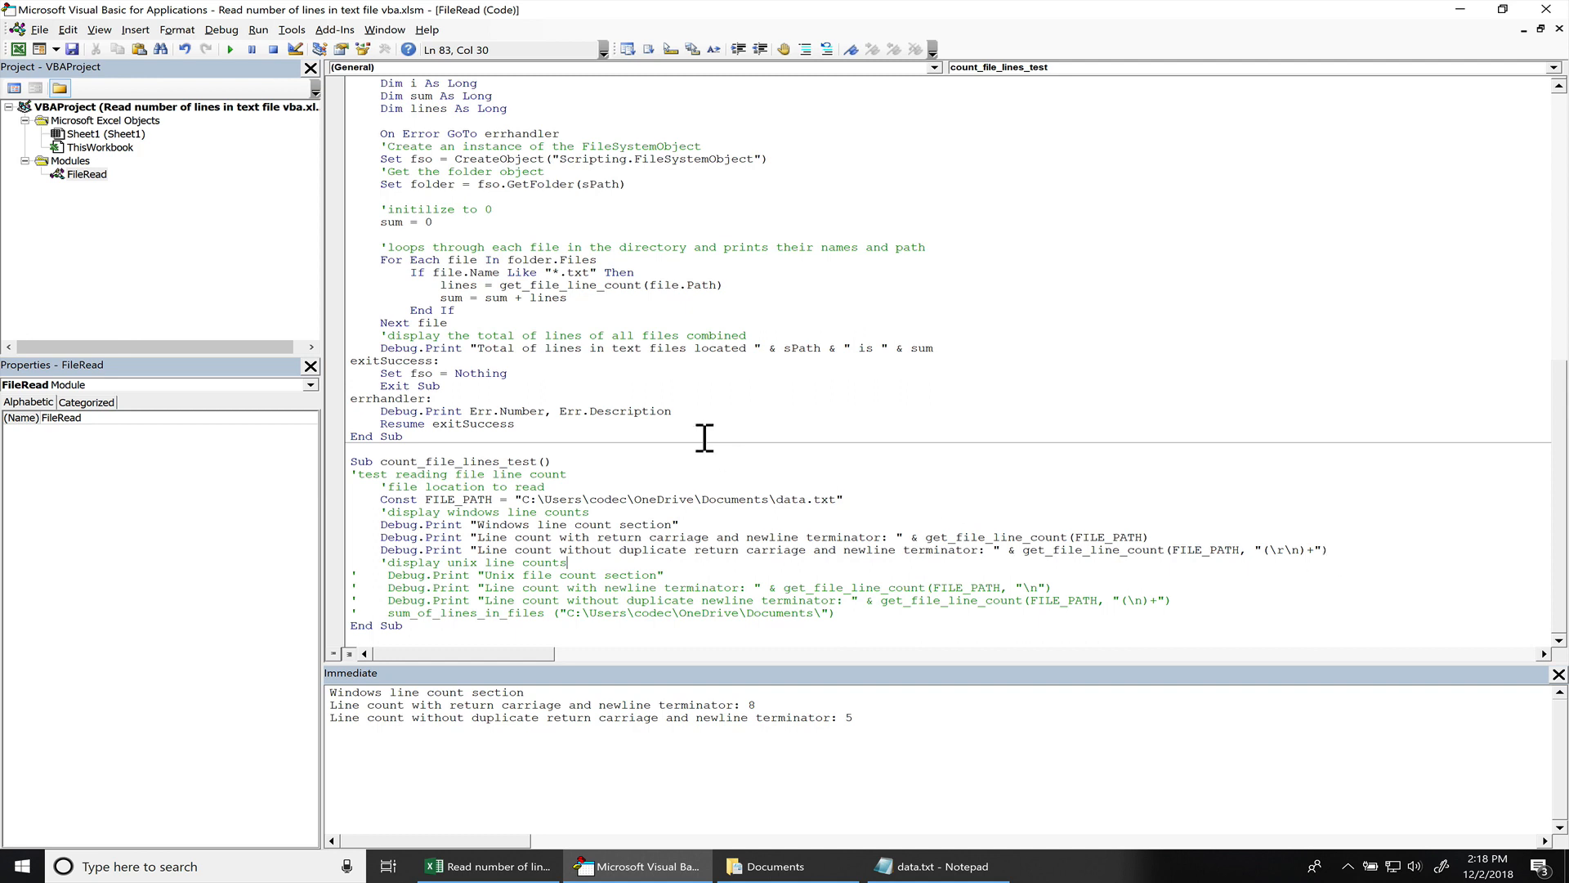
Move the cursor into the sum_of_lines_in_files sub with the 8 and 5 results still shown
click(515, 423)
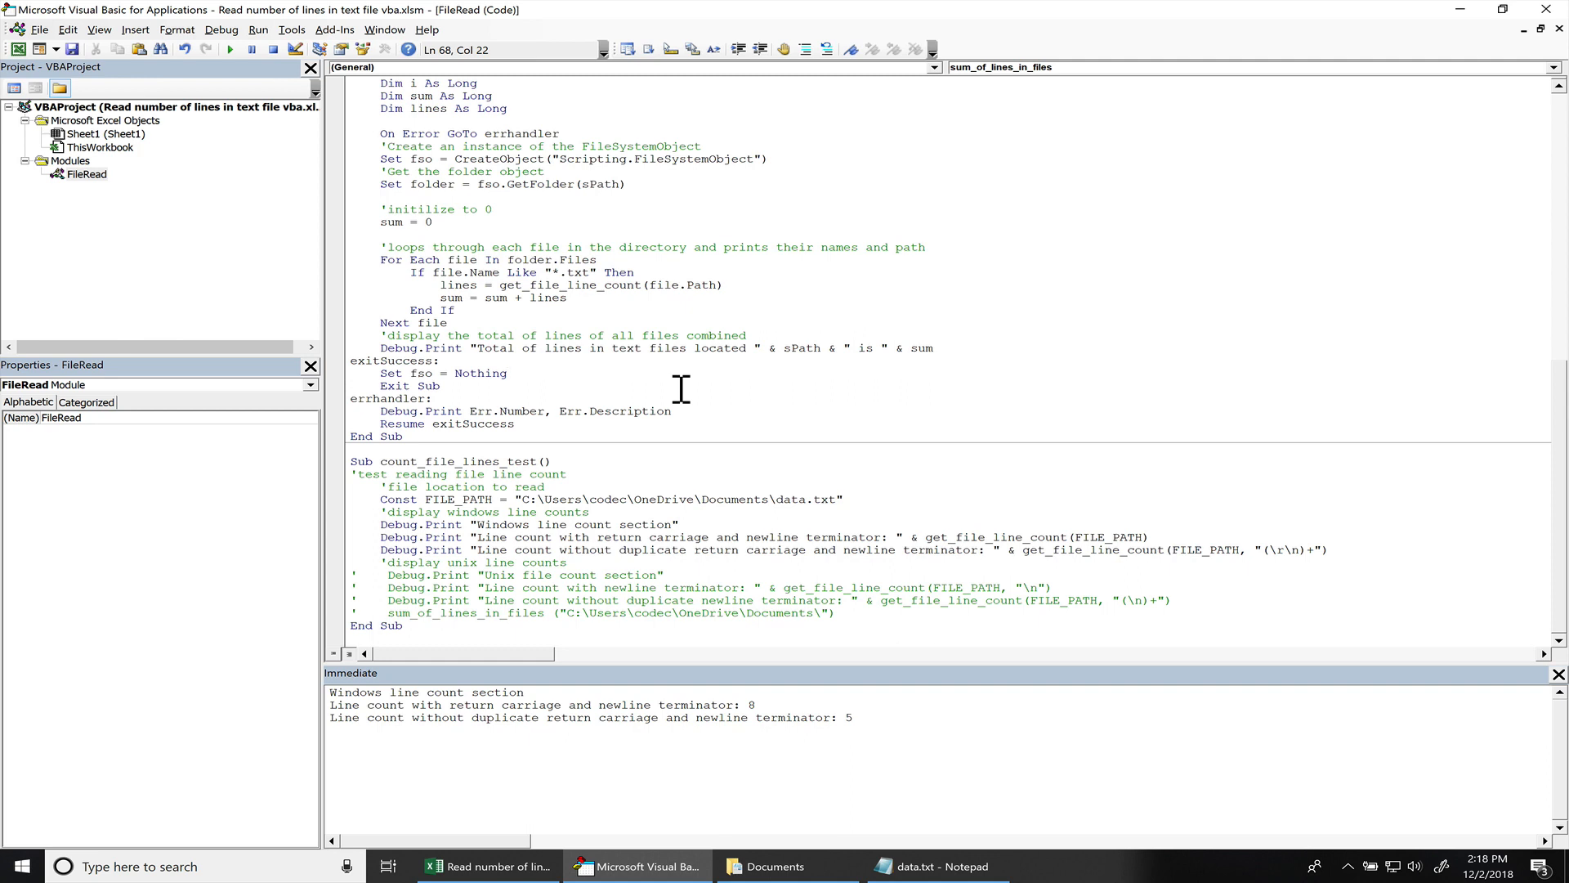
Re-enable the folder total call, comment out the three Windows Debug.Print lines, and clear the Immediate output
click(506, 373)
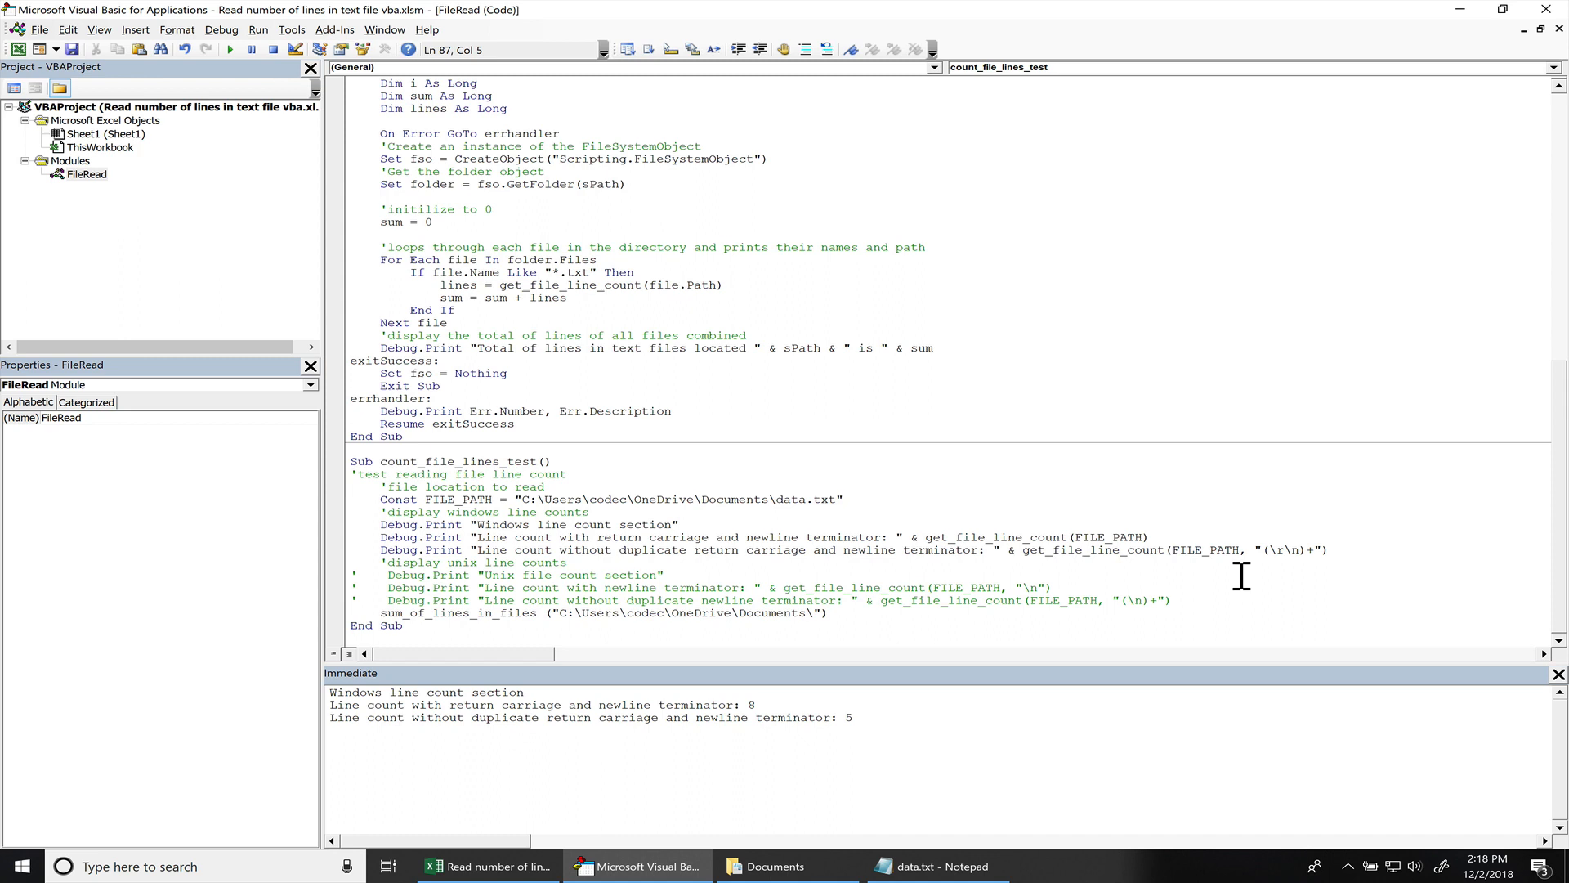
drag(381, 524, 1327, 550)
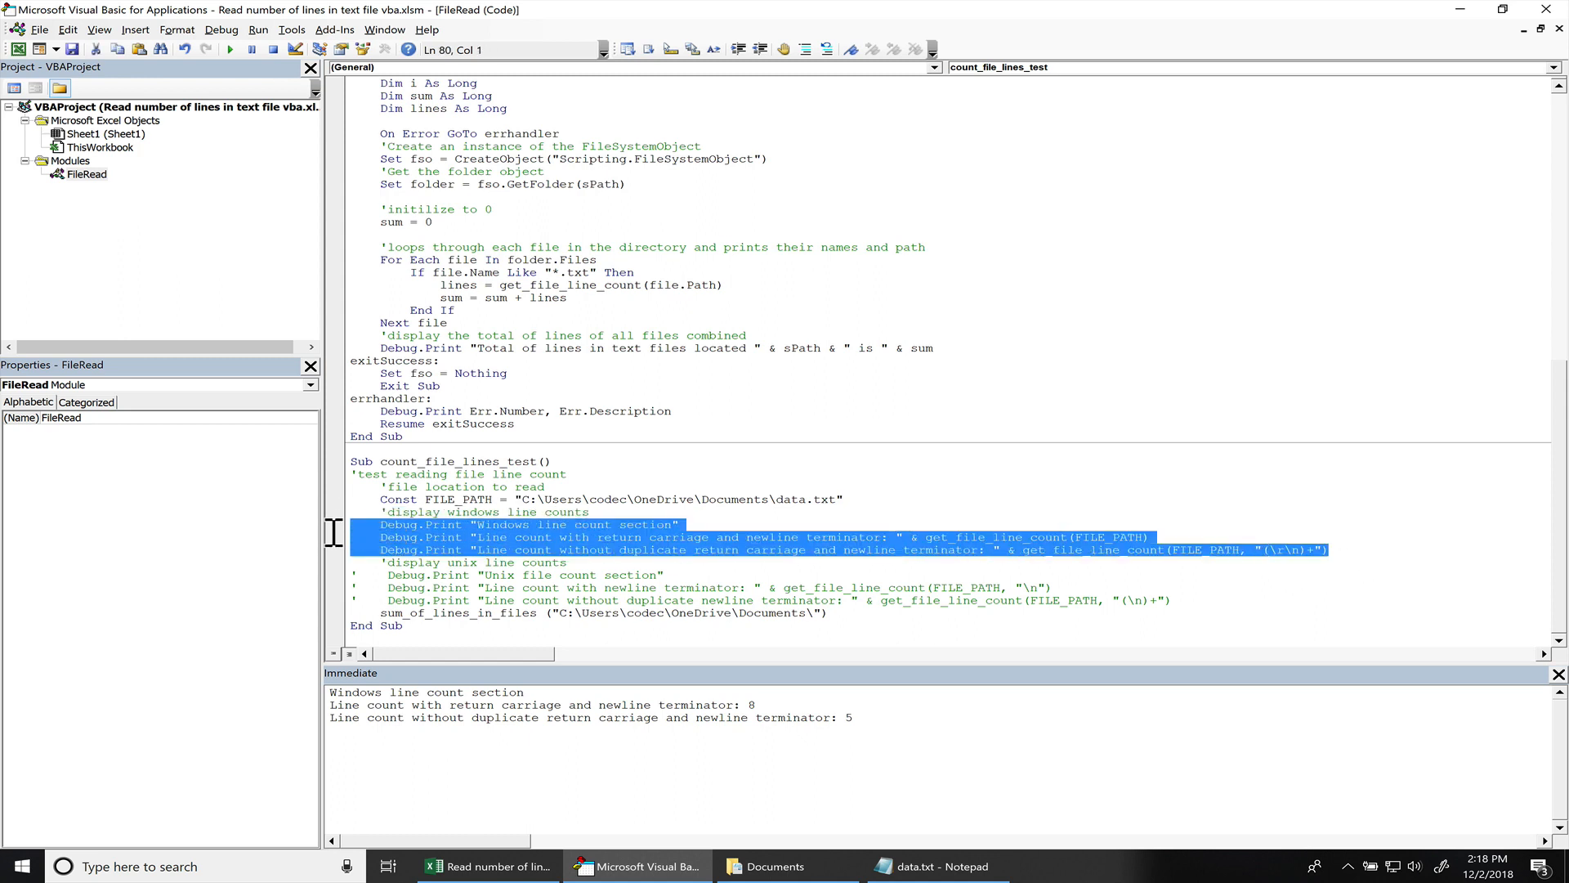
click(806, 49)
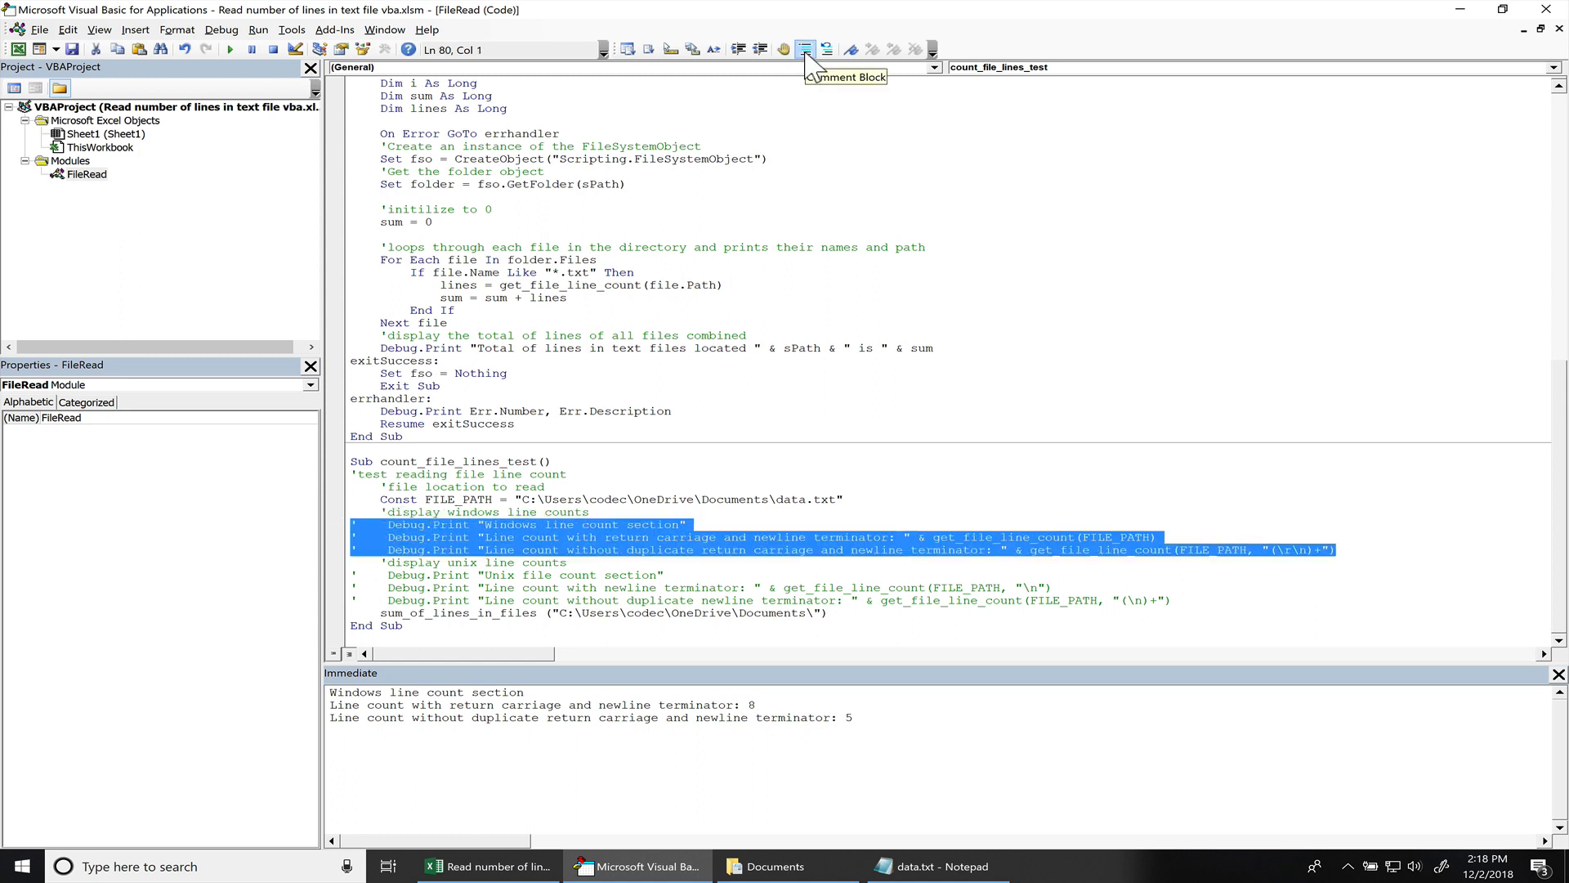
click(823, 49)
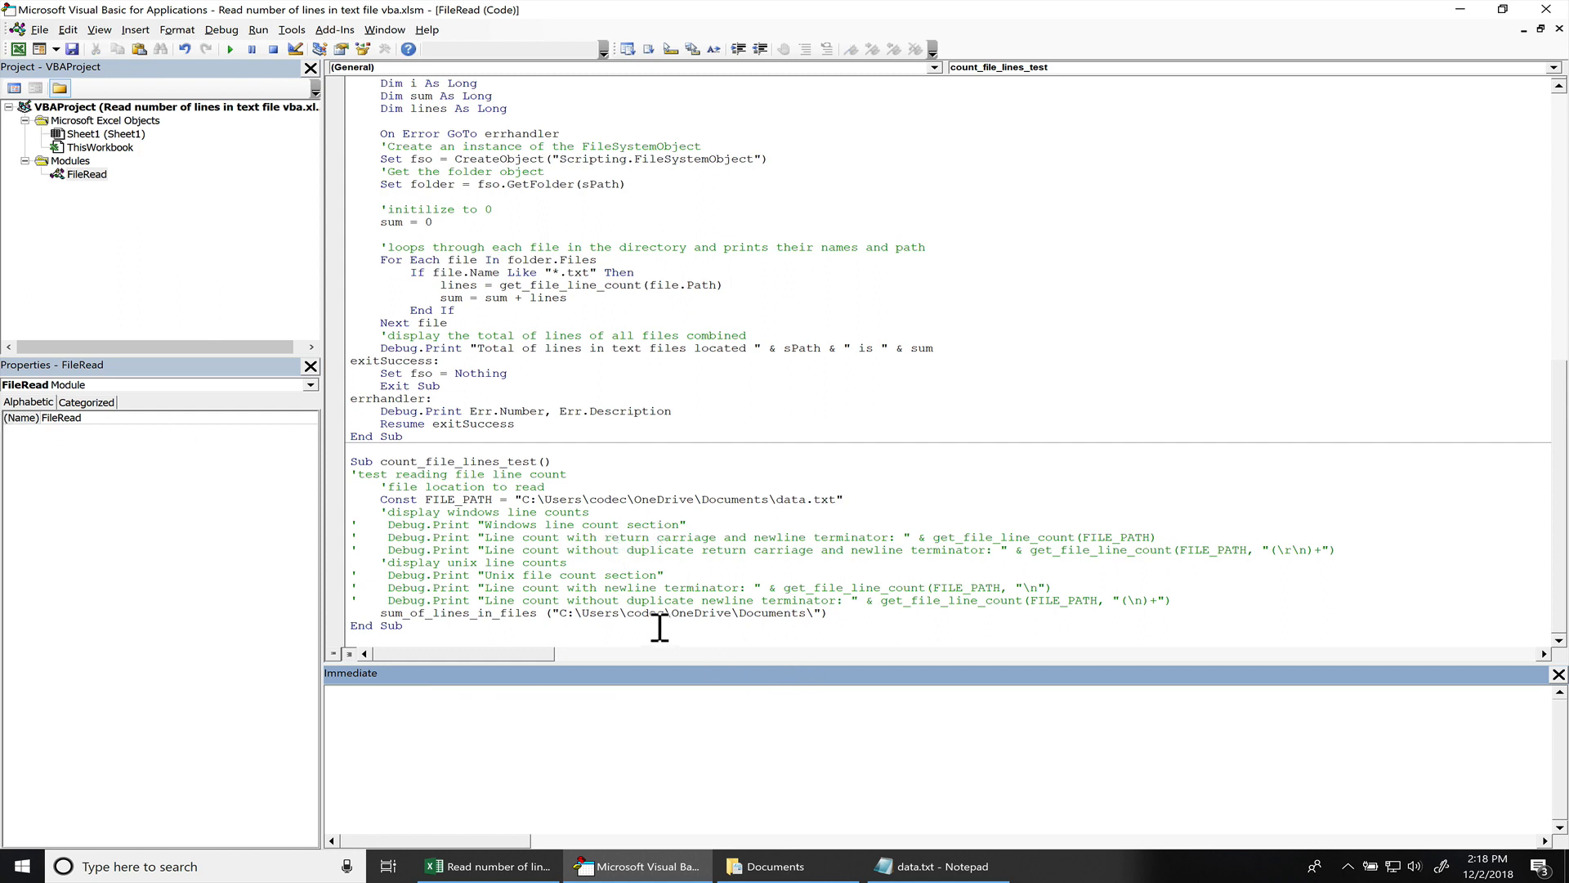
mouse_move(778, 631)
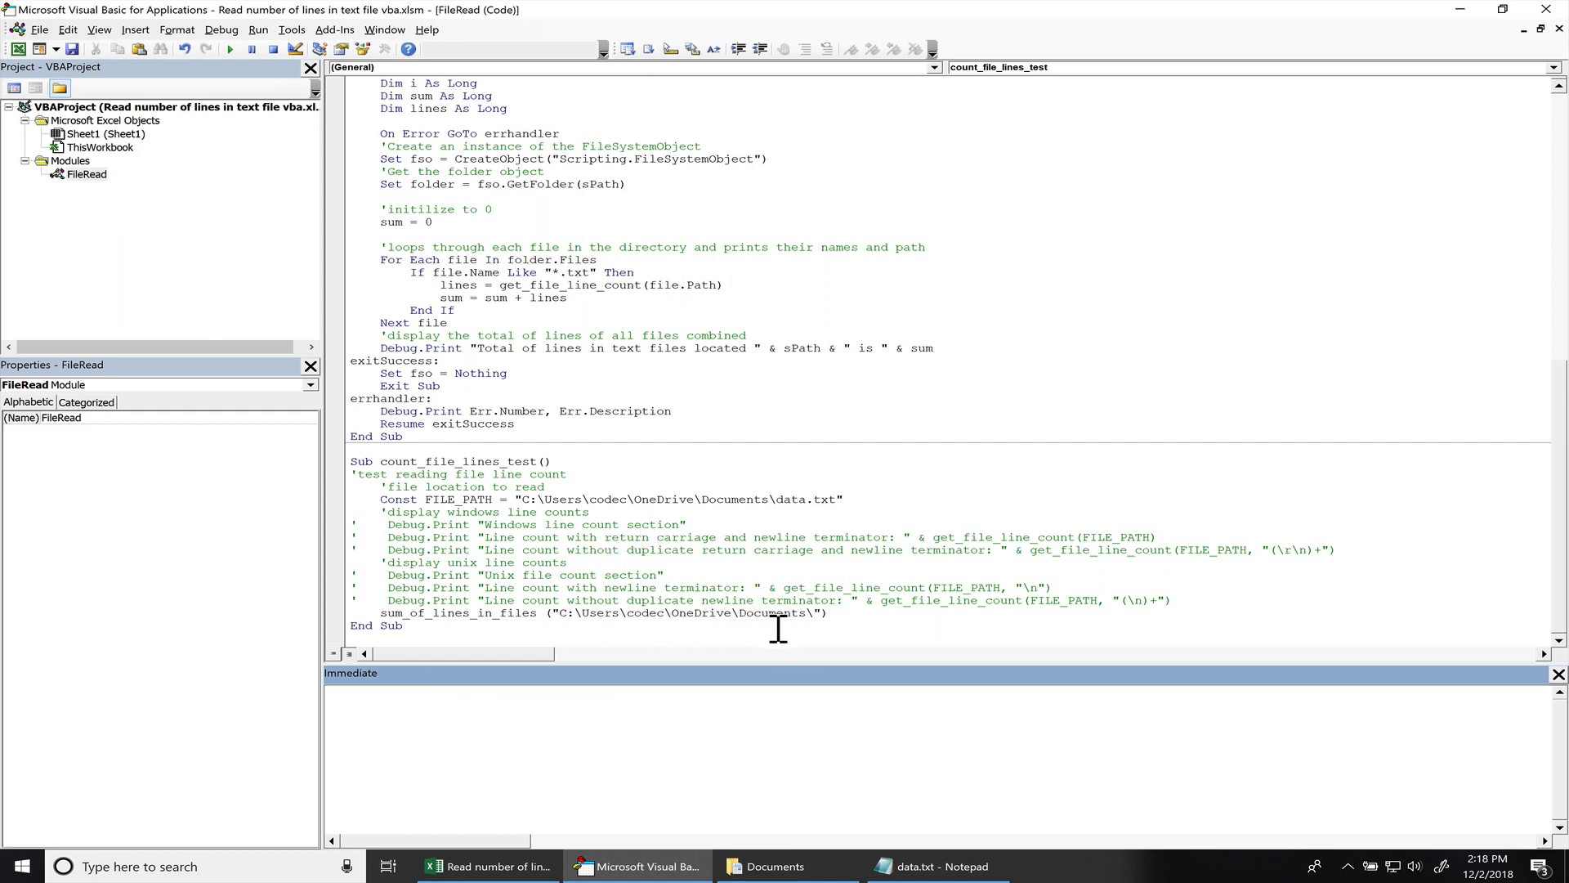
In Documents, check vp servers.txt and data.txt sizes, view the file in Notepad, then close it
click(765, 866)
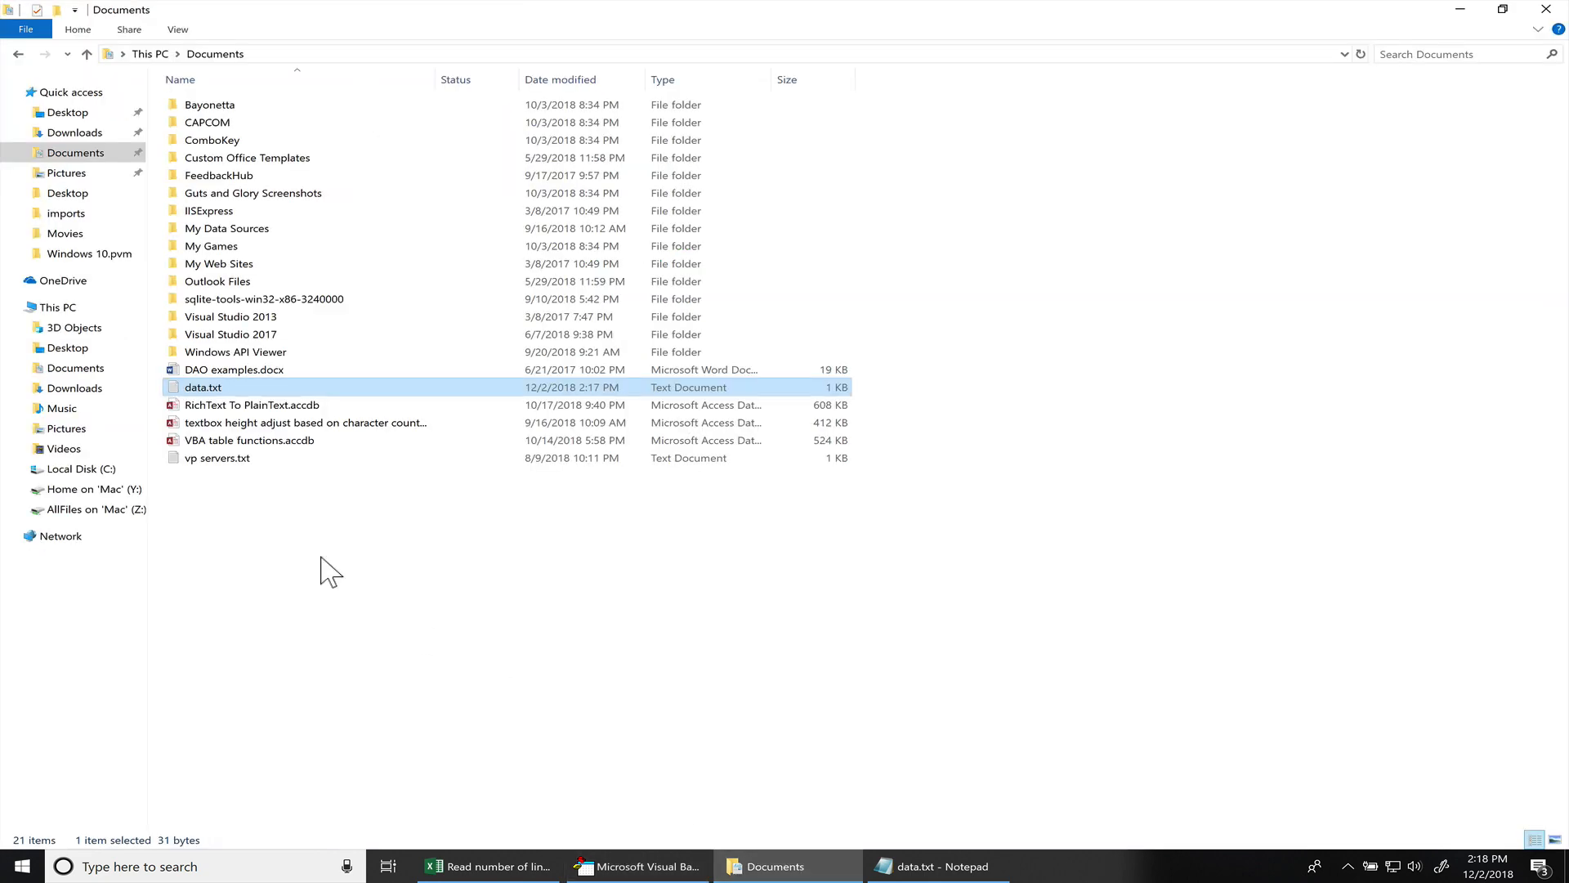
click(218, 458)
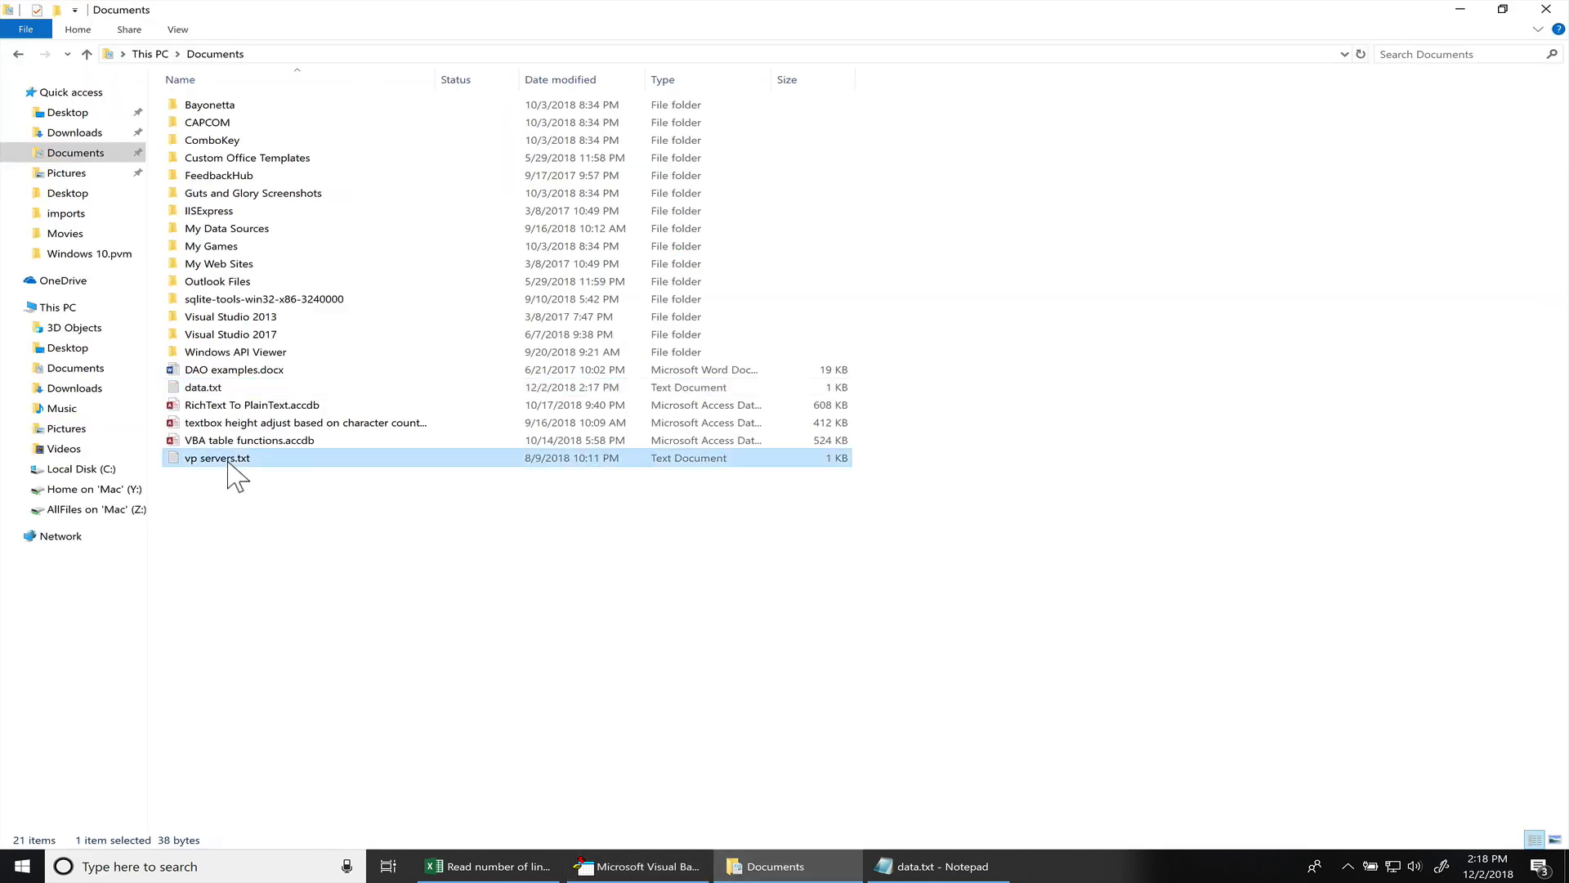
click(203, 388)
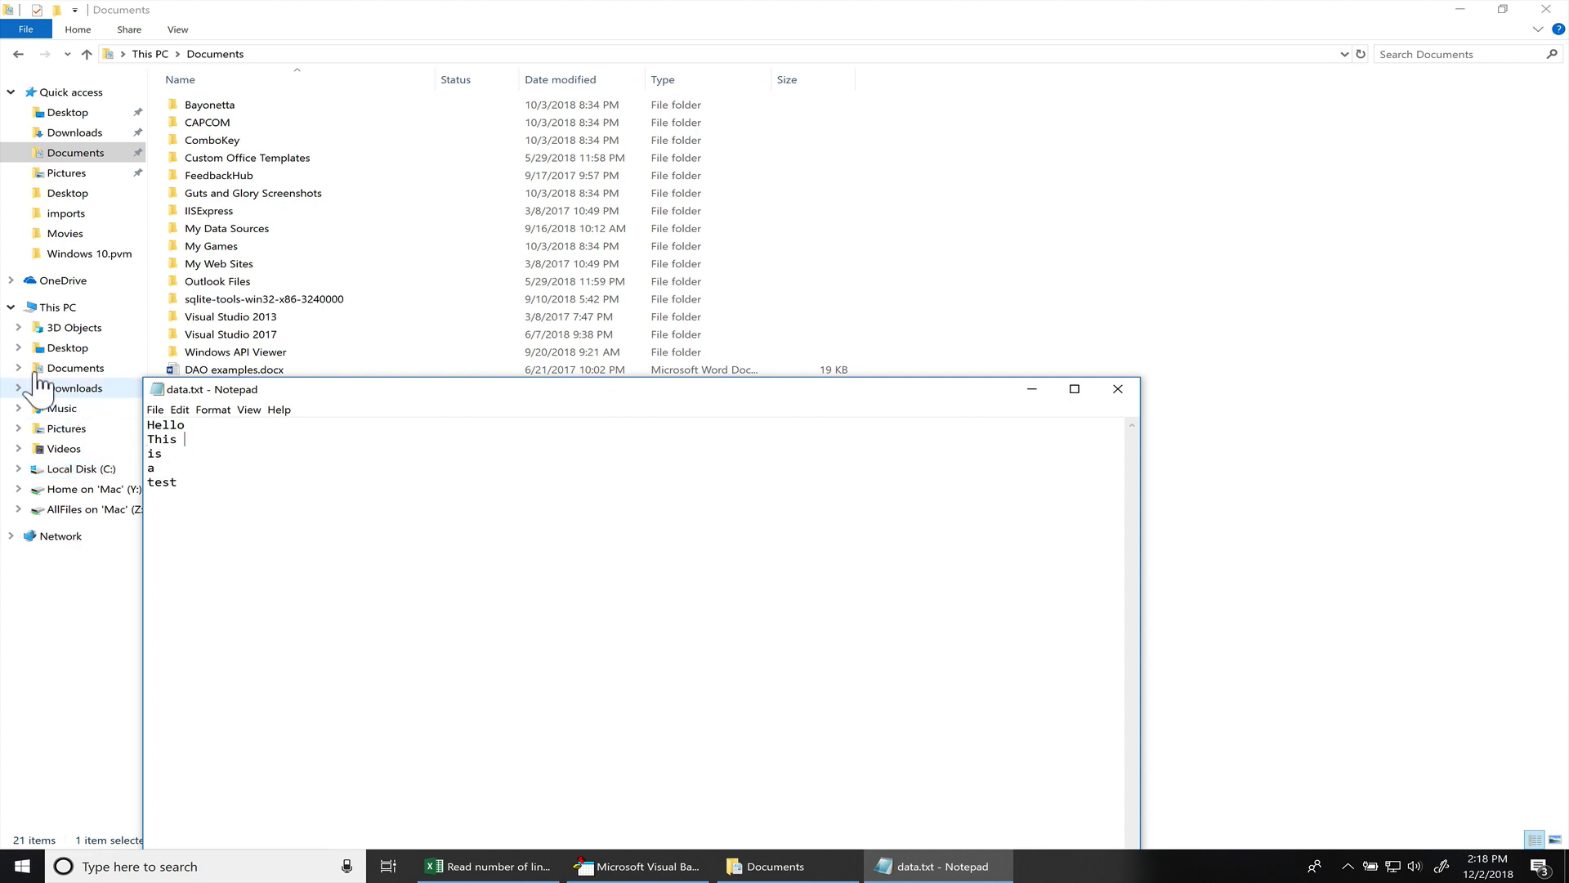
mouse_move(907, 431)
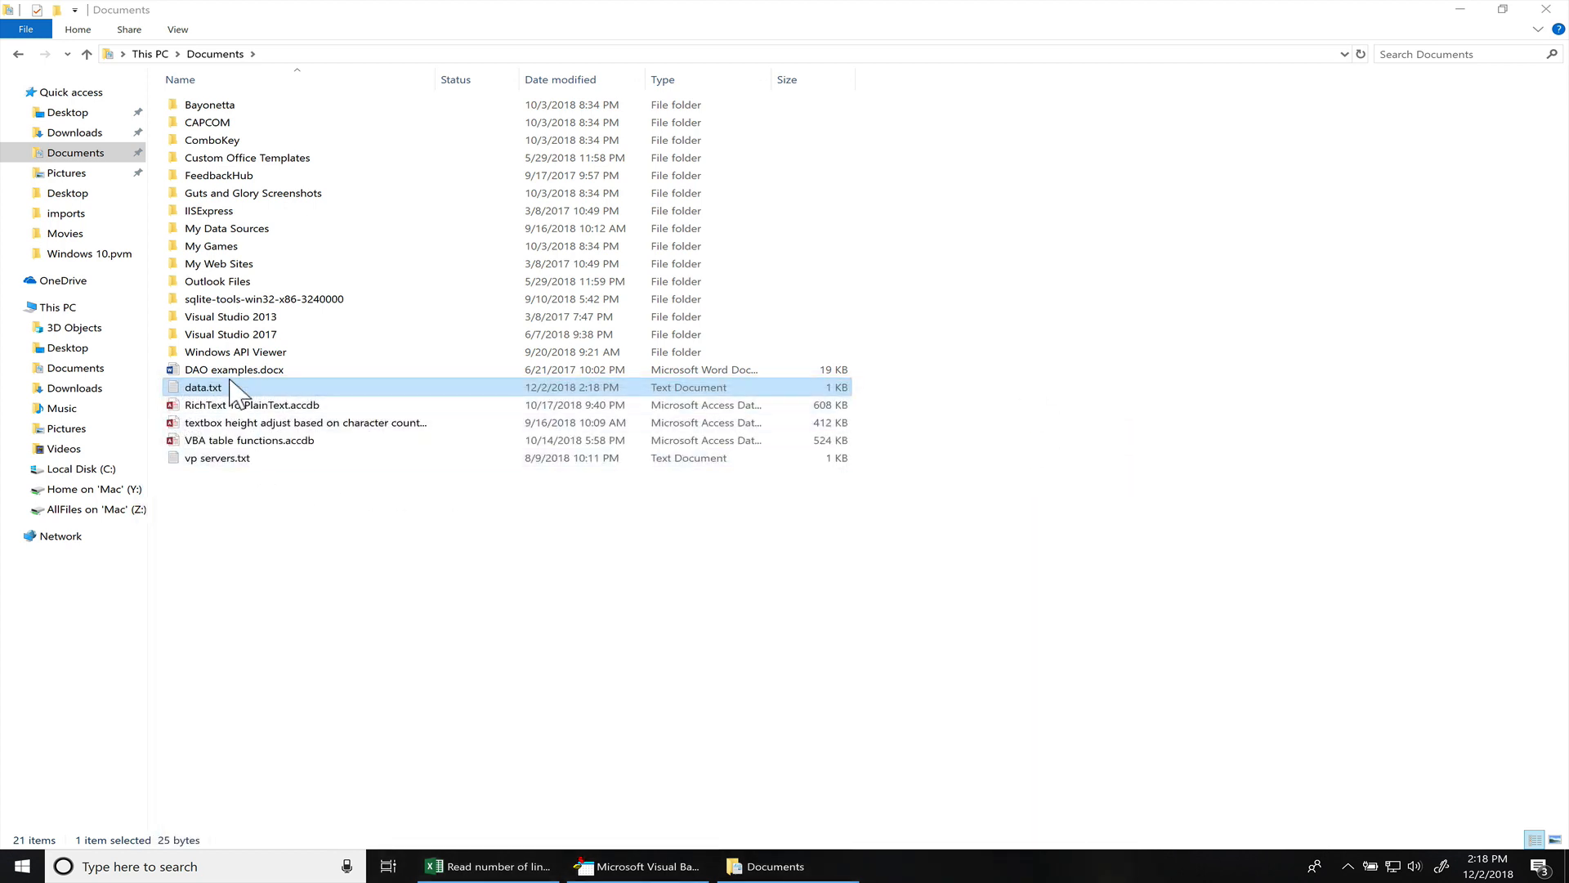
double_click(202, 388)
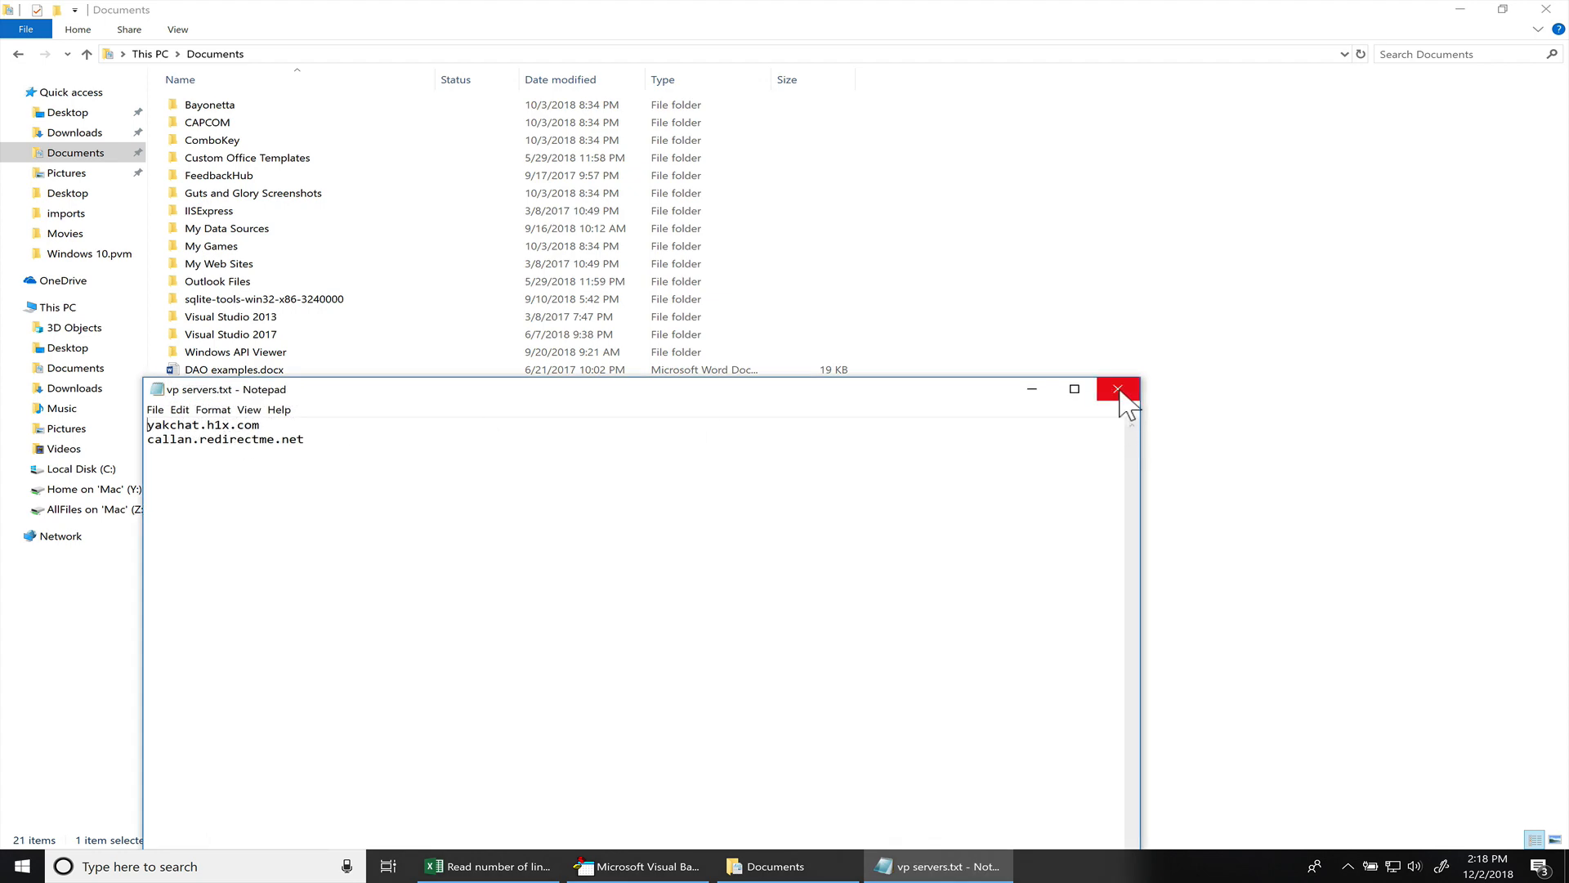
click(1118, 389)
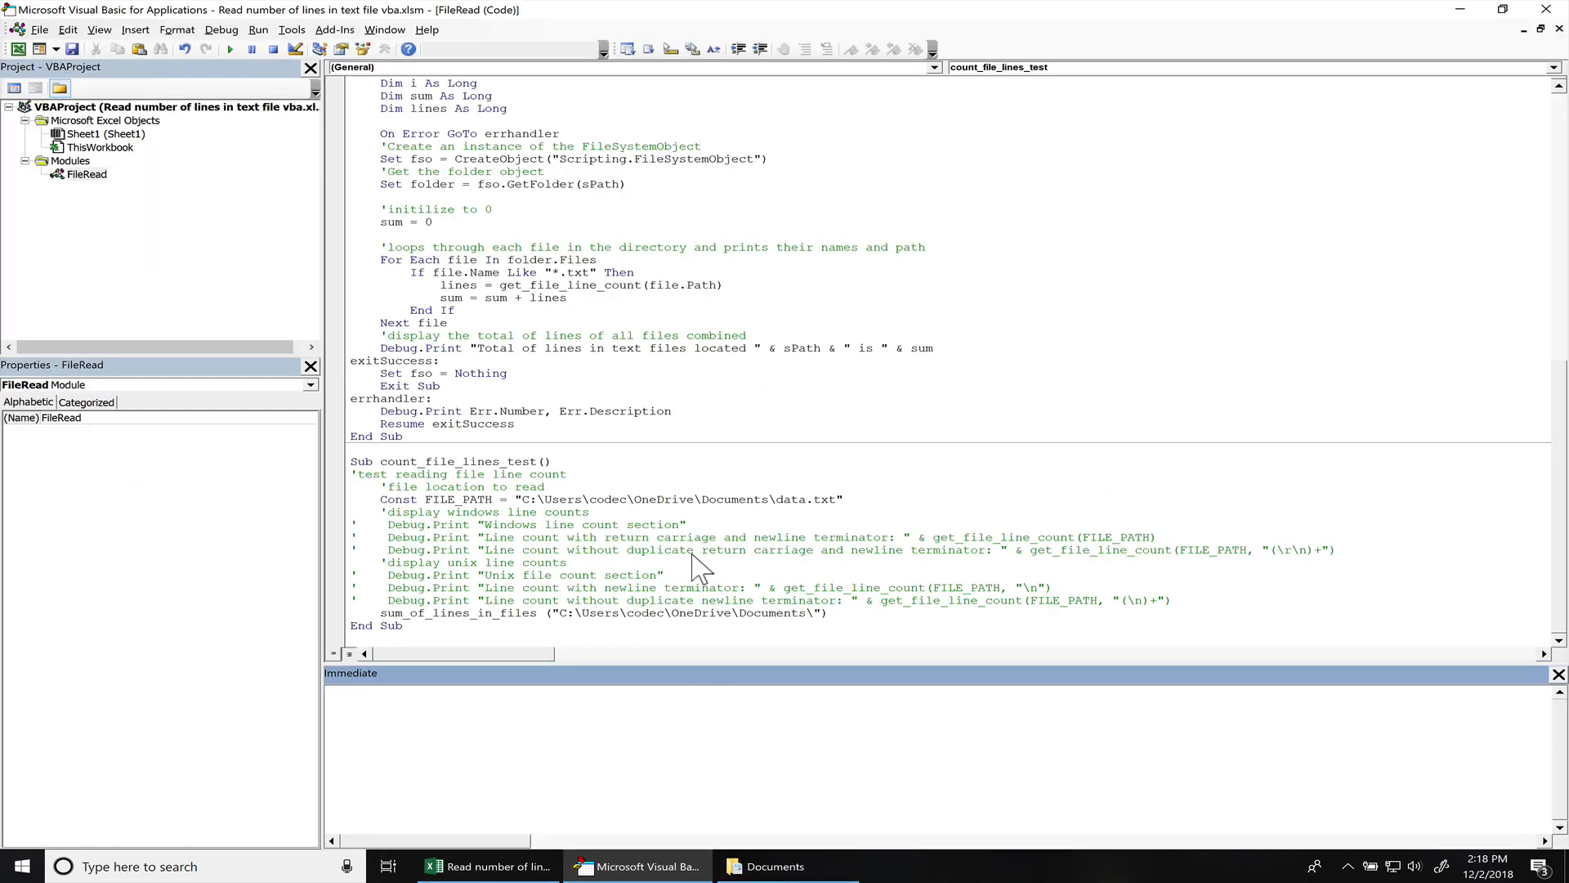
click(701, 562)
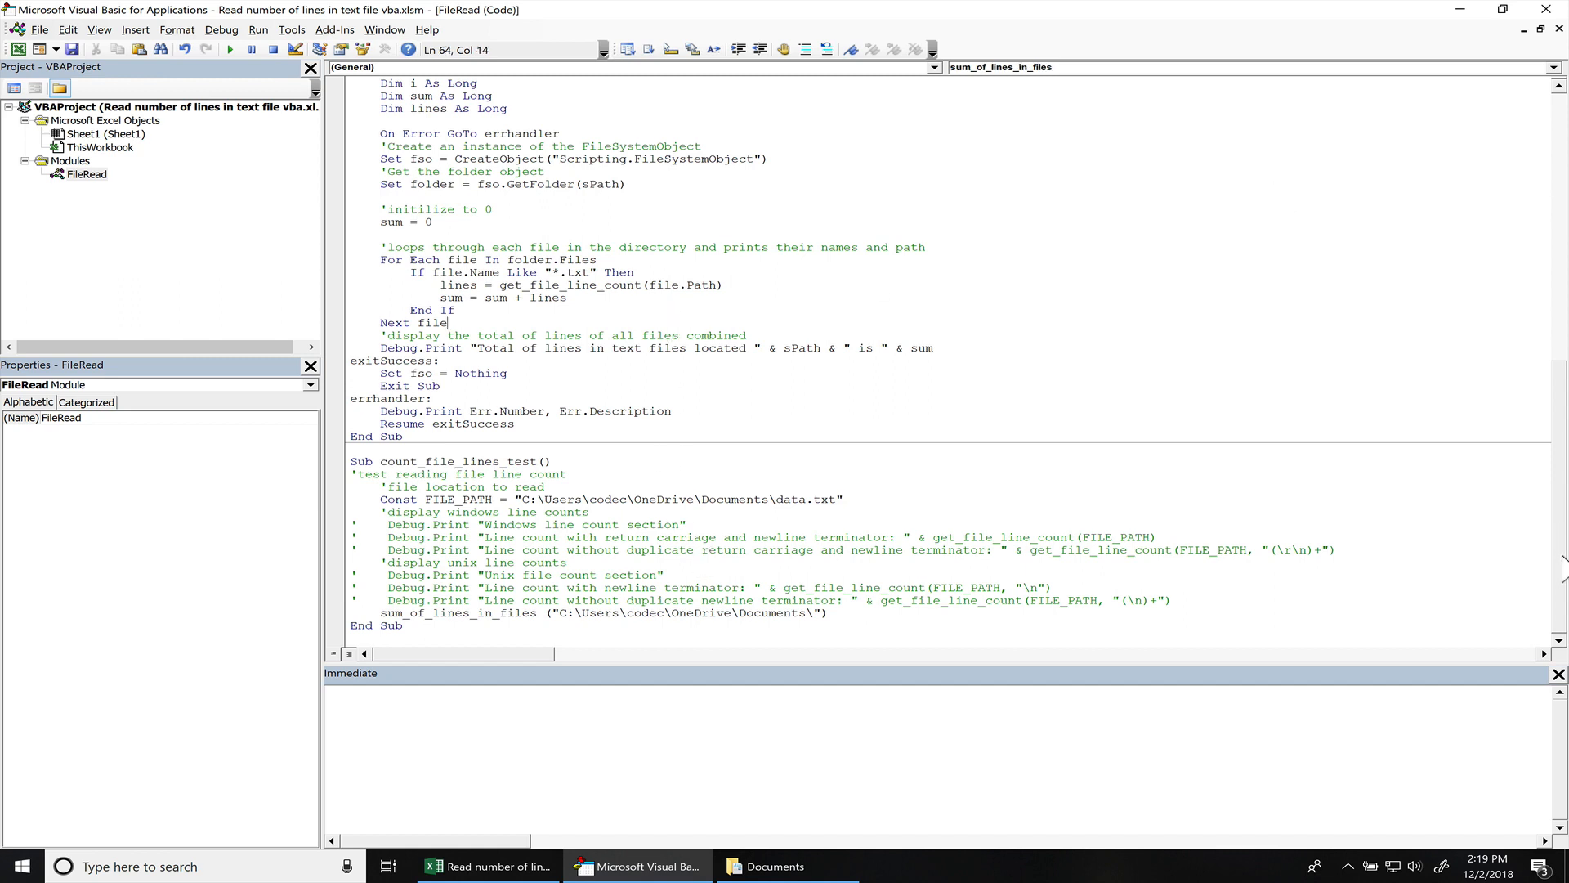
scroll(up, 3)
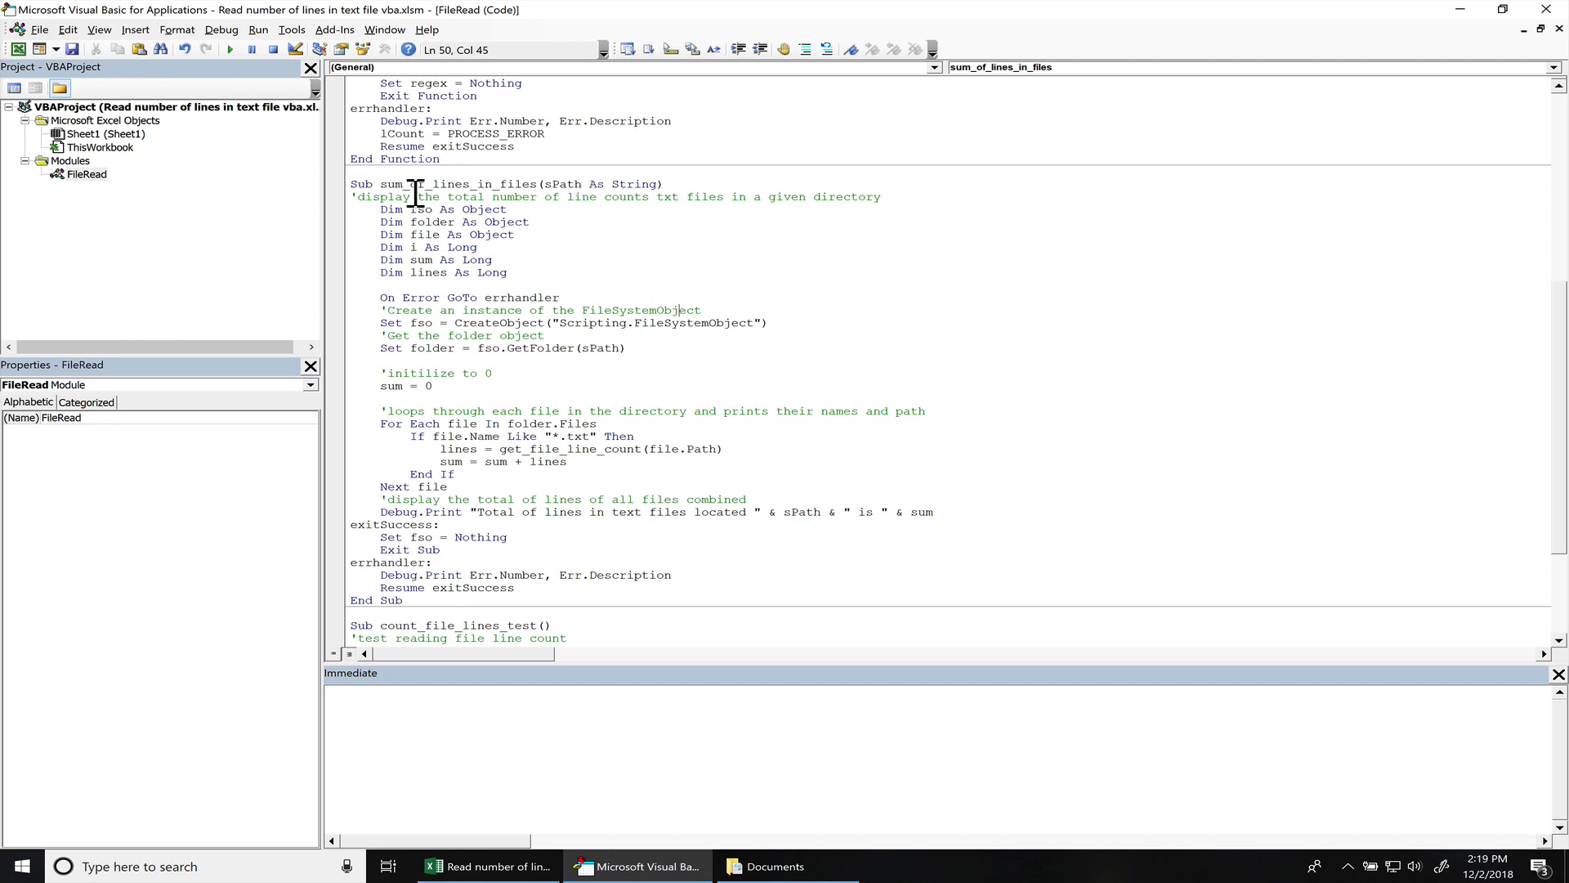
mouse_move(430, 222)
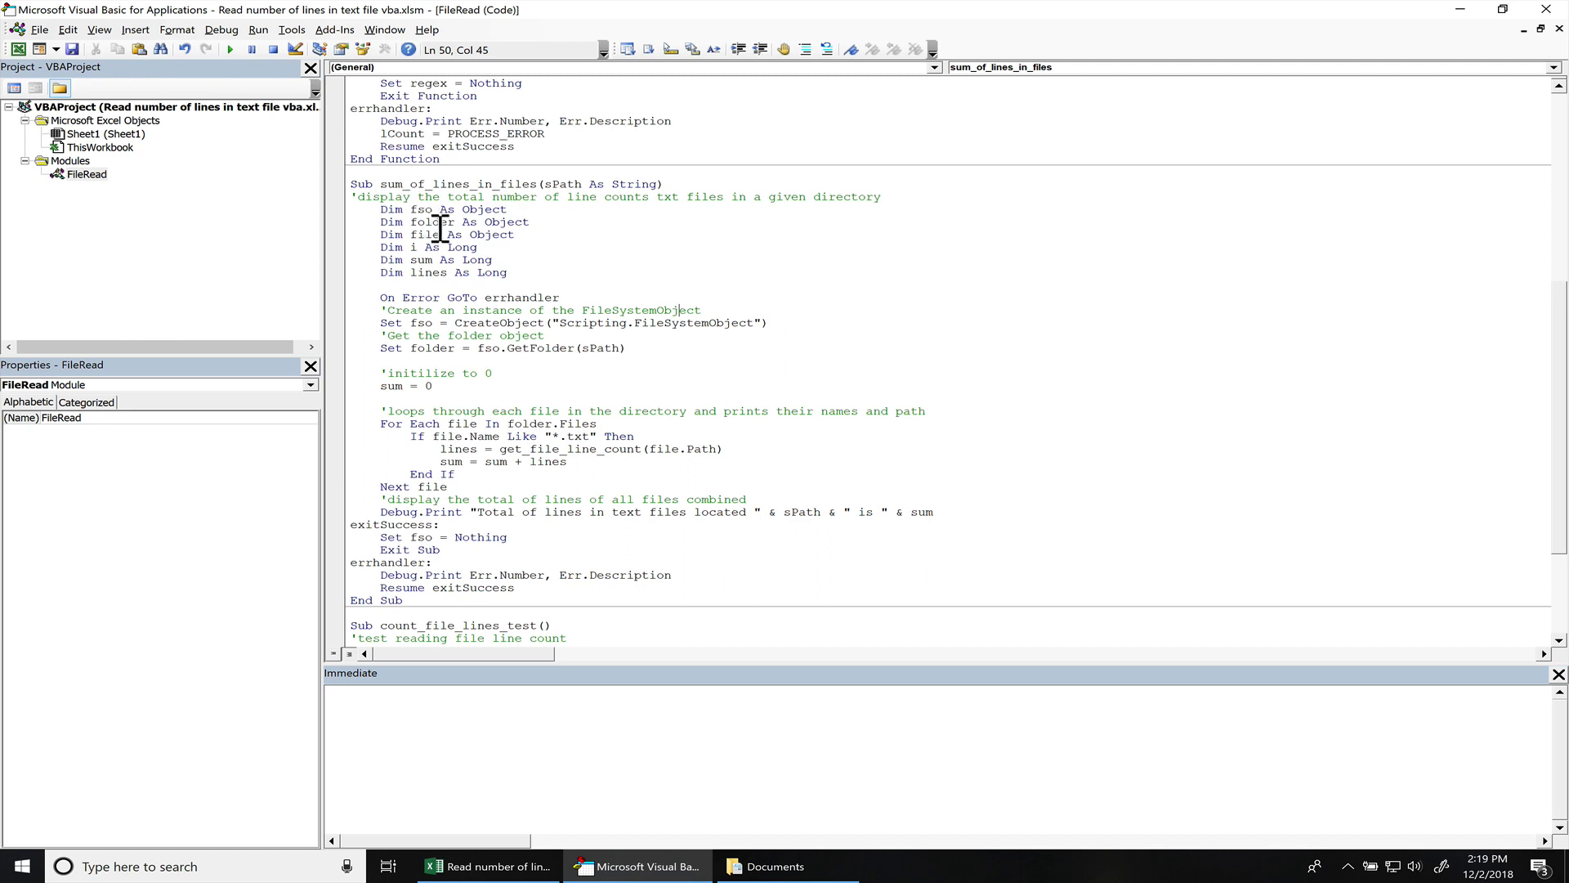
mouse_move(711, 335)
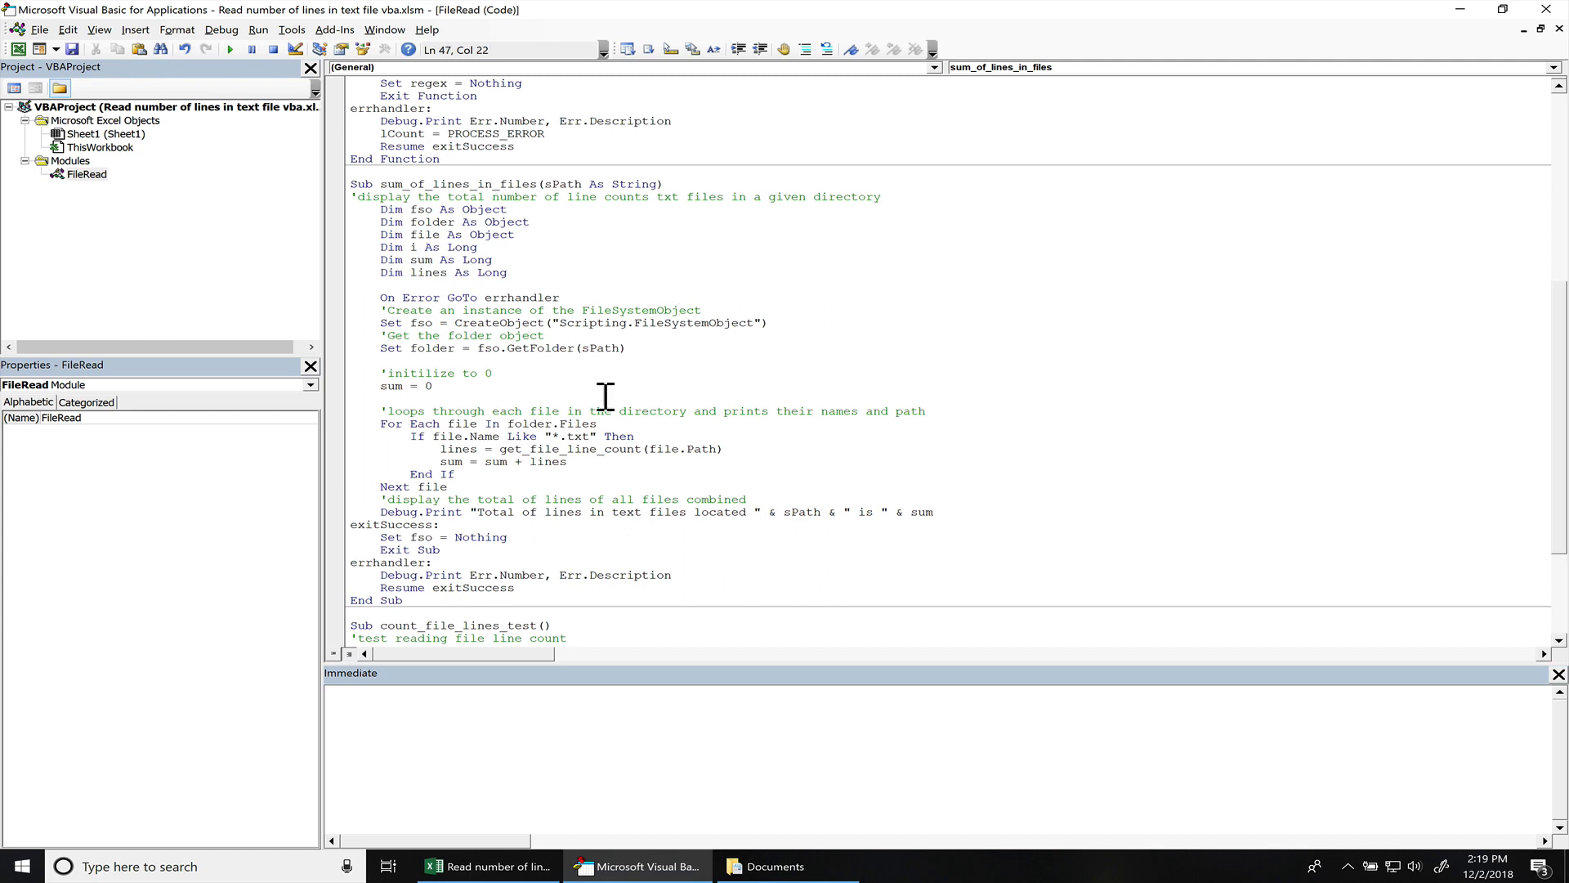
mouse_move(431, 309)
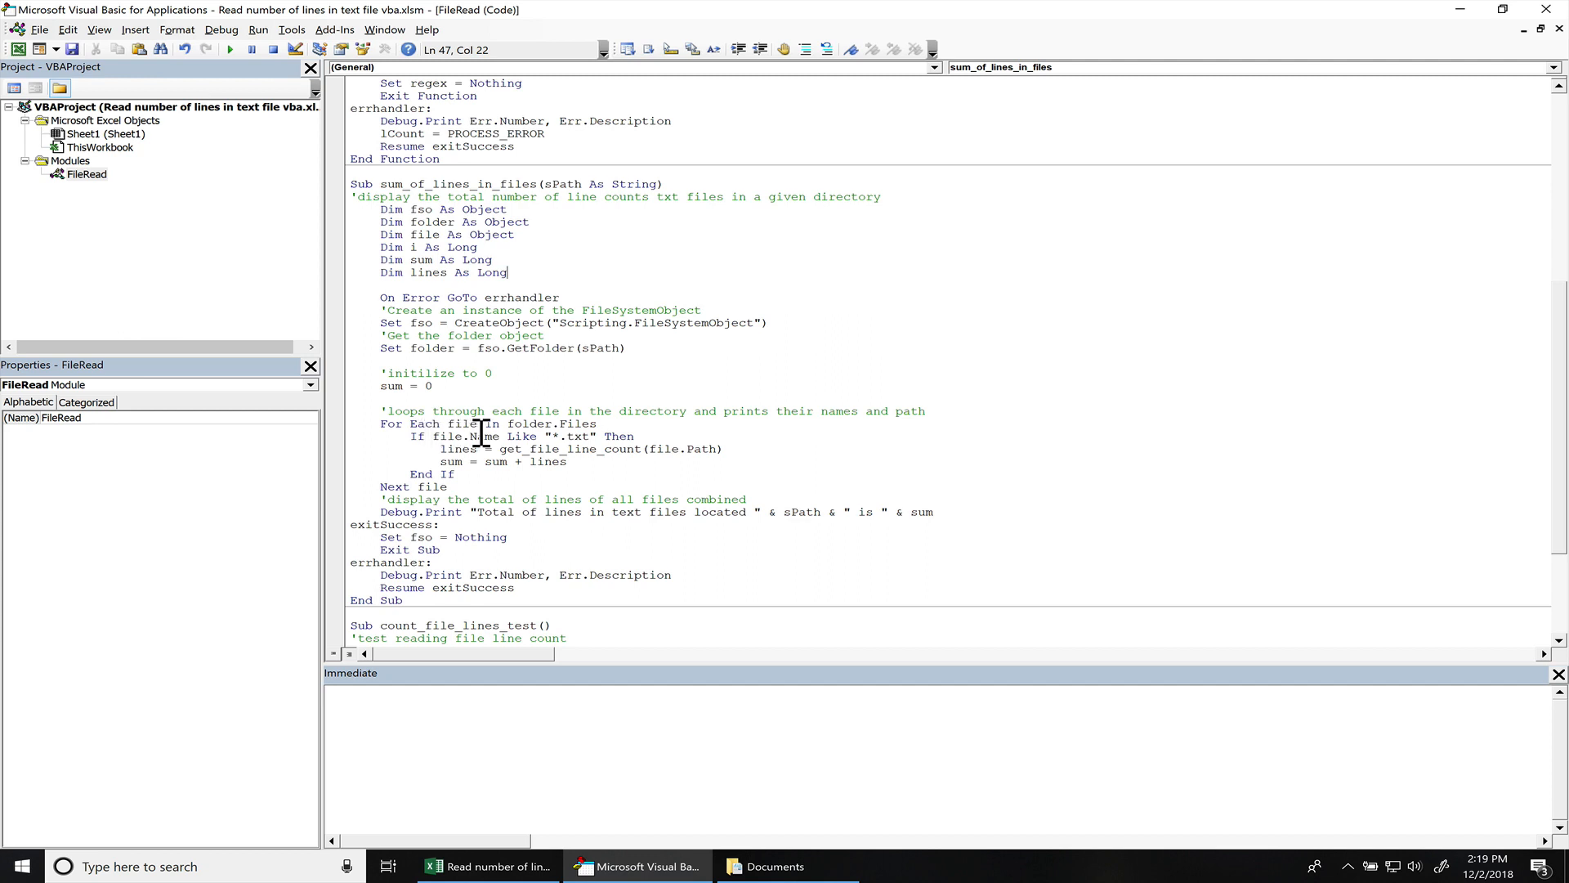
mouse_move(580, 435)
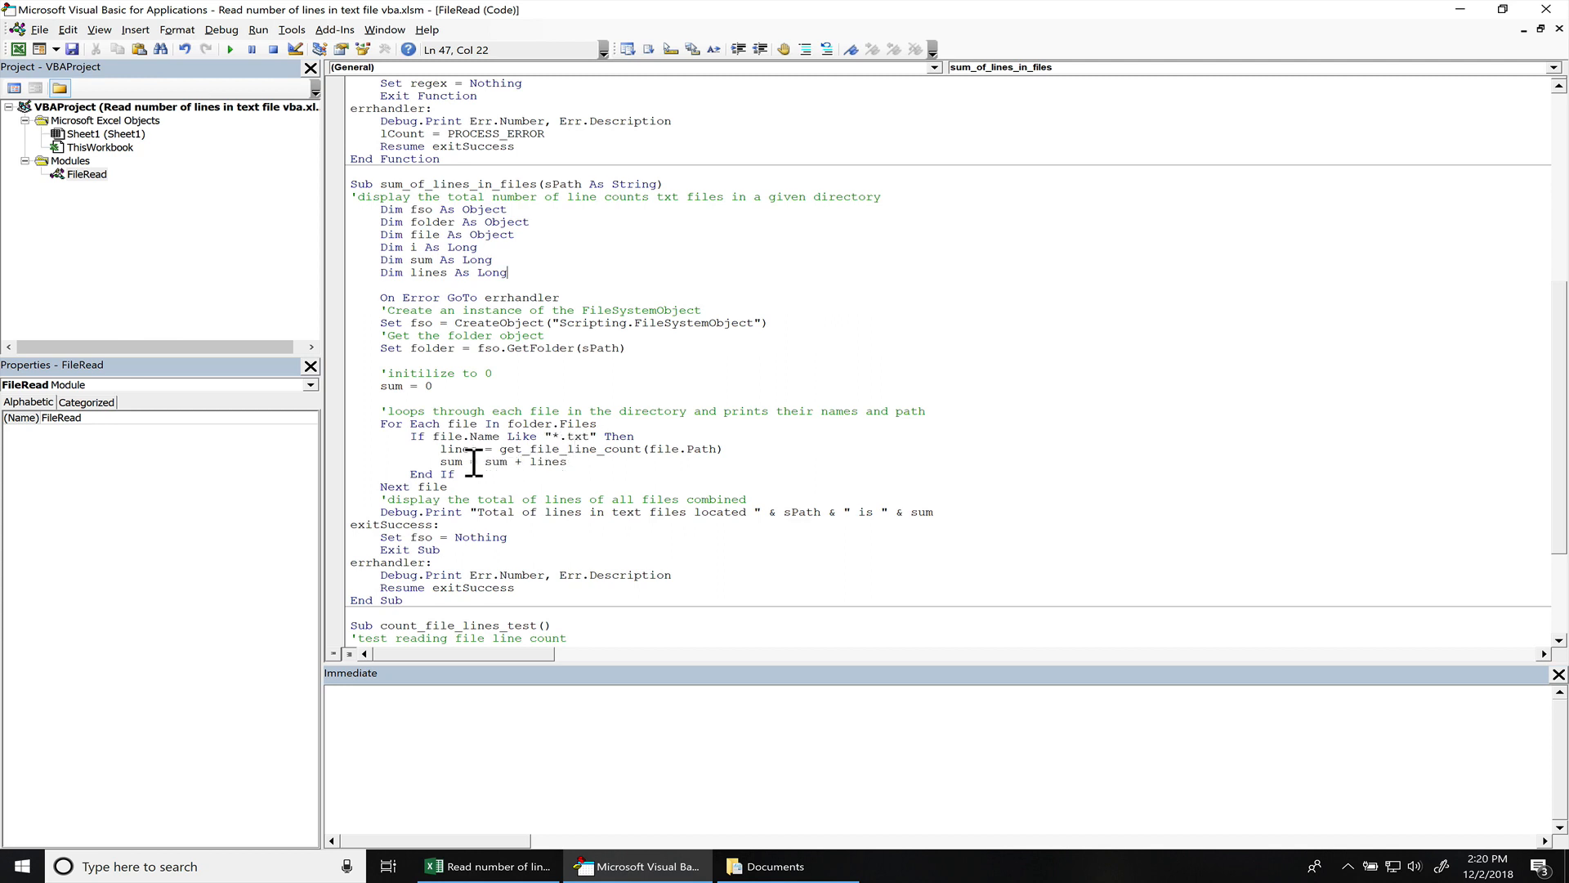
double_click(457, 448)
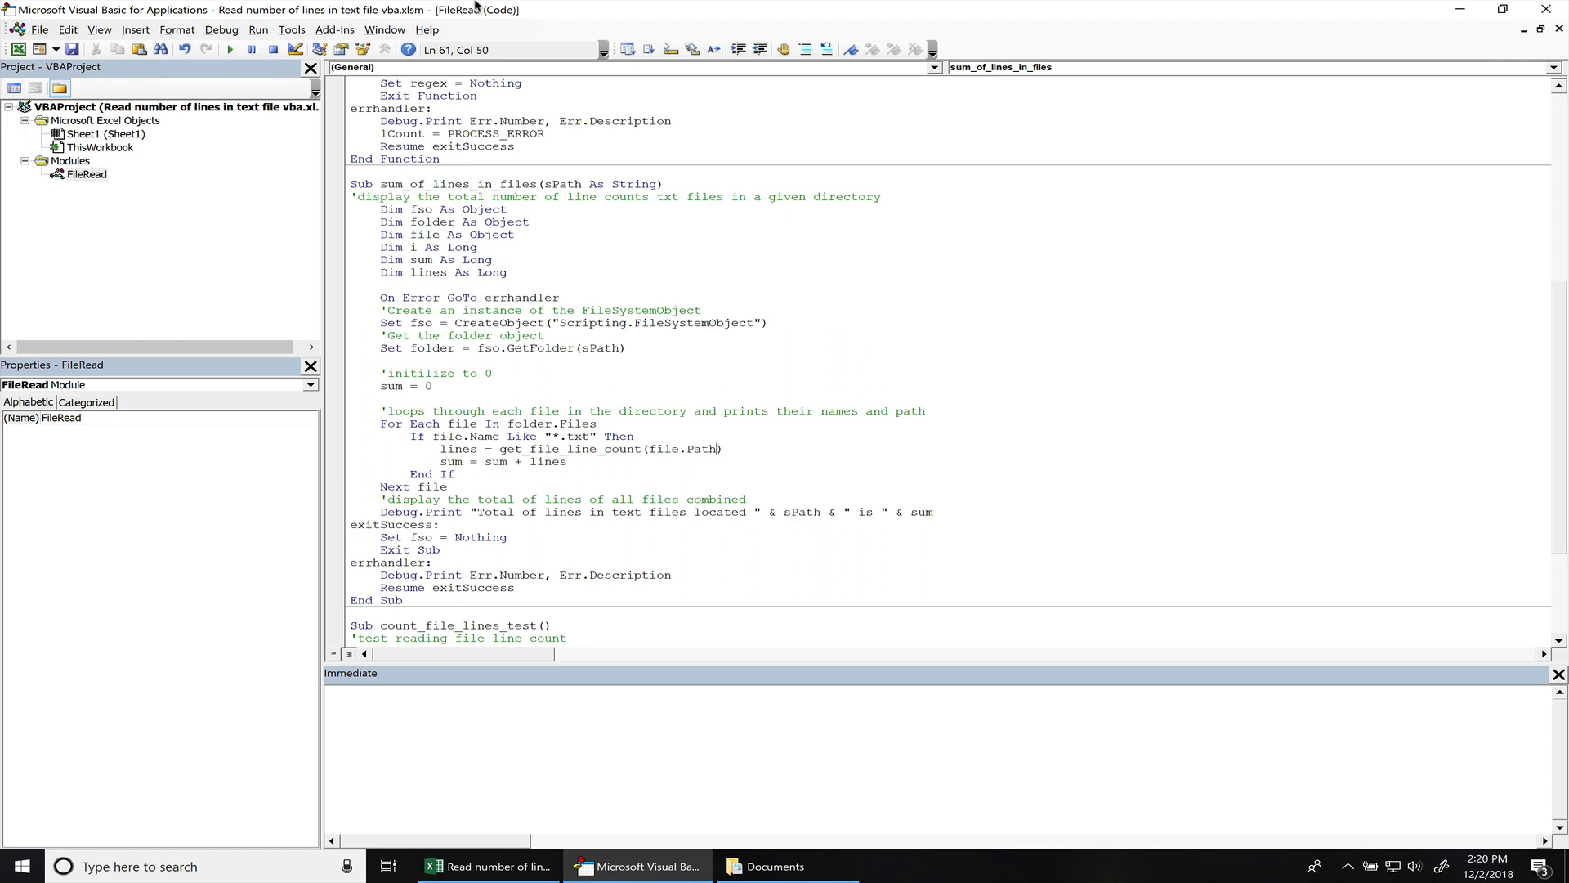
text(,)
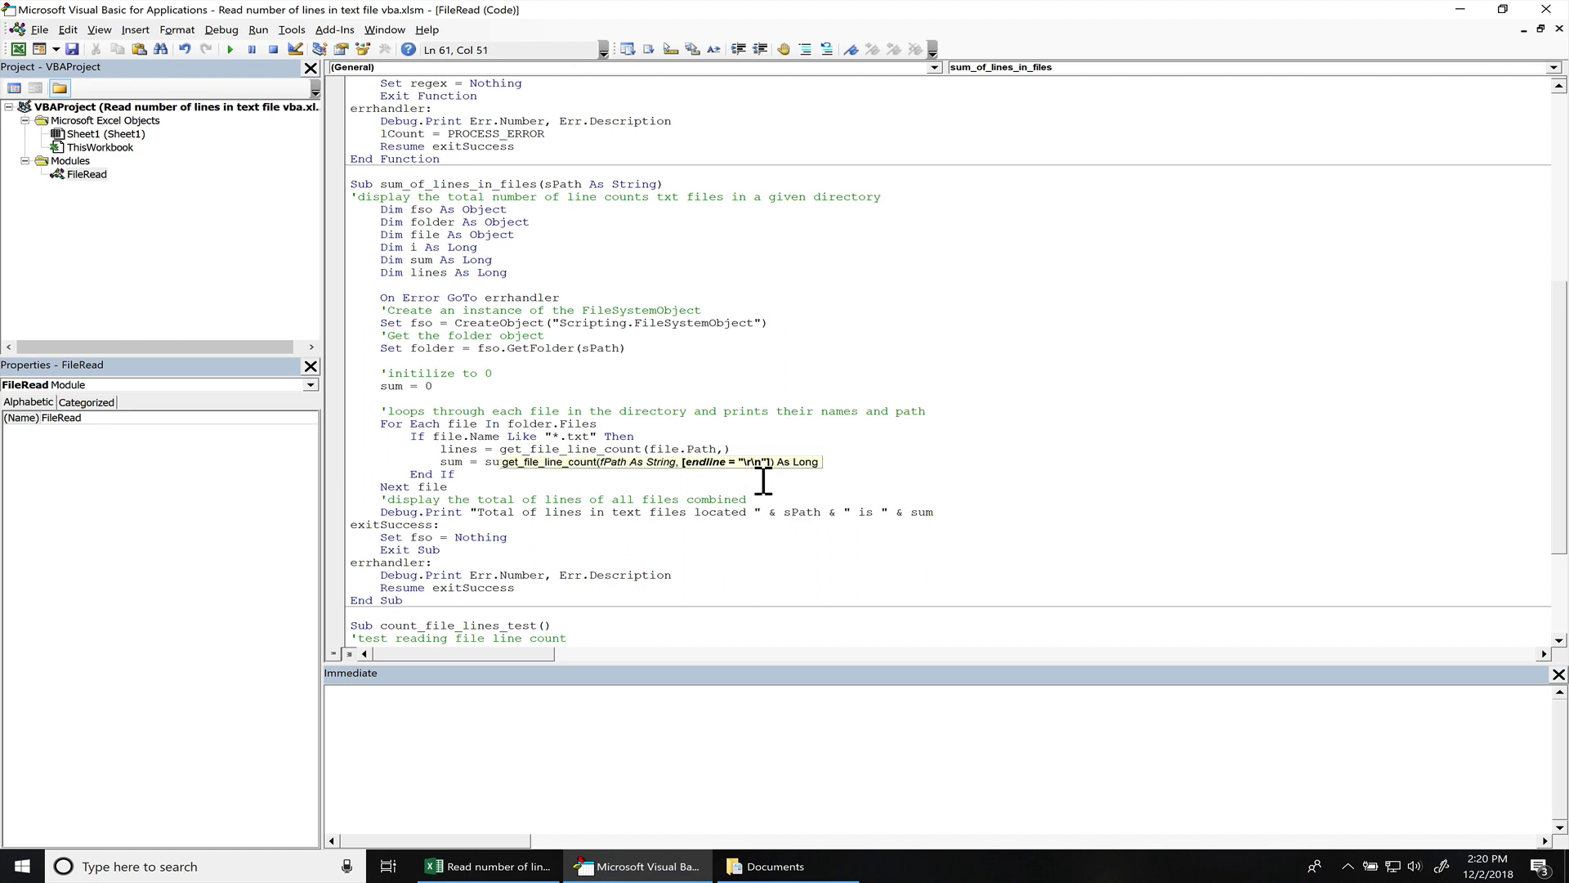
mouse_move(755, 479)
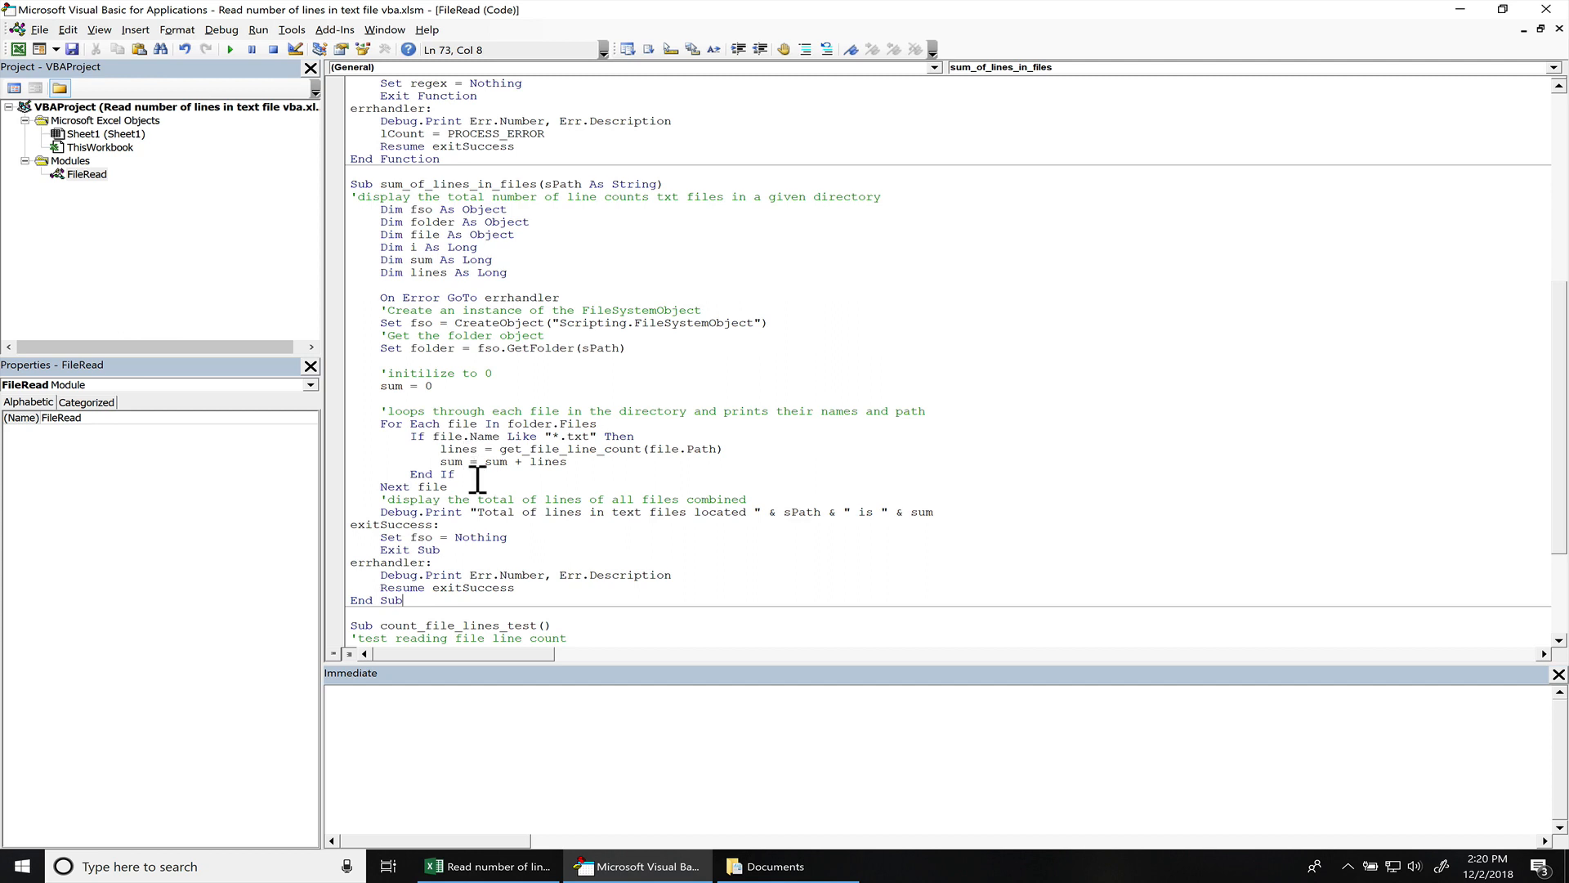
mouse_move(474, 473)
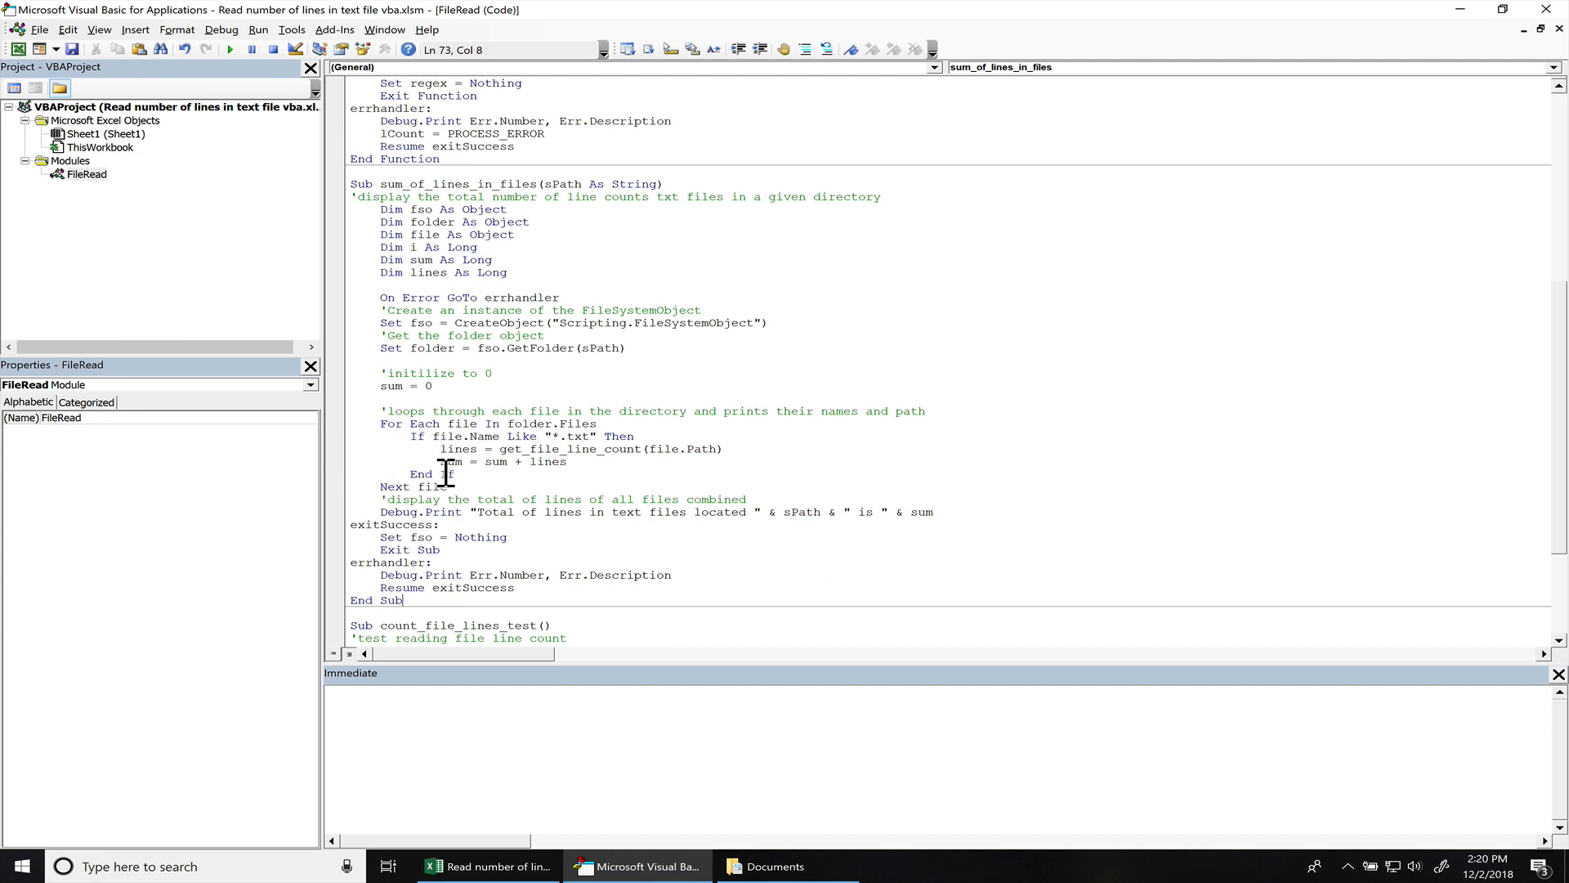
mouse_move(434, 518)
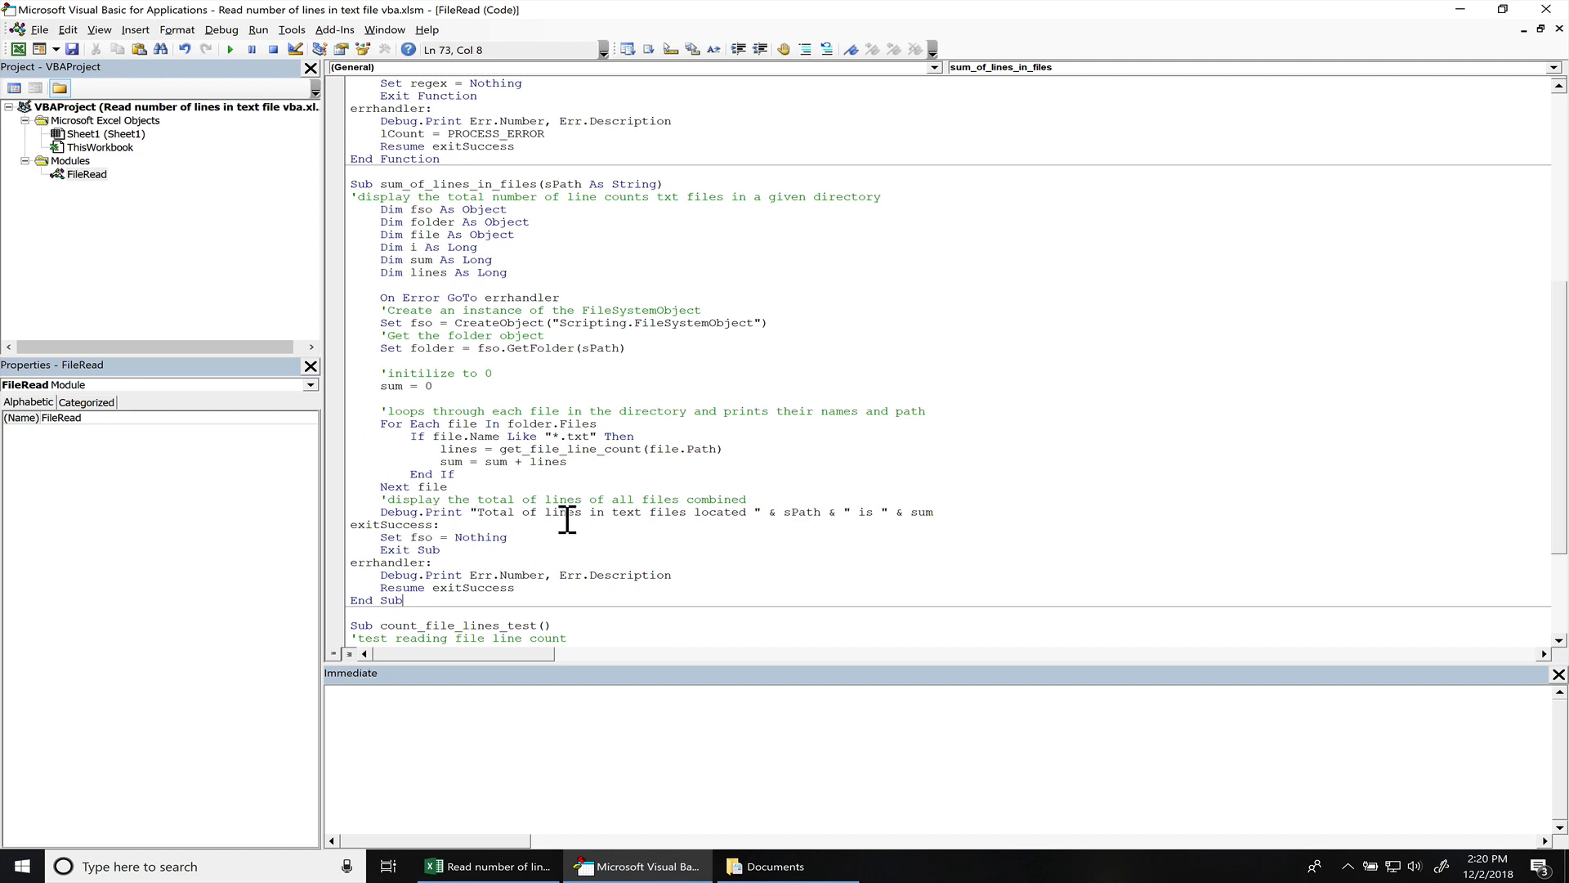
mouse_move(797, 514)
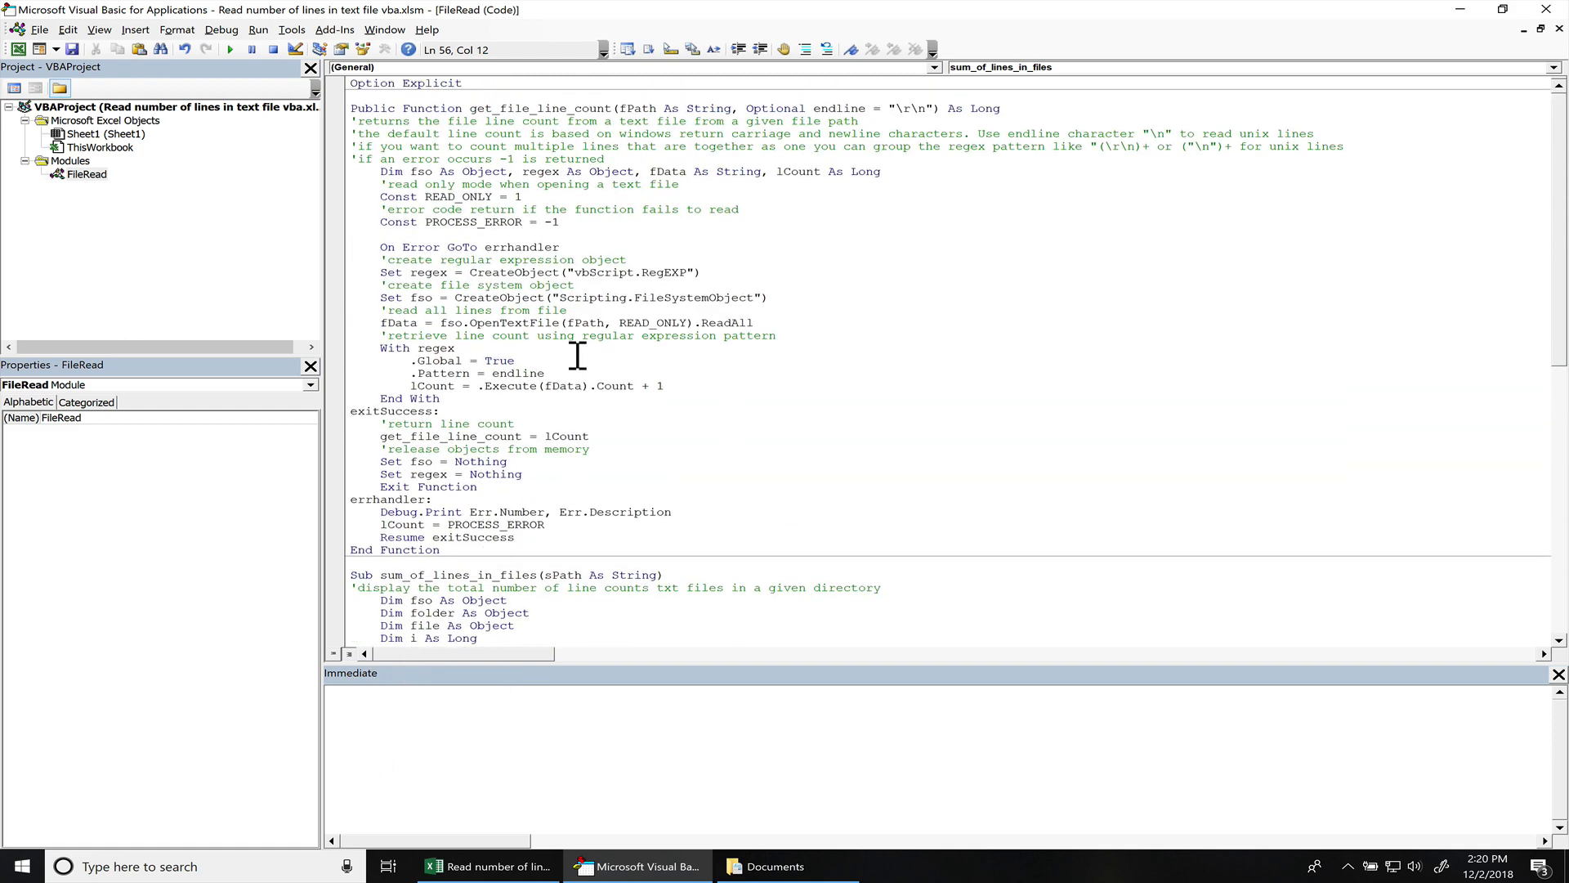
Run count_file_lines_test with F5 so the Immediate window reports 7 total lines
scroll(down, 3)
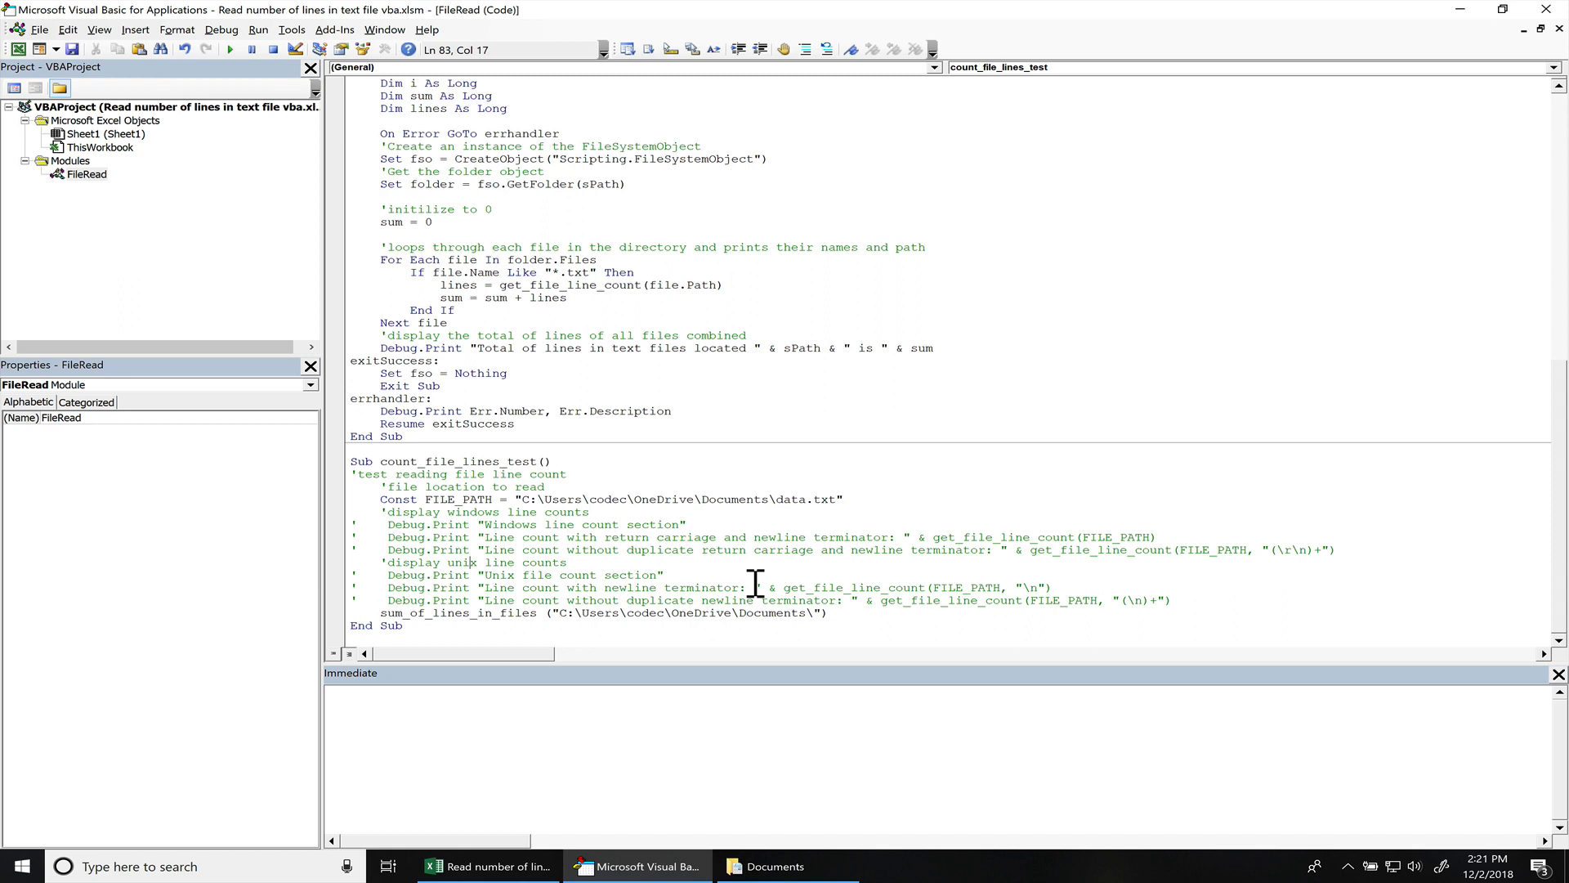
key(F5)
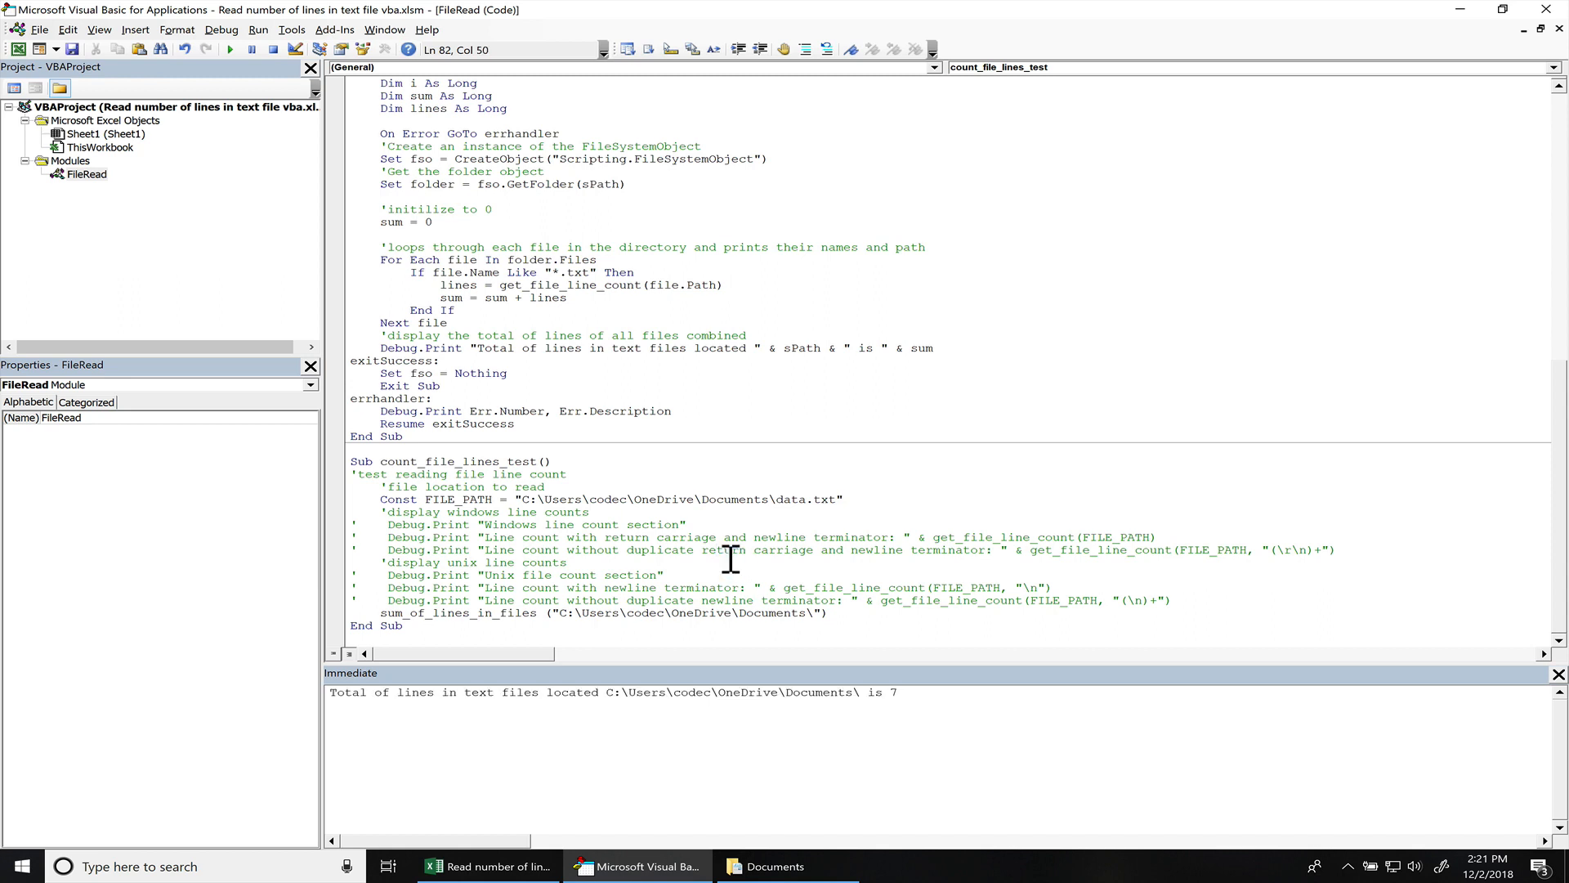
mouse_move(912, 701)
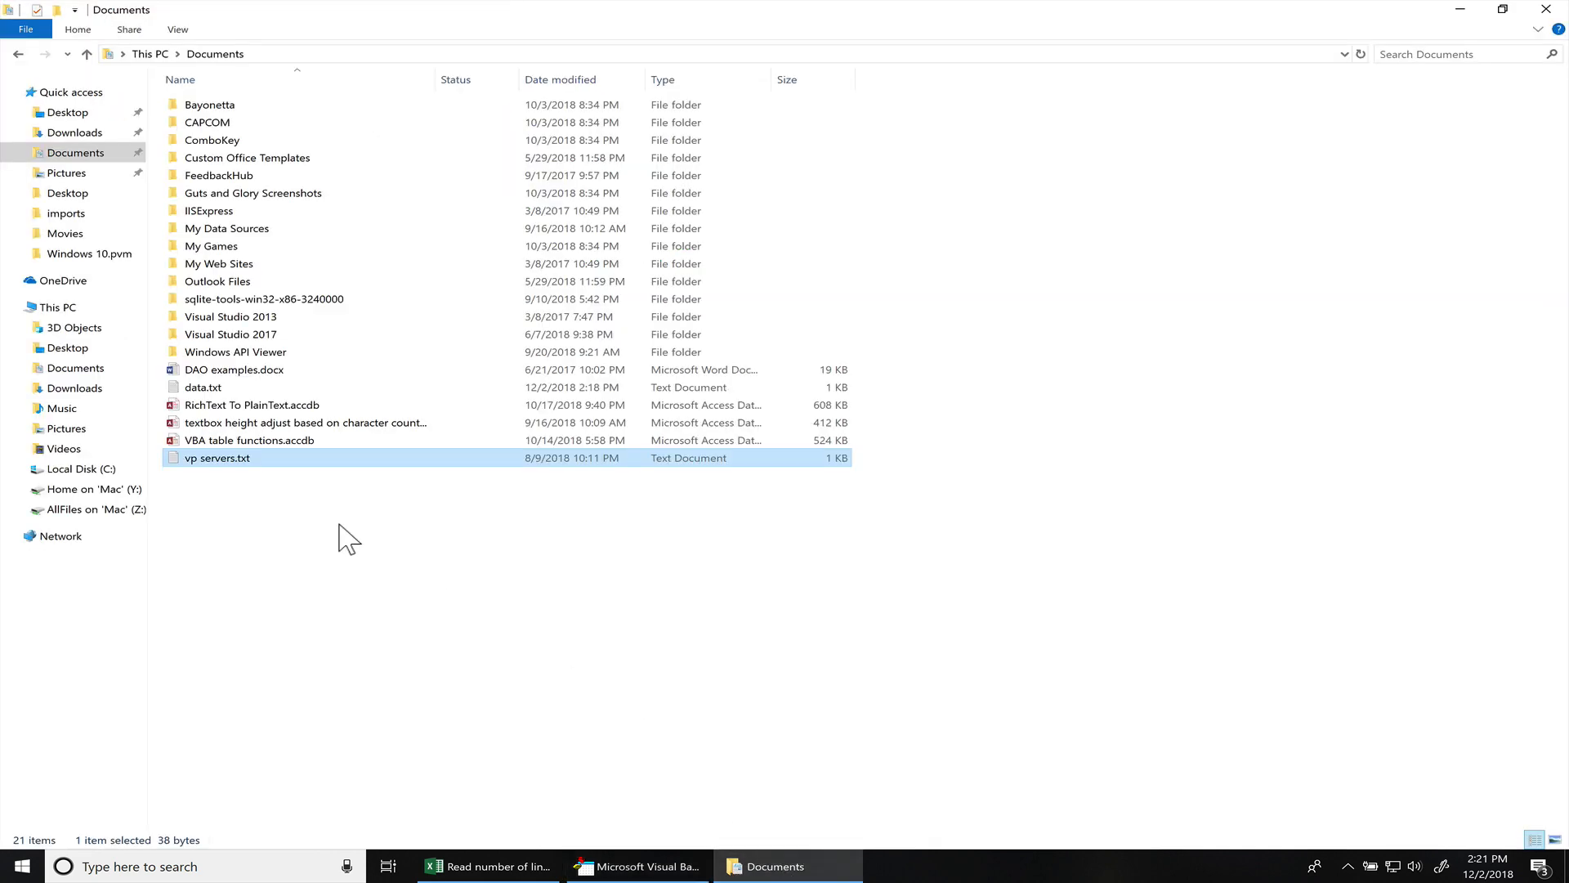
Append 'another line' to data.txt in Notepad, save it, and return to the VBA editor
double_click(203, 388)
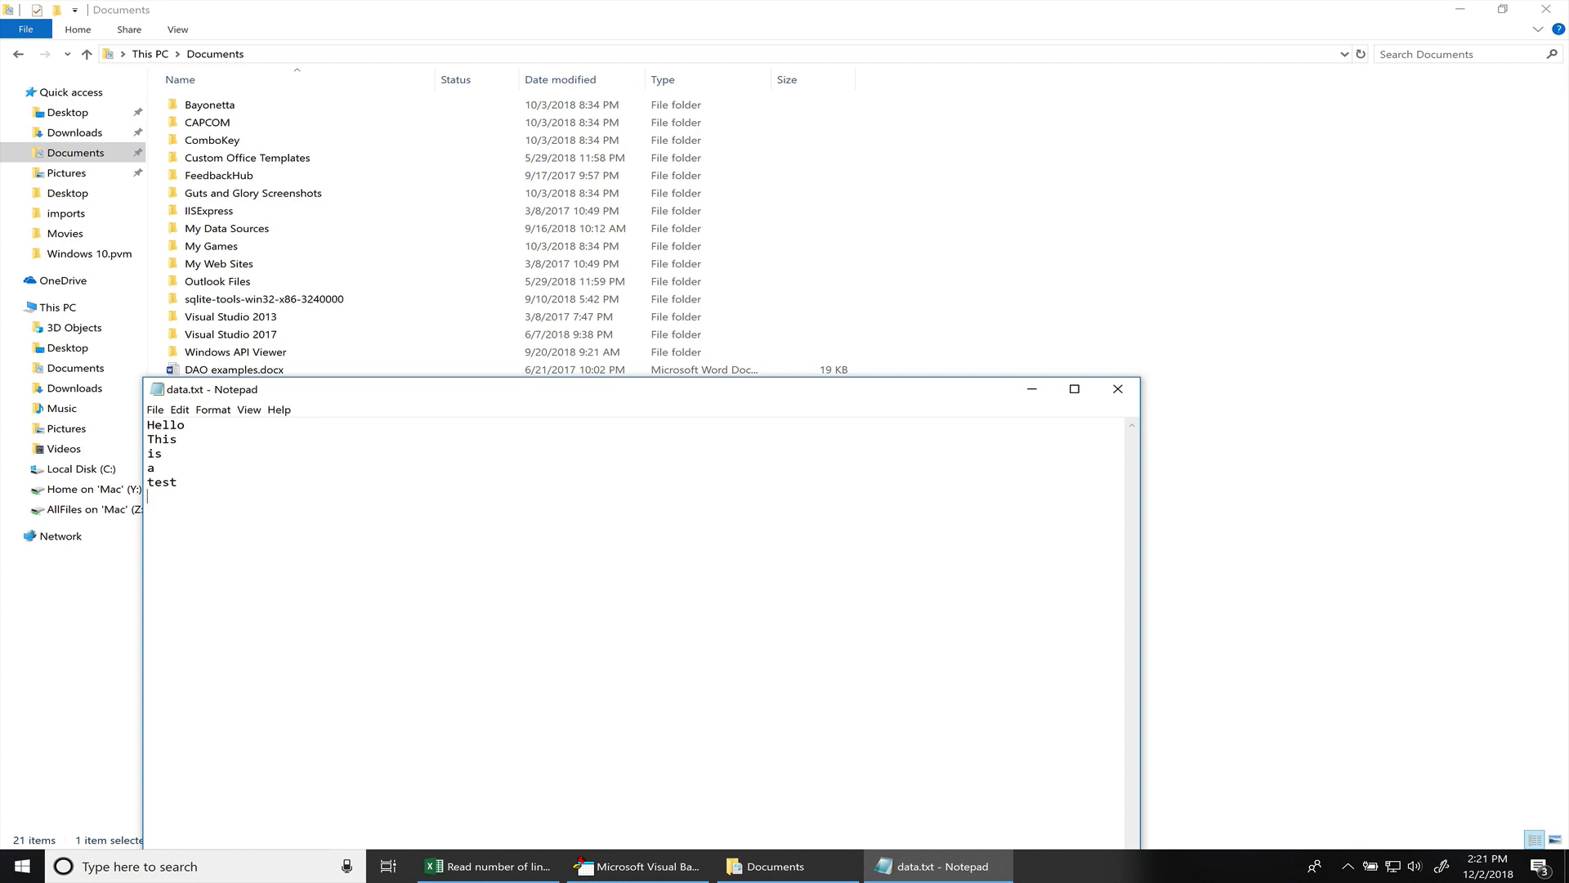
text(anothe)
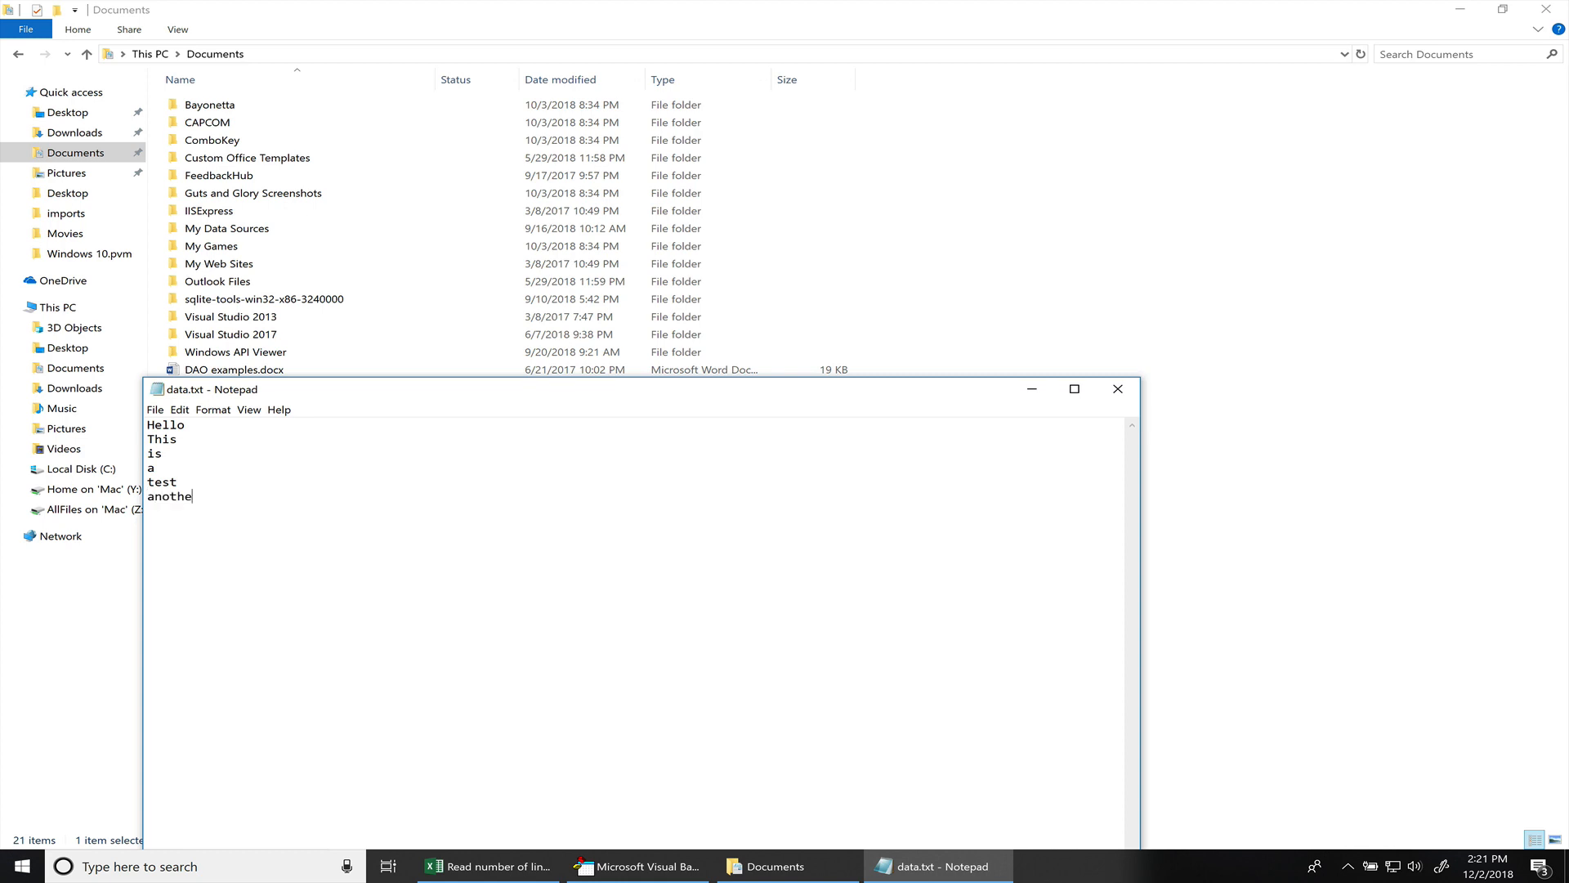
text(r lin)
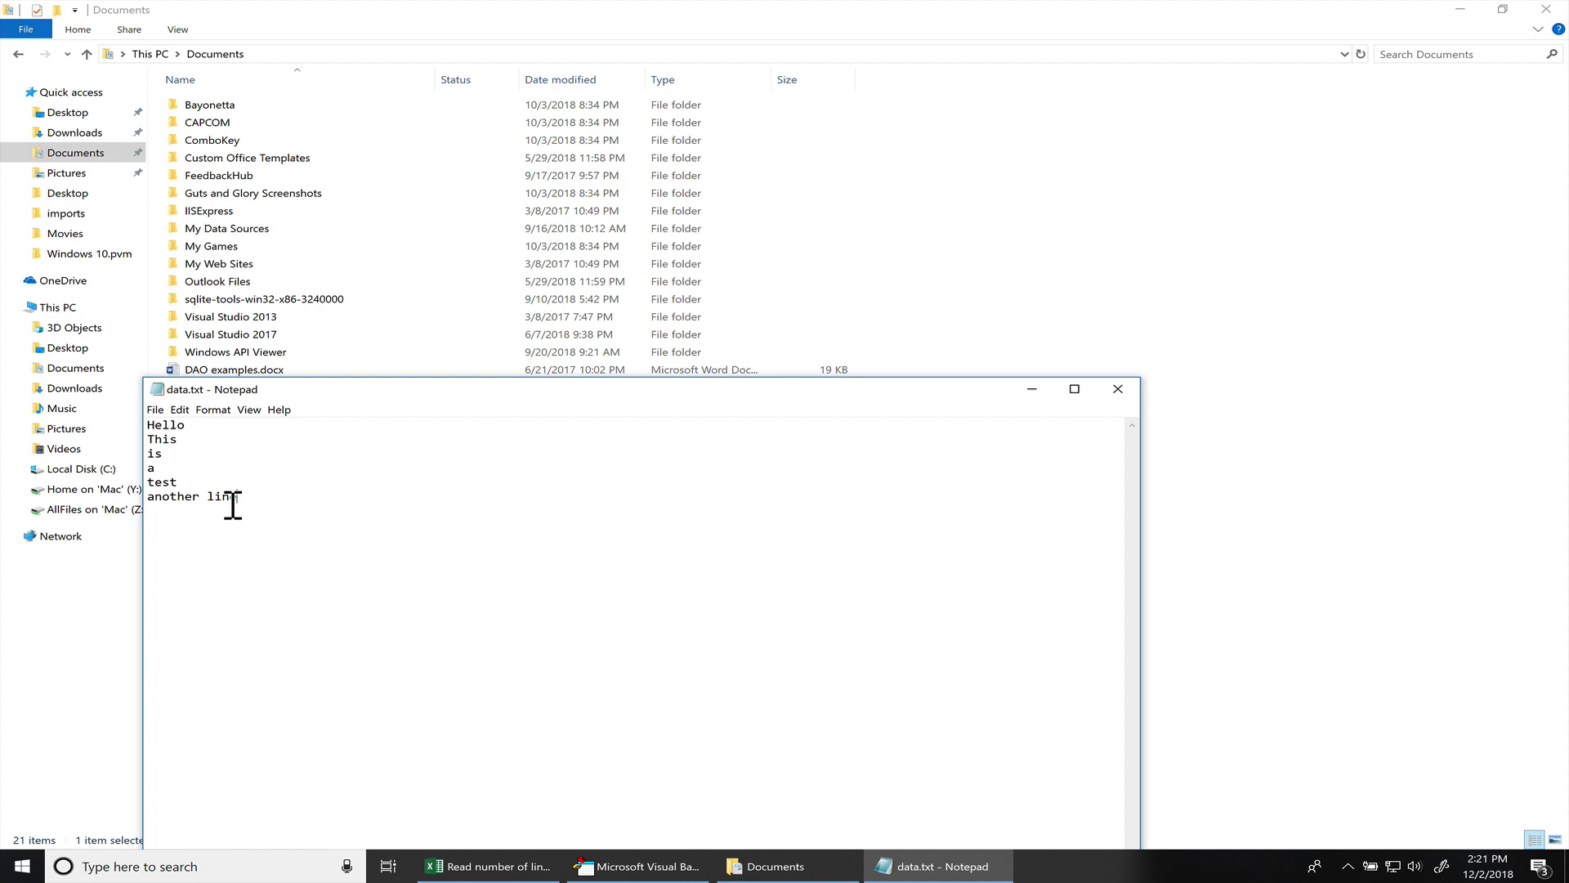
click(156, 409)
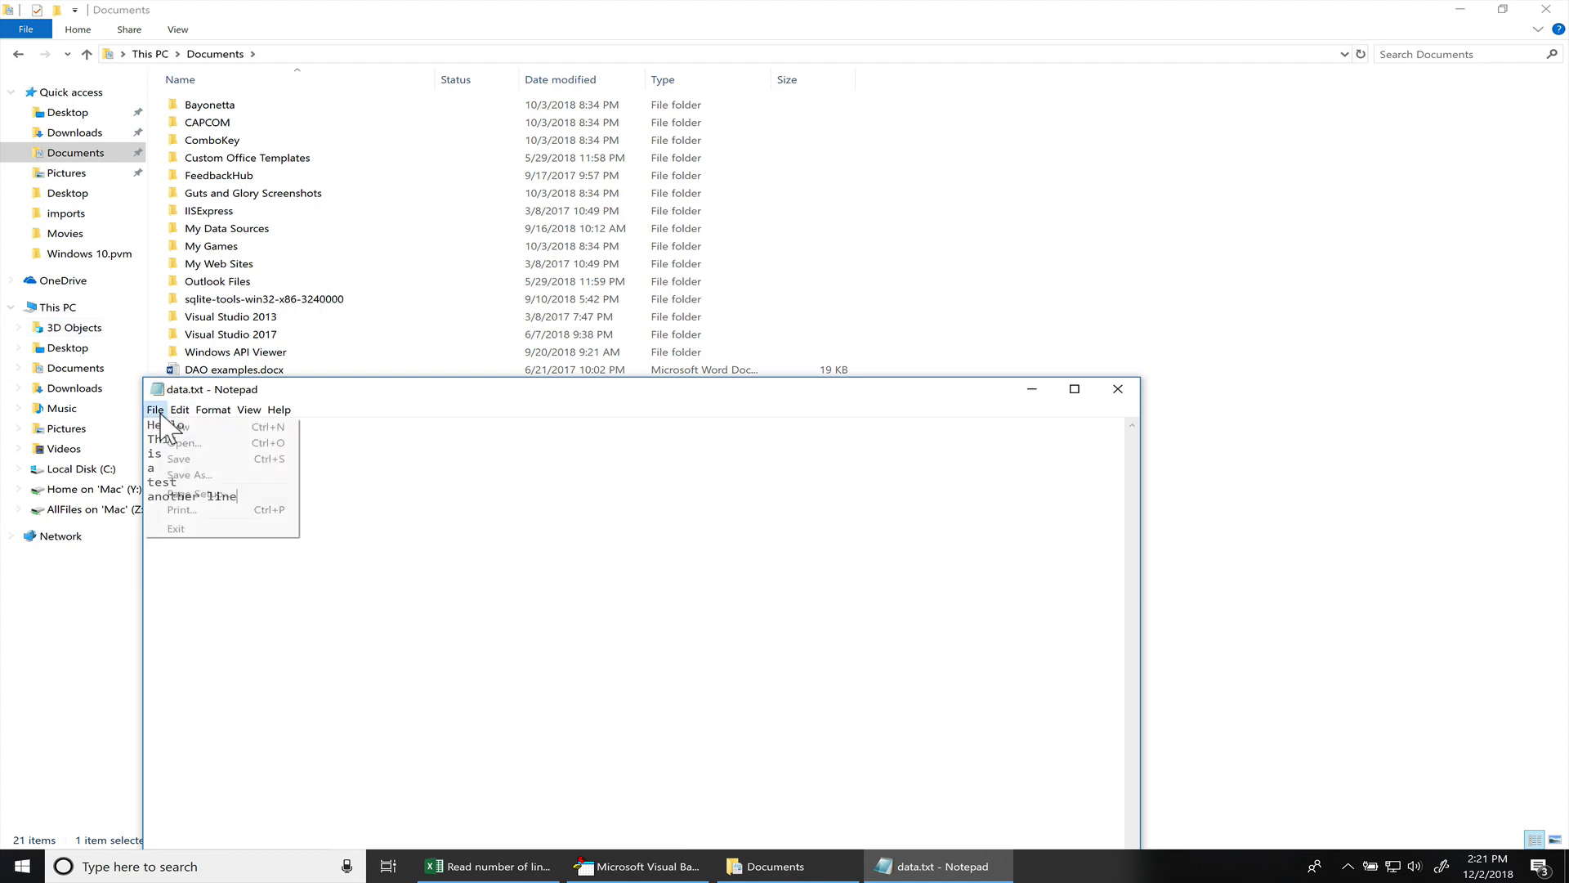
click(154, 408)
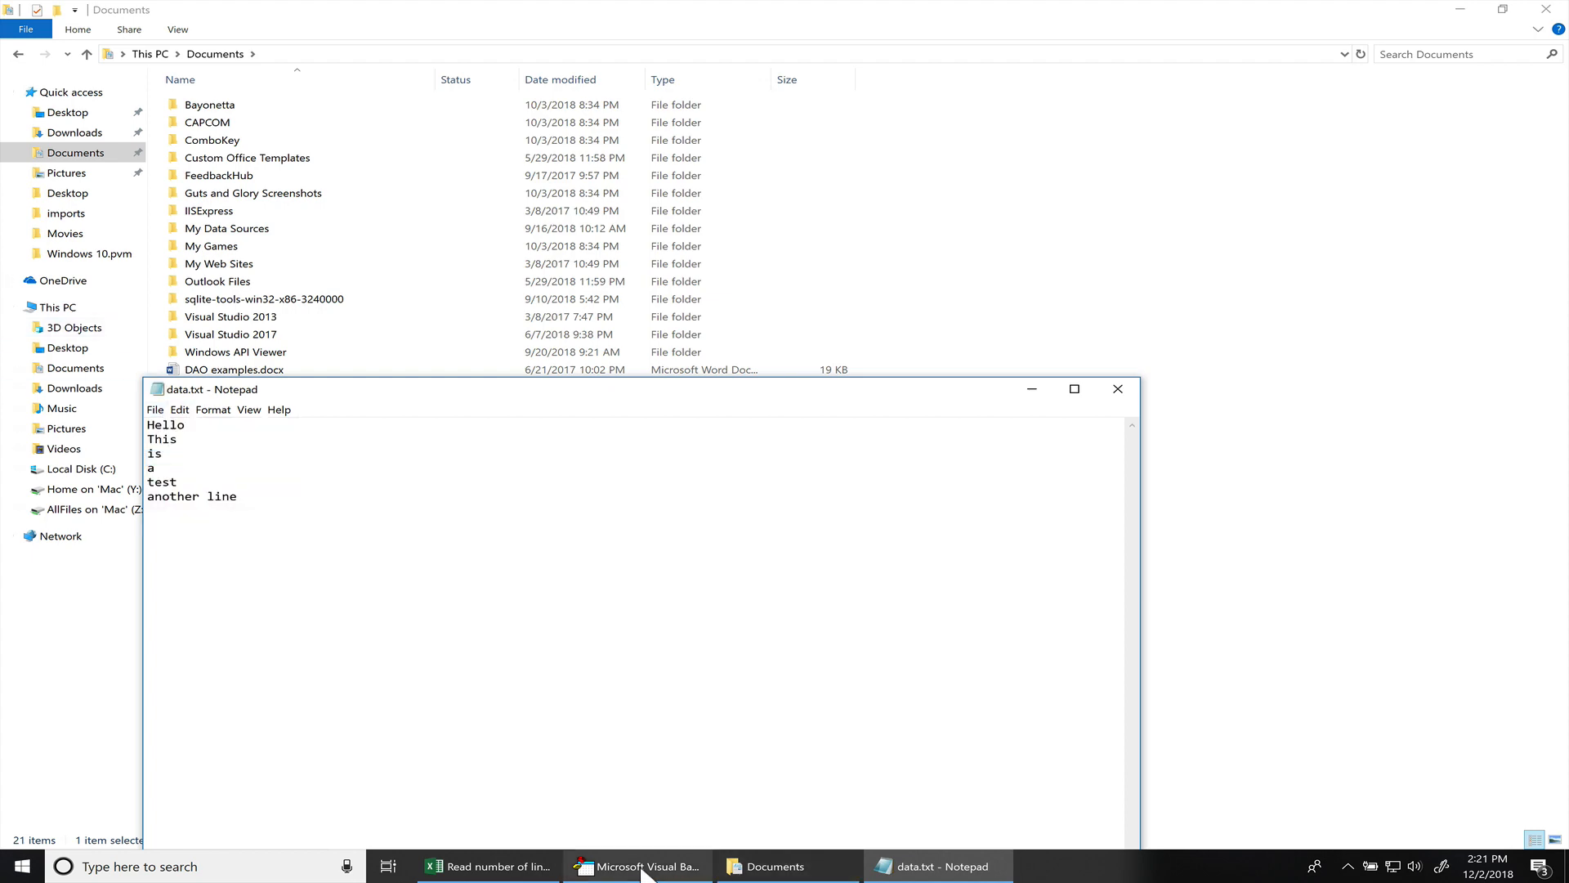
click(637, 867)
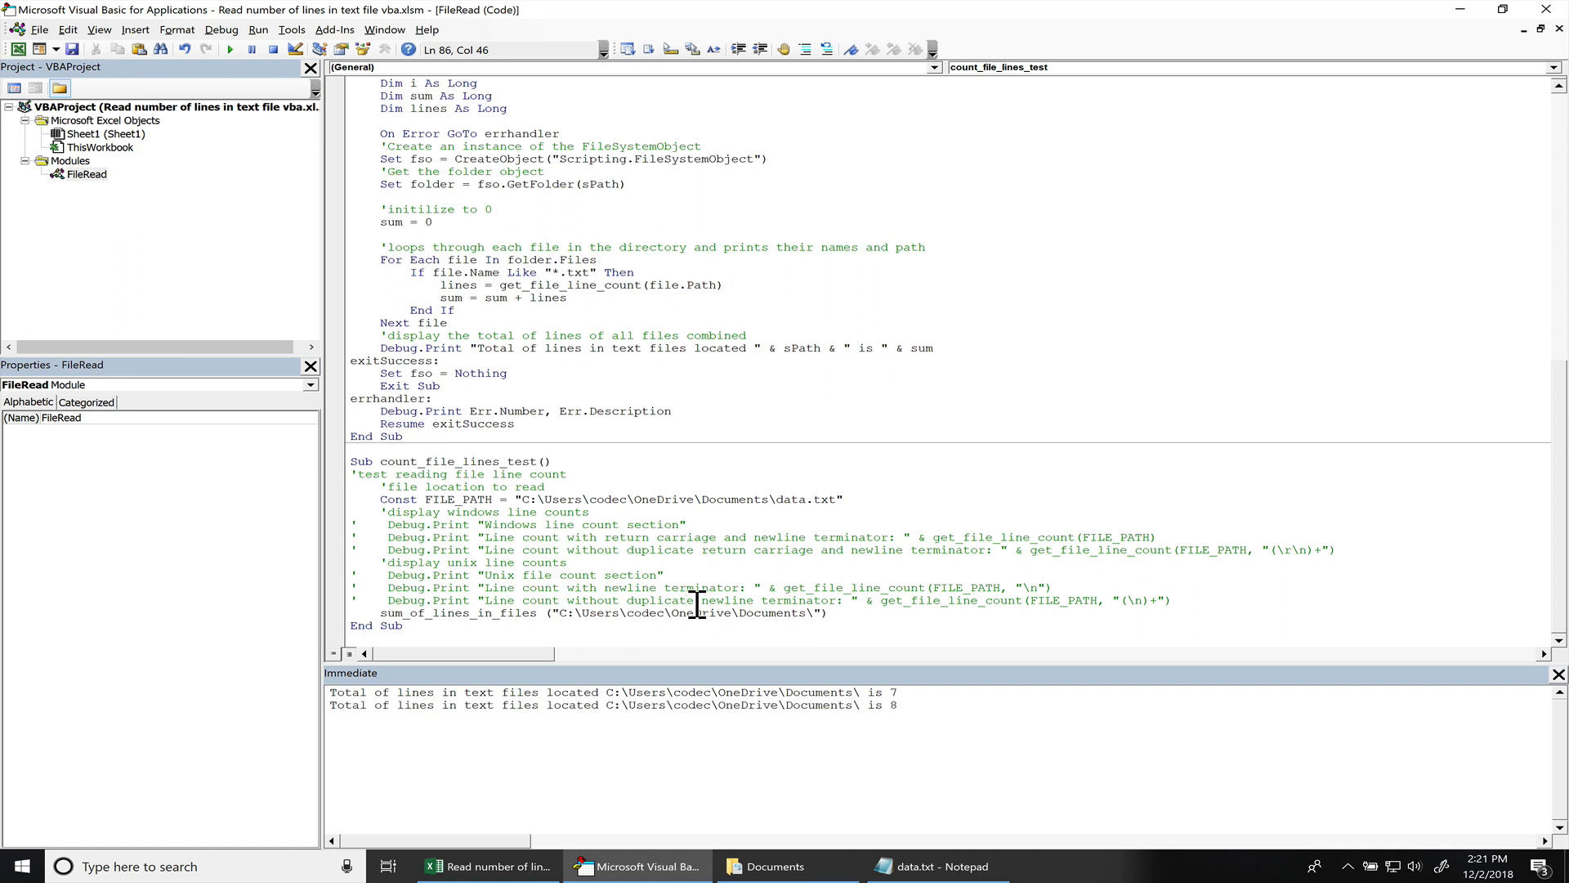
mouse_move(918, 711)
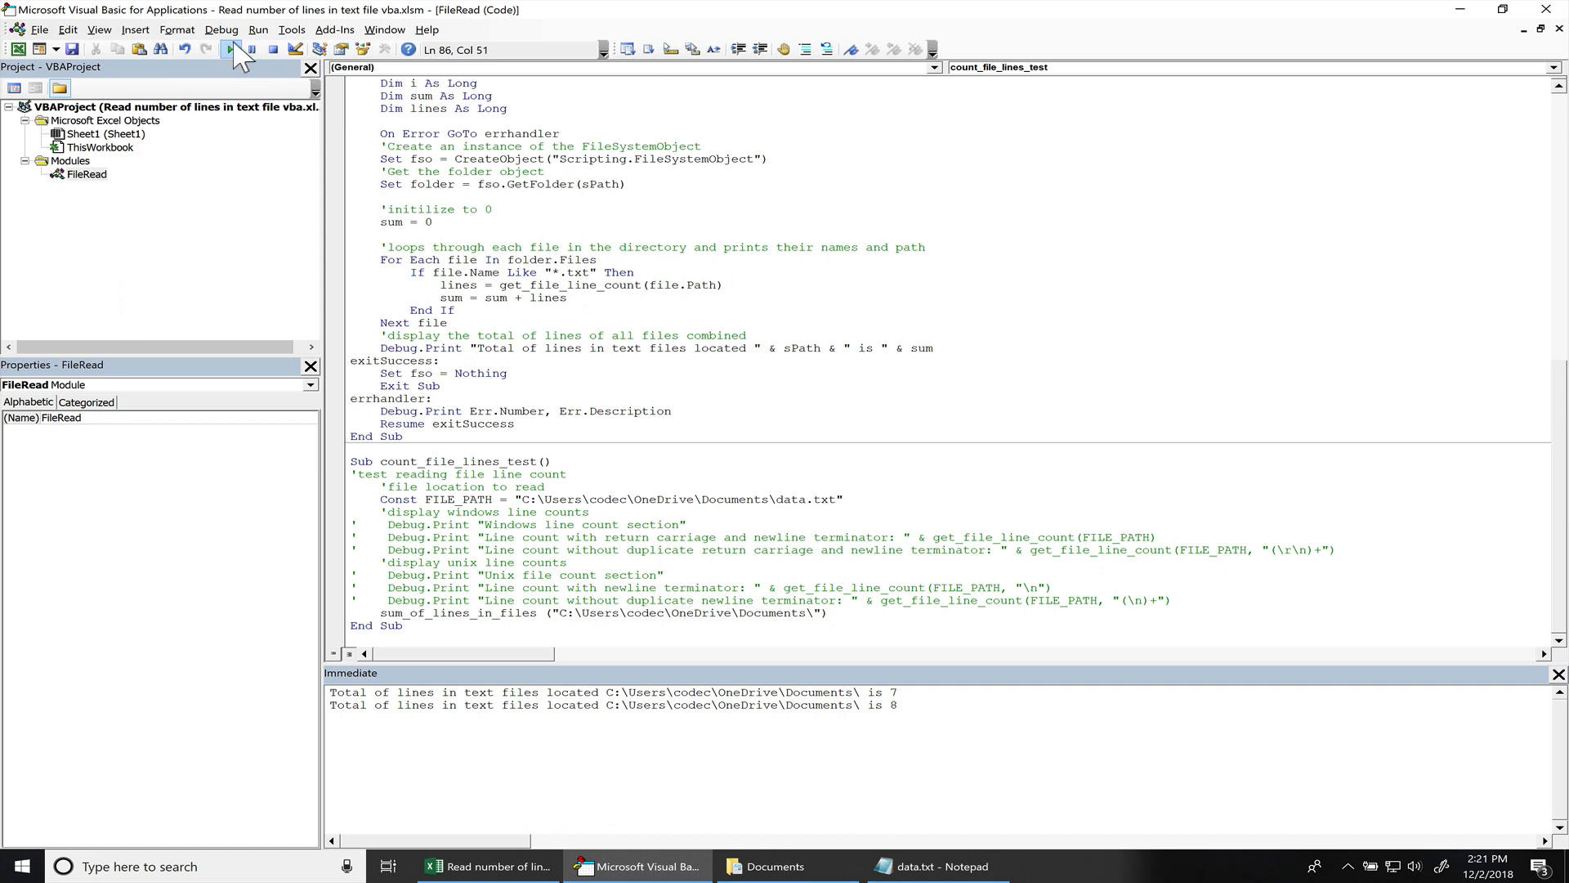
mouse_move(229, 50)
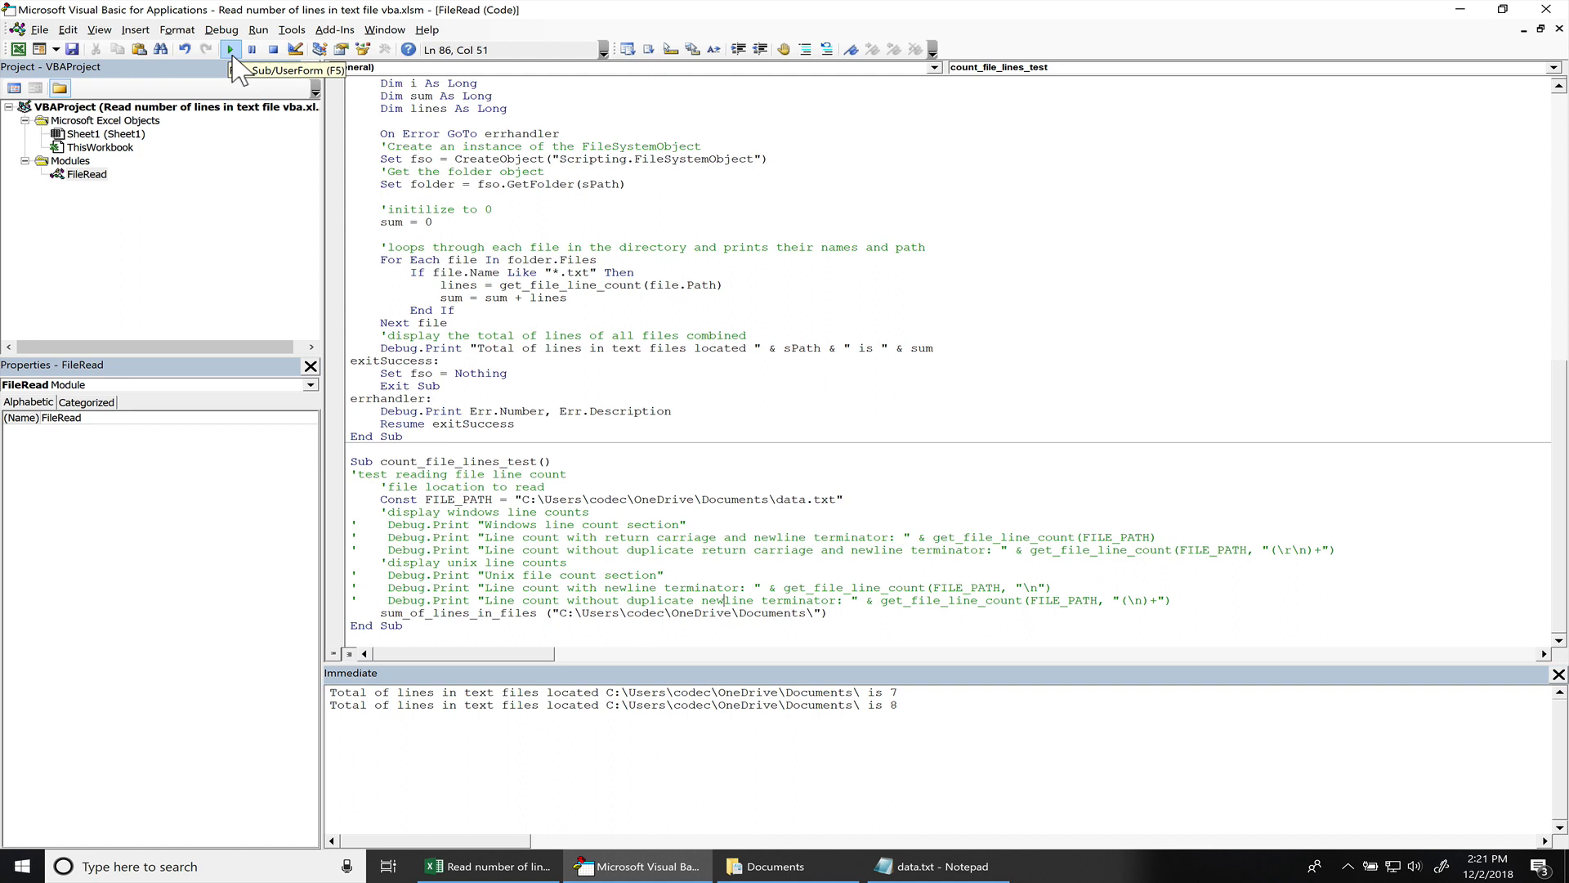
Rerun count_file_lines_test, printing a third Documents total of 8 lines to the Immediate window
click(228, 49)
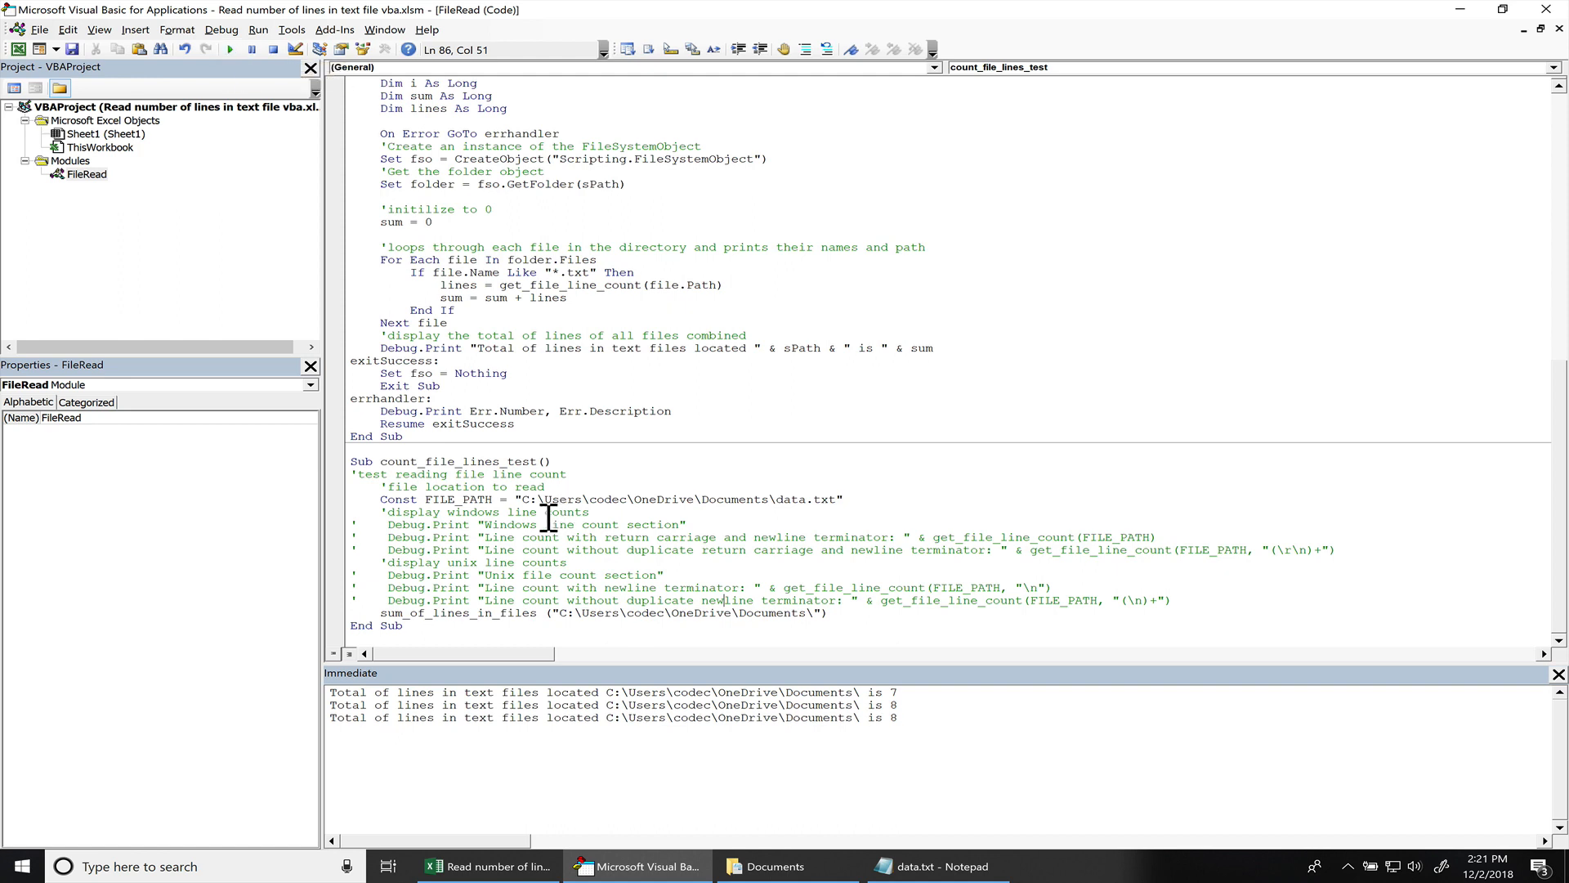